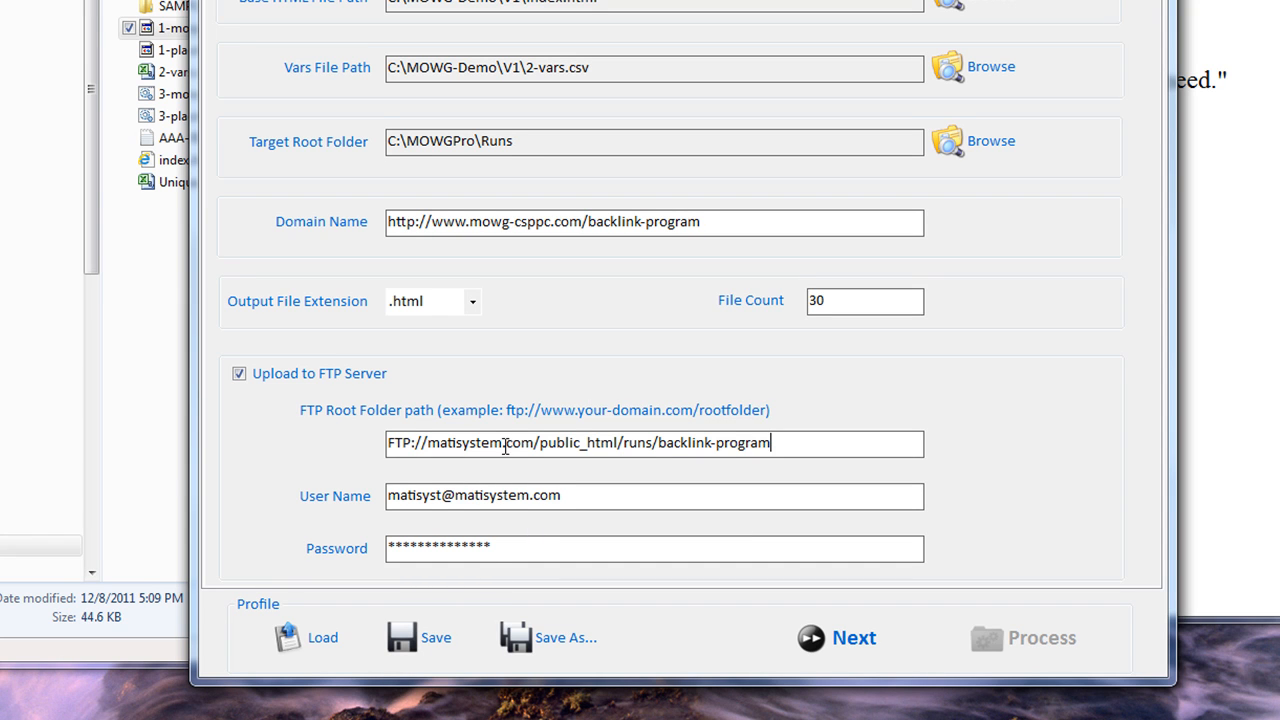
Step: Select the FTP Root Folder path, then close MOWG Professional to get the save prompt
{"action": "triple_click", "coordinate": [580, 444]}
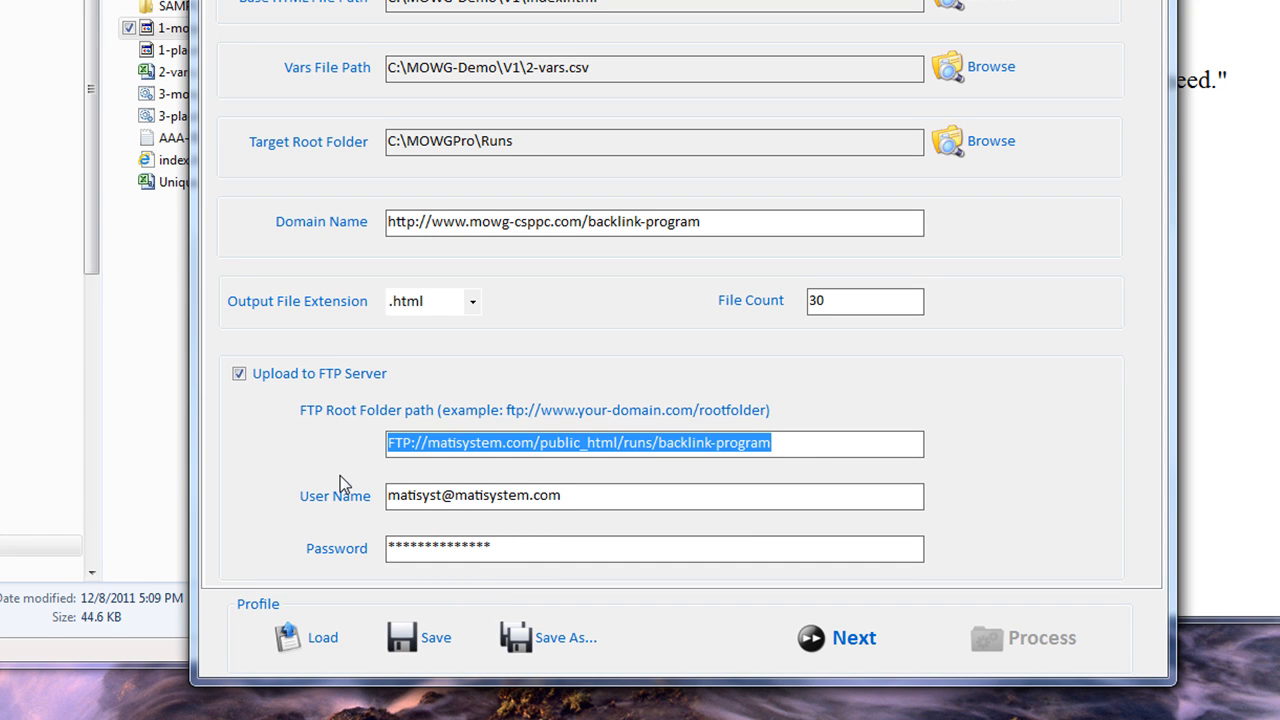
{"action": "left_click", "coordinate": [665, 443]}
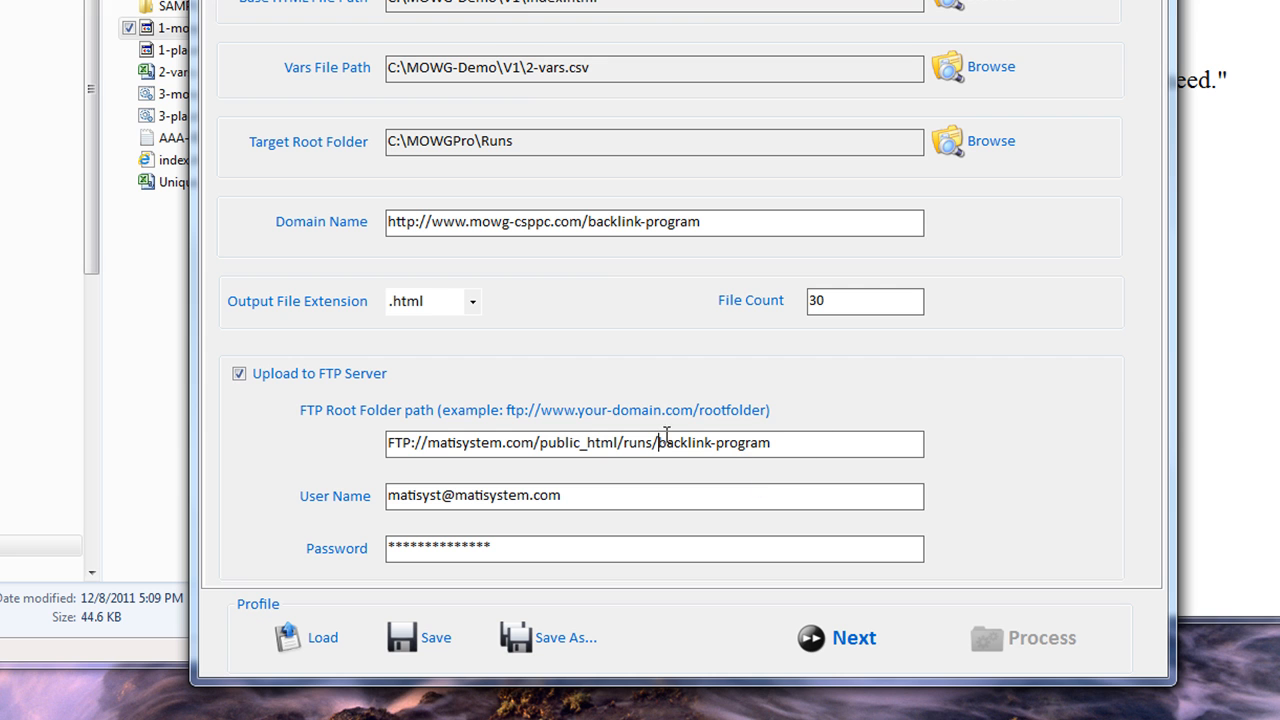
{"action": "left_click_drag", "start_coordinate": [660, 443], "coordinate": [388, 443]}
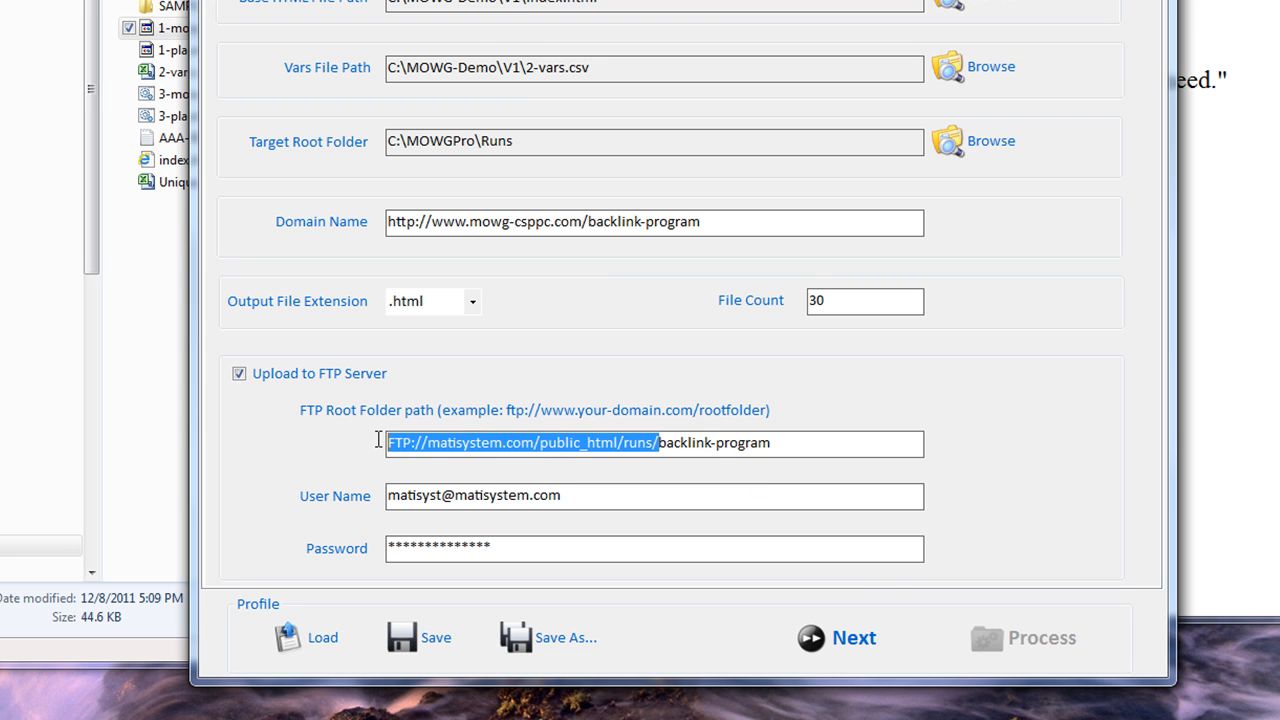
{"action": "left_click", "coordinate": [687, 443]}
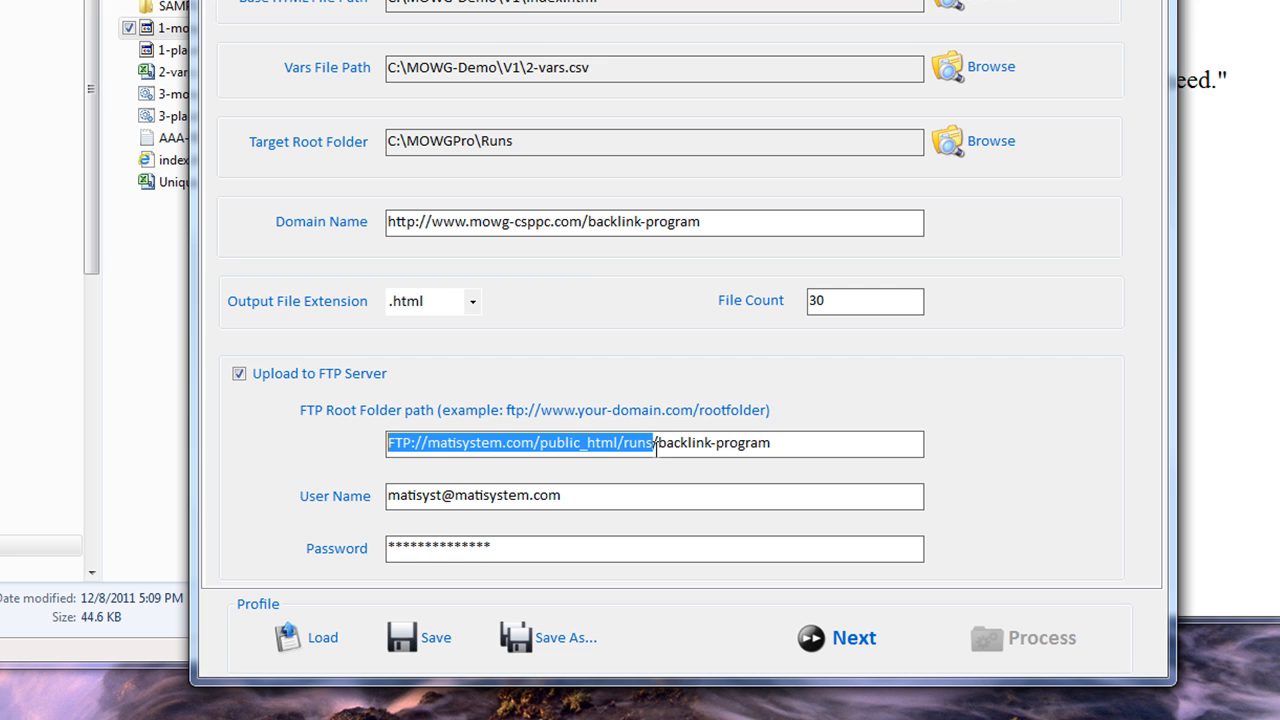
{"action": "left_click", "coordinate": [845, 444]}
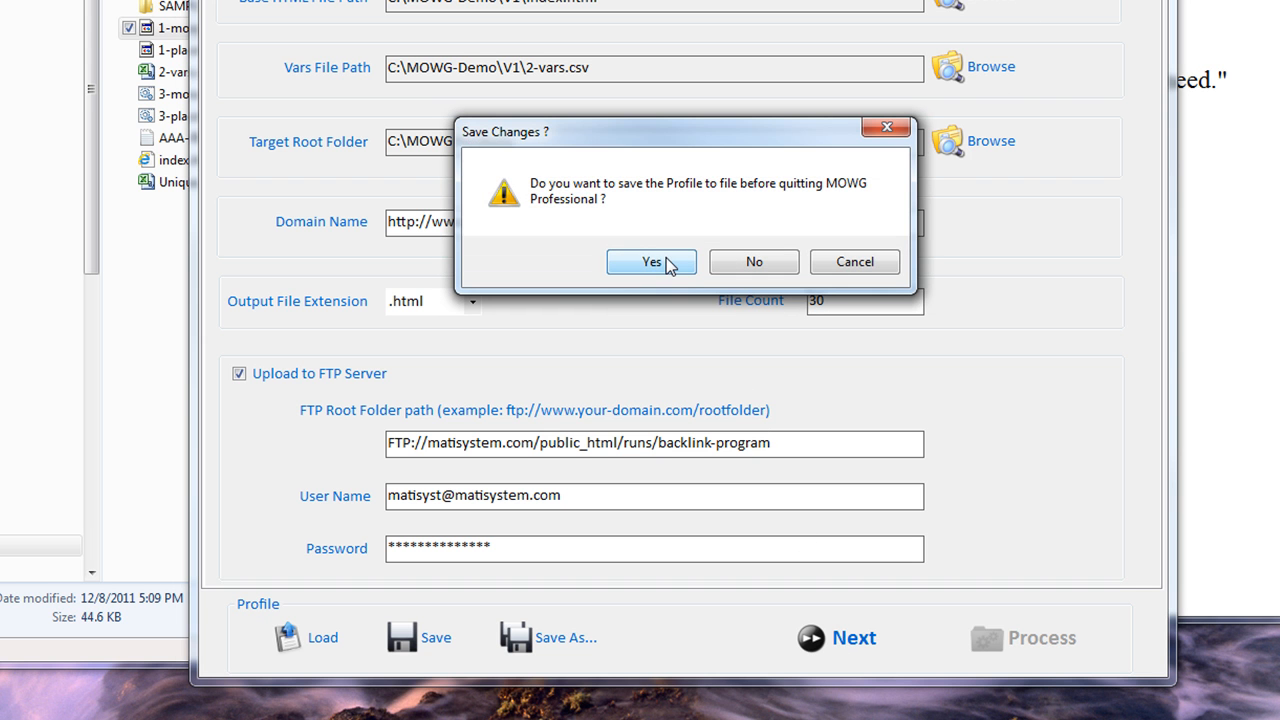
Step: Save the profile on quitting and return to the C:\MOWG-Demo\V1 folder in Explorer
{"action": "left_click", "coordinate": [651, 261]}
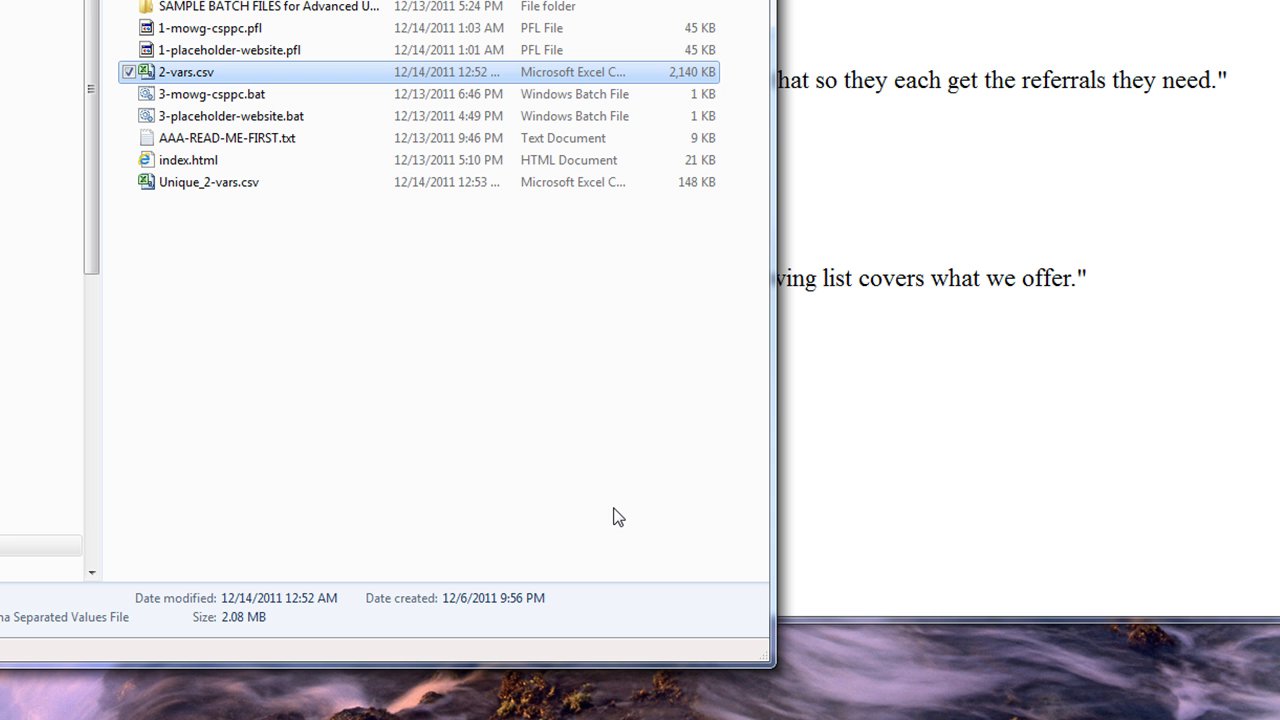
{"action": "left_click", "coordinate": [210, 27]}
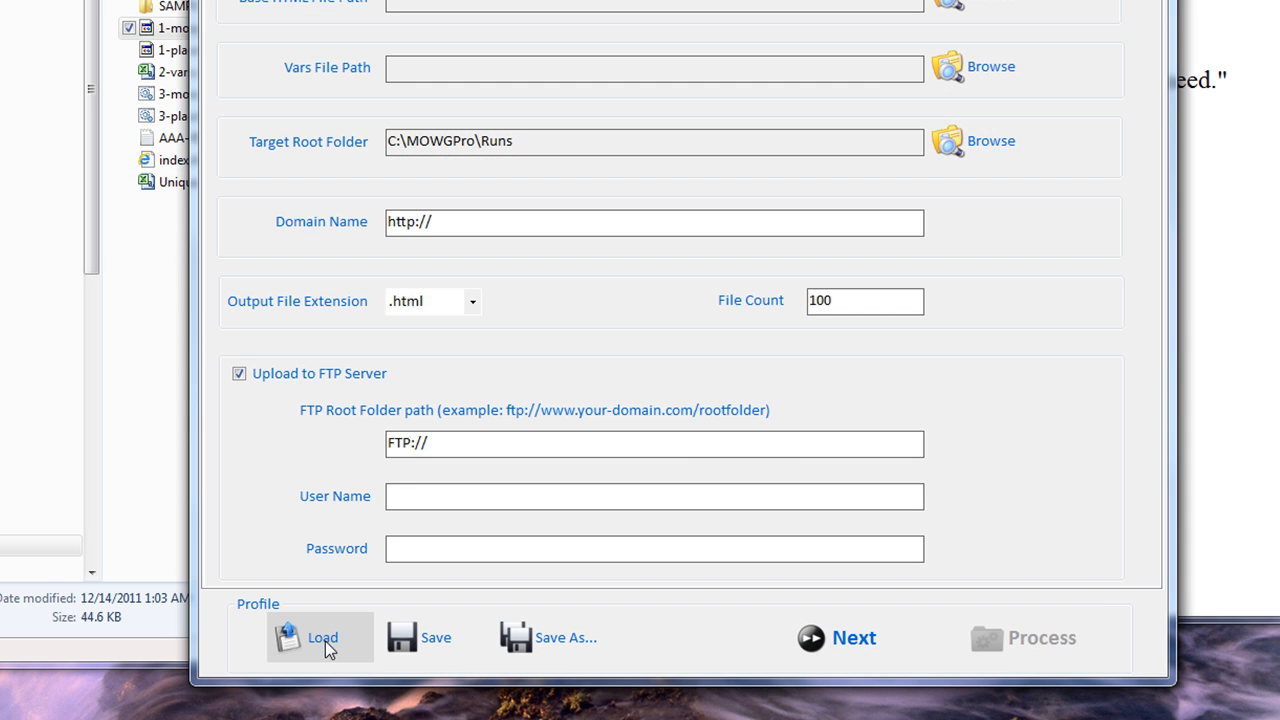
{"action": "left_click", "coordinate": [322, 637]}
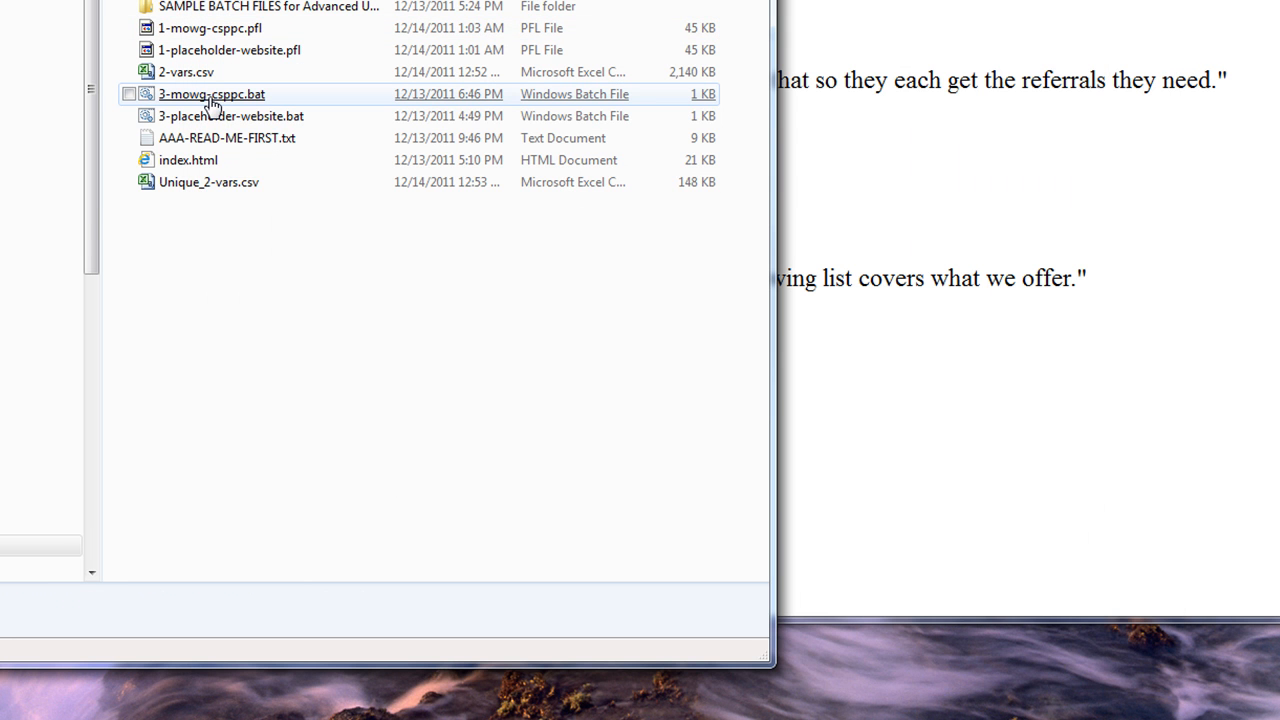
Step: Run 3-mowg-csppc.bat, then browse the Start menu's Accessories toward Task Scheduler
{"action": "double_click", "coordinate": [210, 94]}
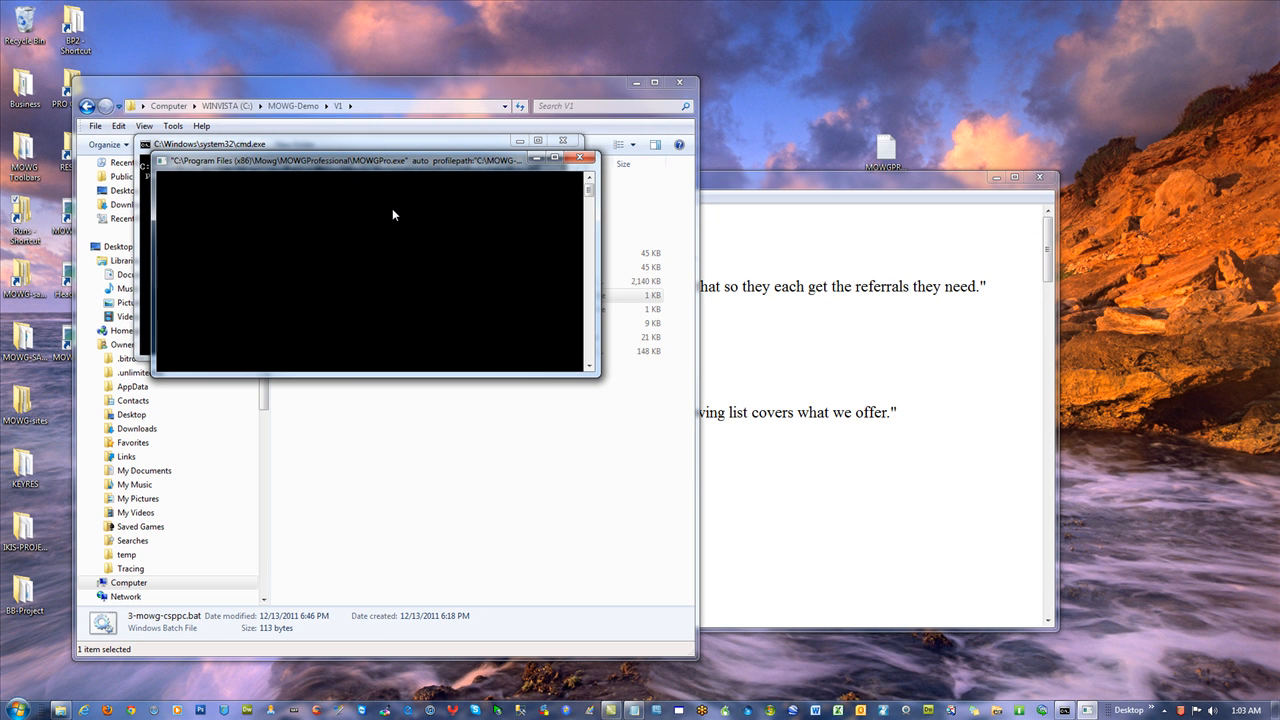
{"action": "mouse_move", "coordinate": [428, 431]}
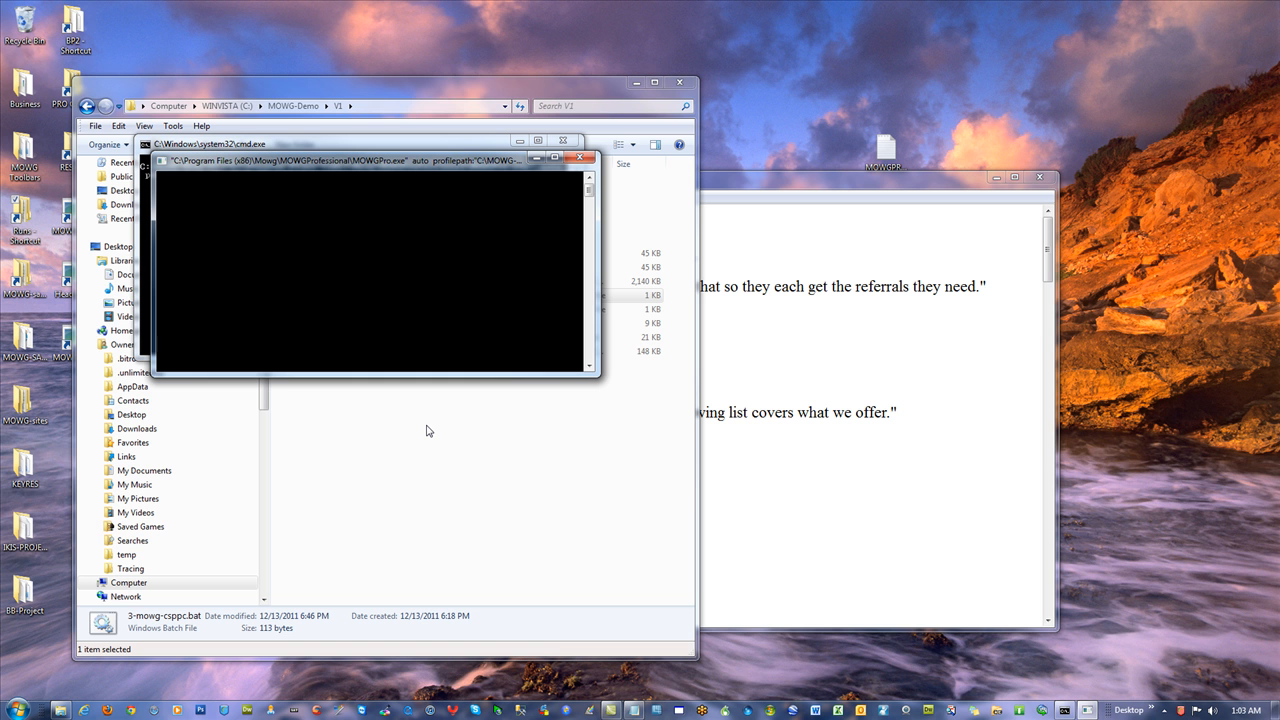
{"action": "mouse_move", "coordinate": [312, 151]}
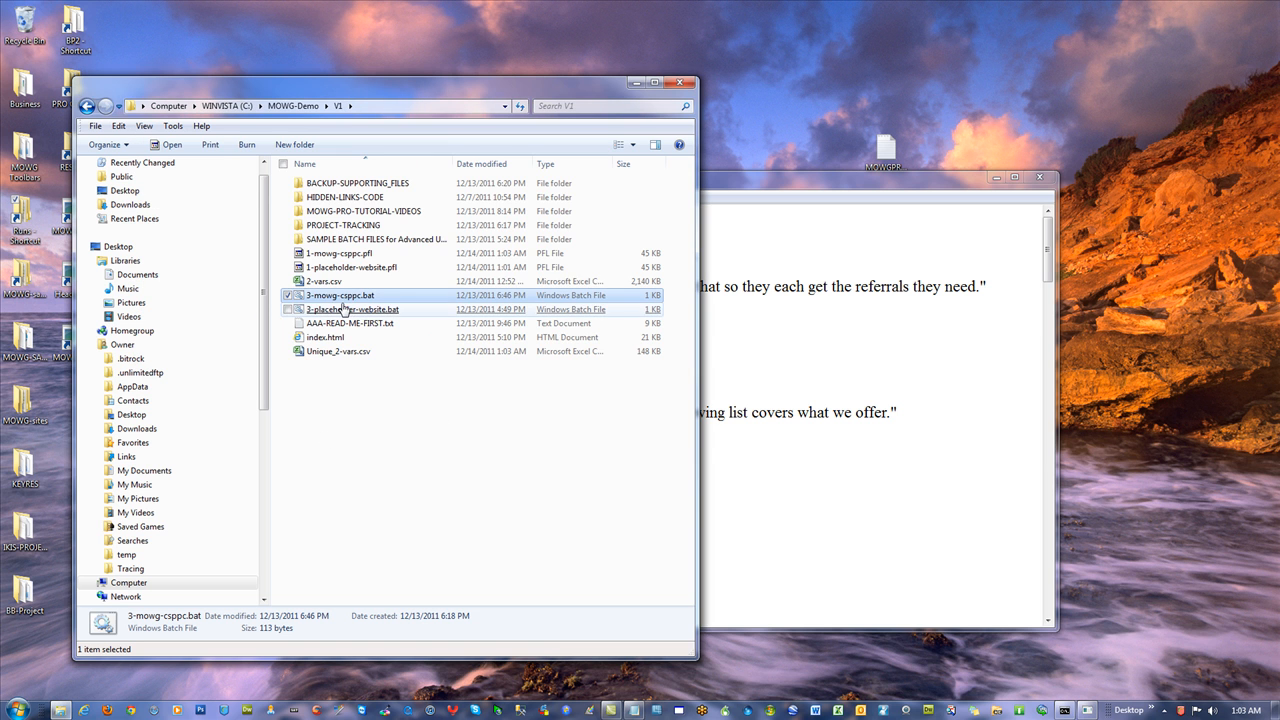
{"action": "left_click", "coordinate": [15, 710]}
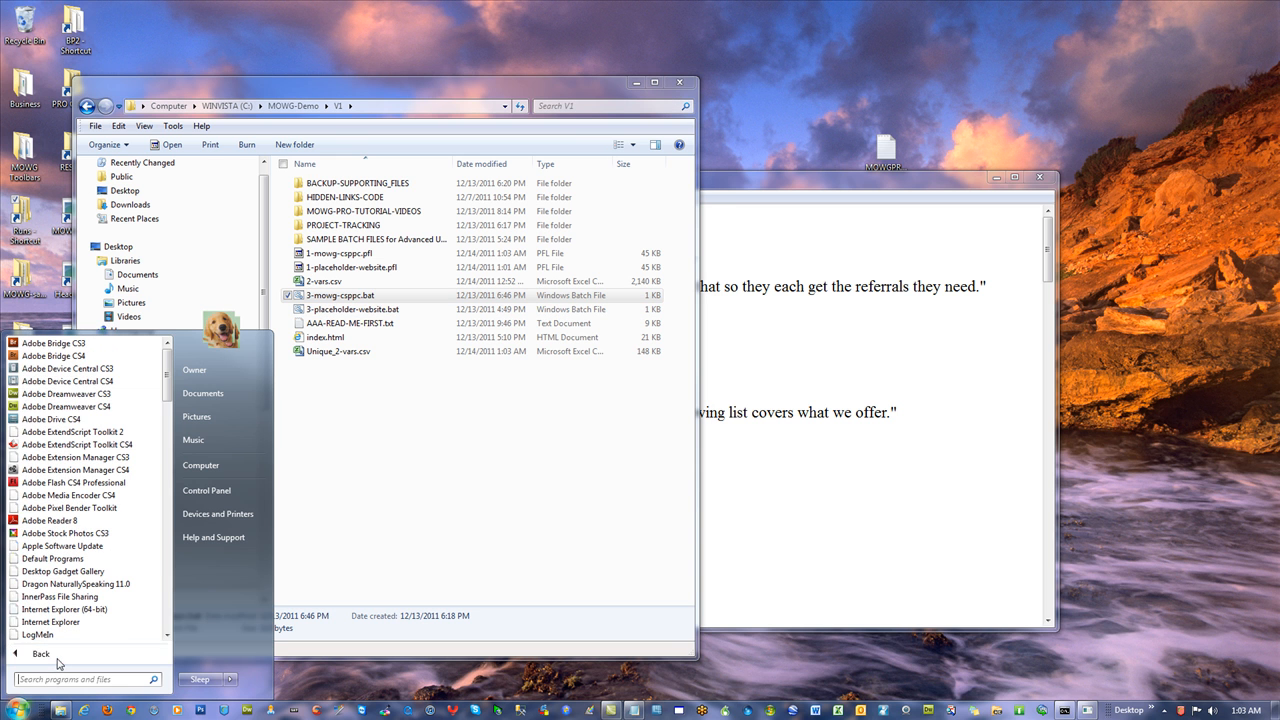
{"action": "scroll", "scroll_direction": "down", "scroll_amount": 3}
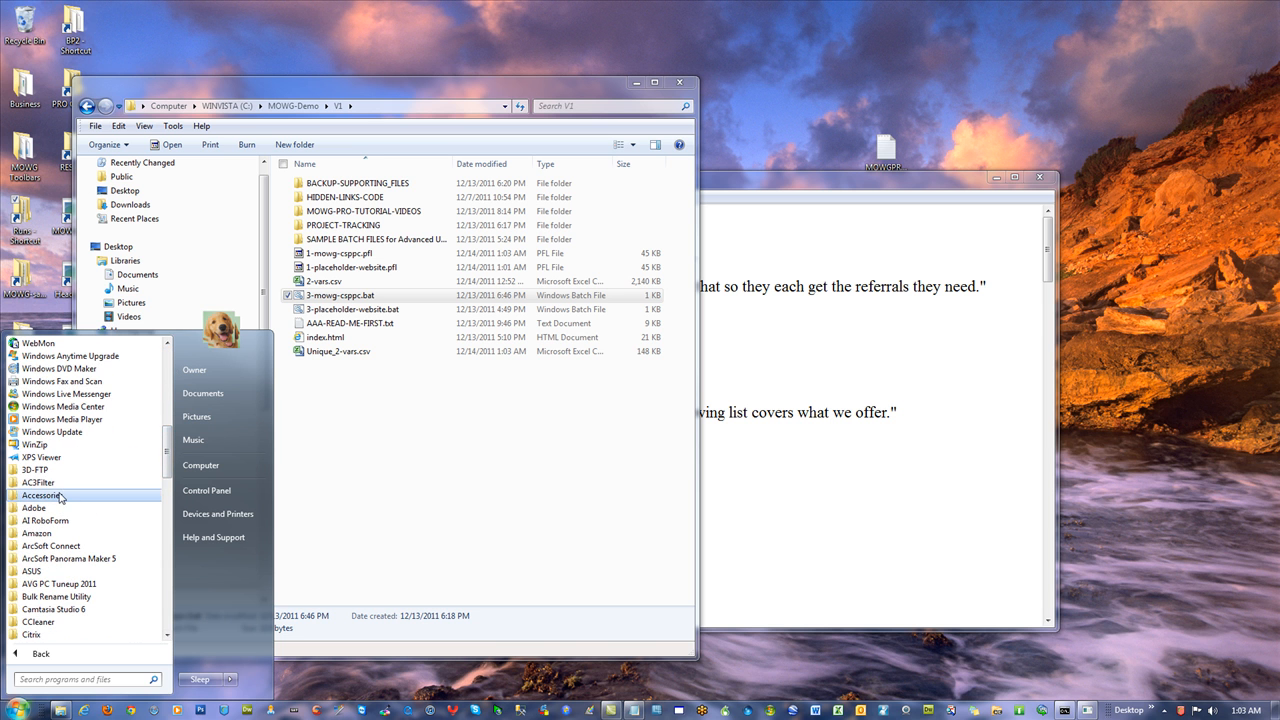
{"action": "left_click", "coordinate": [40, 495]}
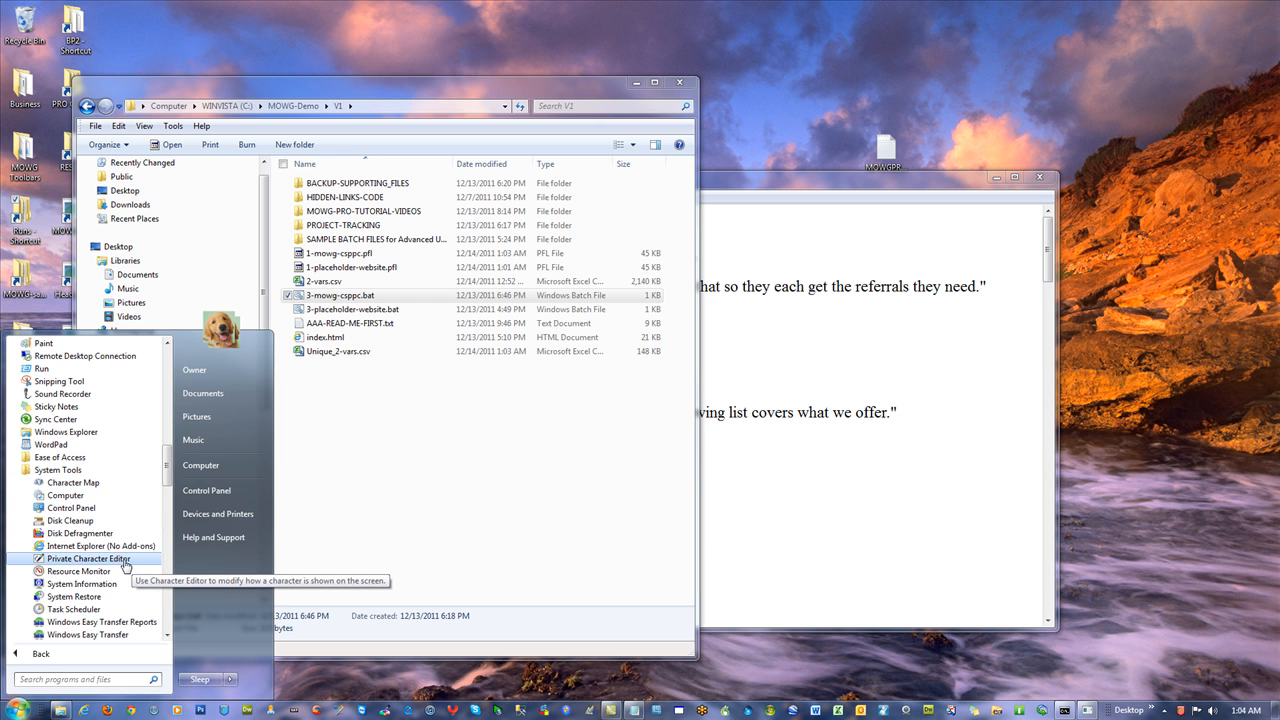
{"action": "scroll", "scroll_direction": "down", "scroll_amount": 3}
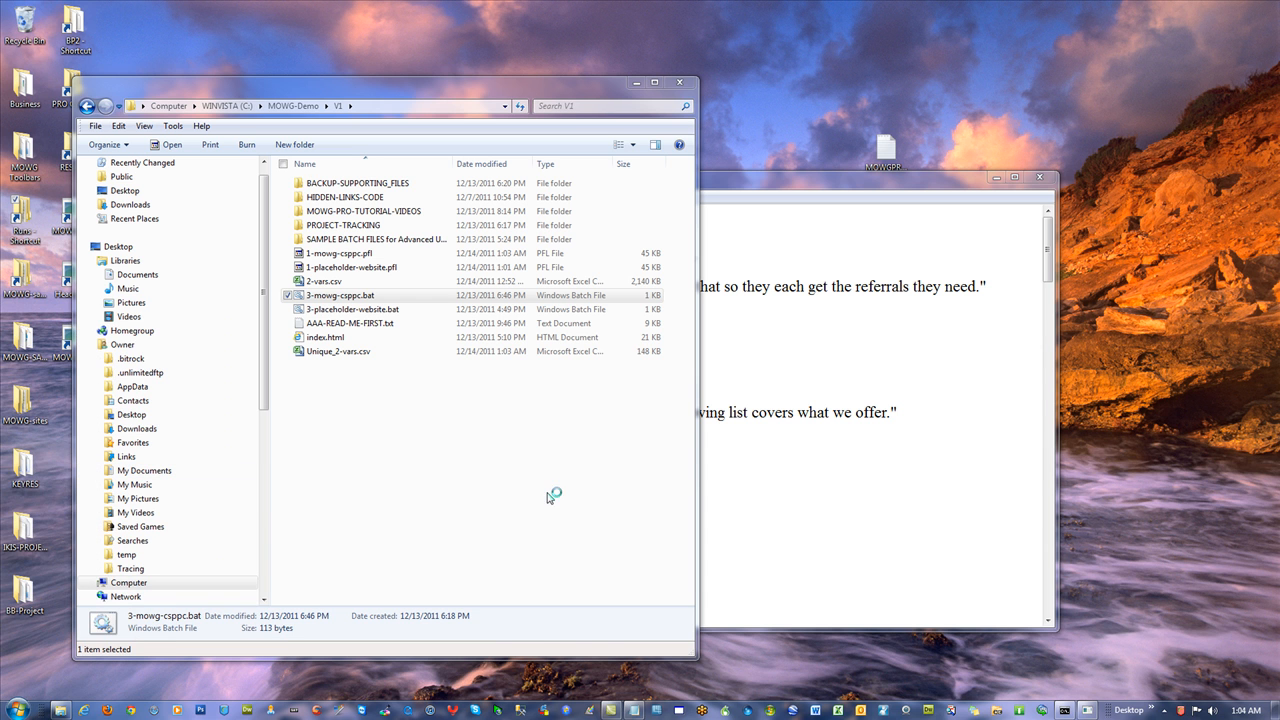
{"action": "mouse_move", "coordinate": [527, 494]}
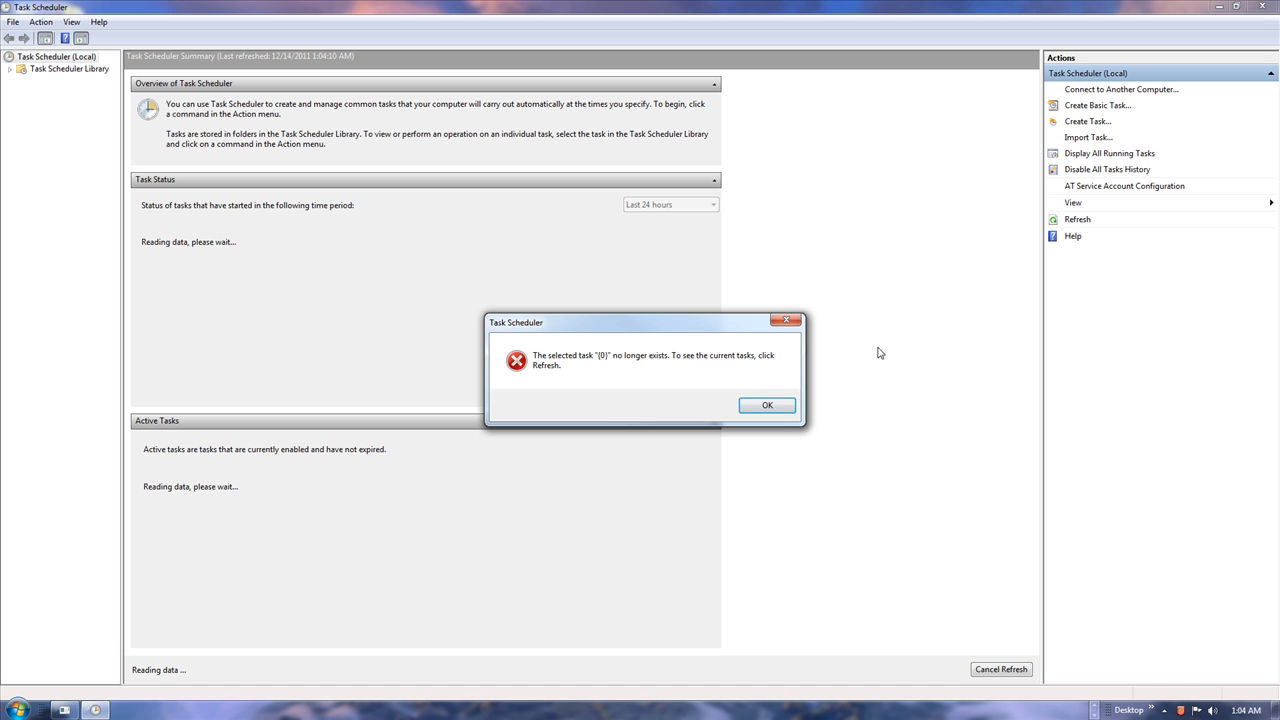
{"action": "mouse_move", "coordinate": [696, 395]}
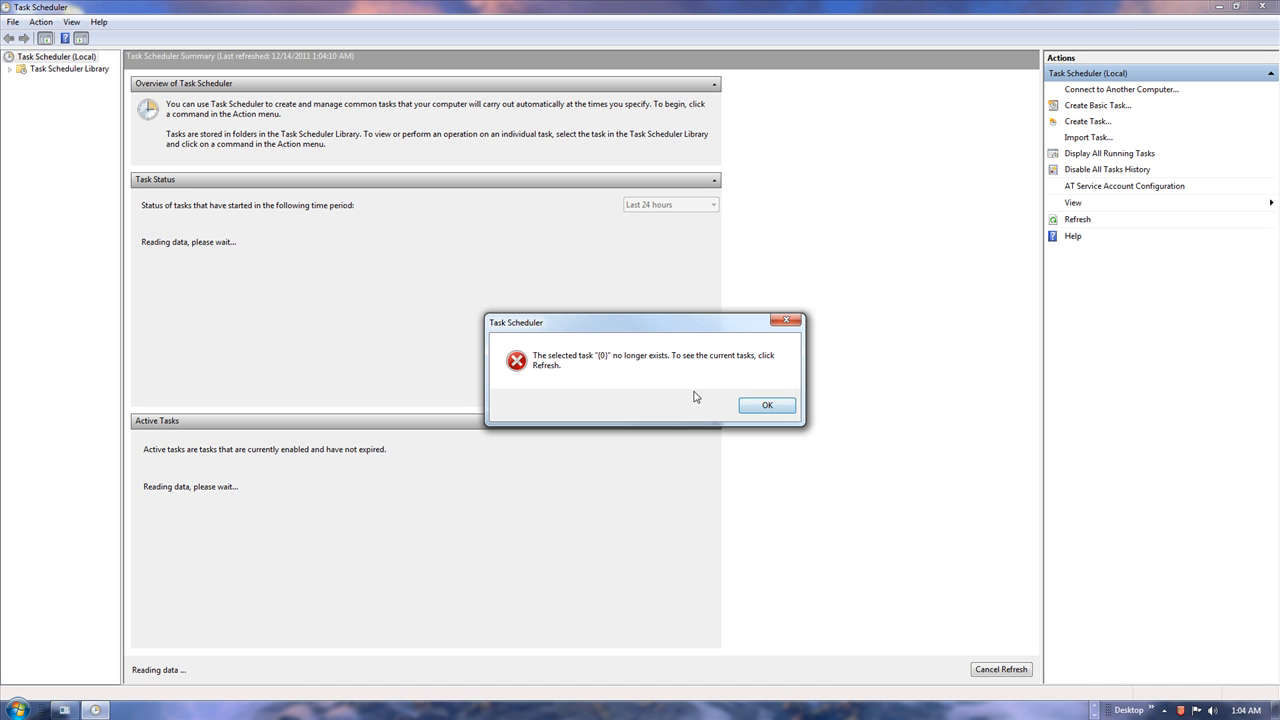
{"action": "mouse_move", "coordinate": [785, 422]}
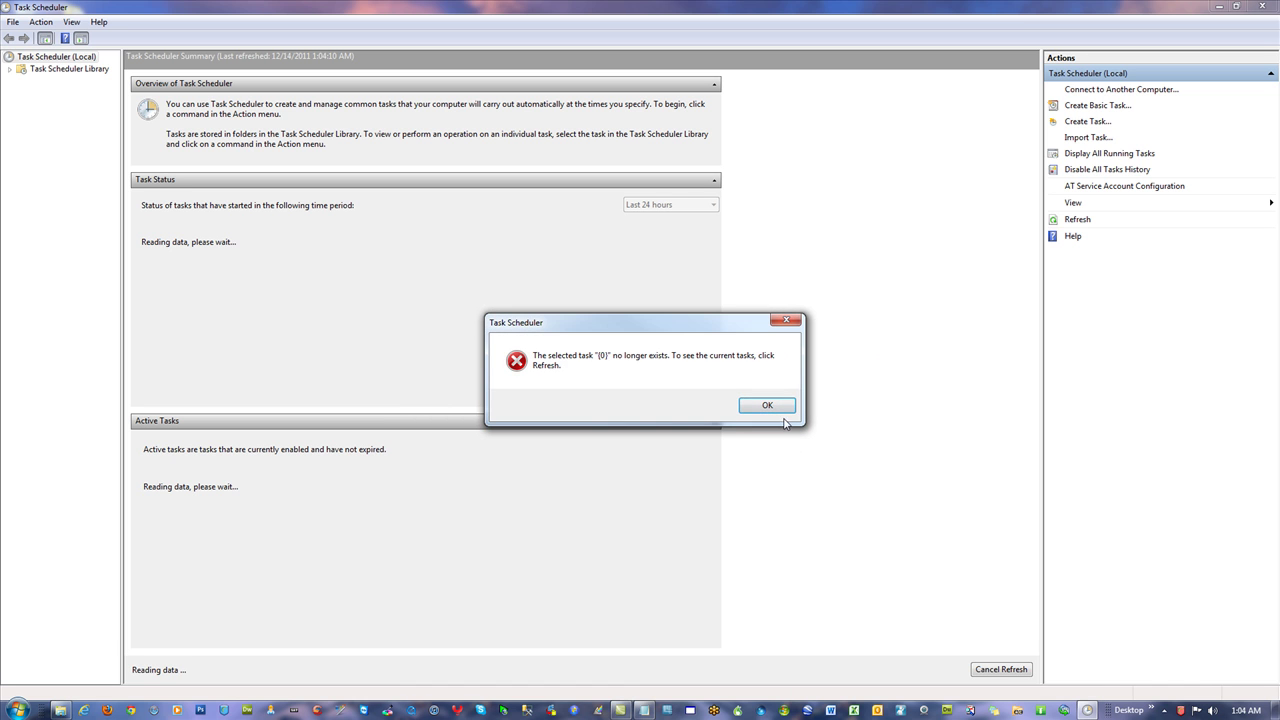
{"action": "mouse_move", "coordinate": [775, 432]}
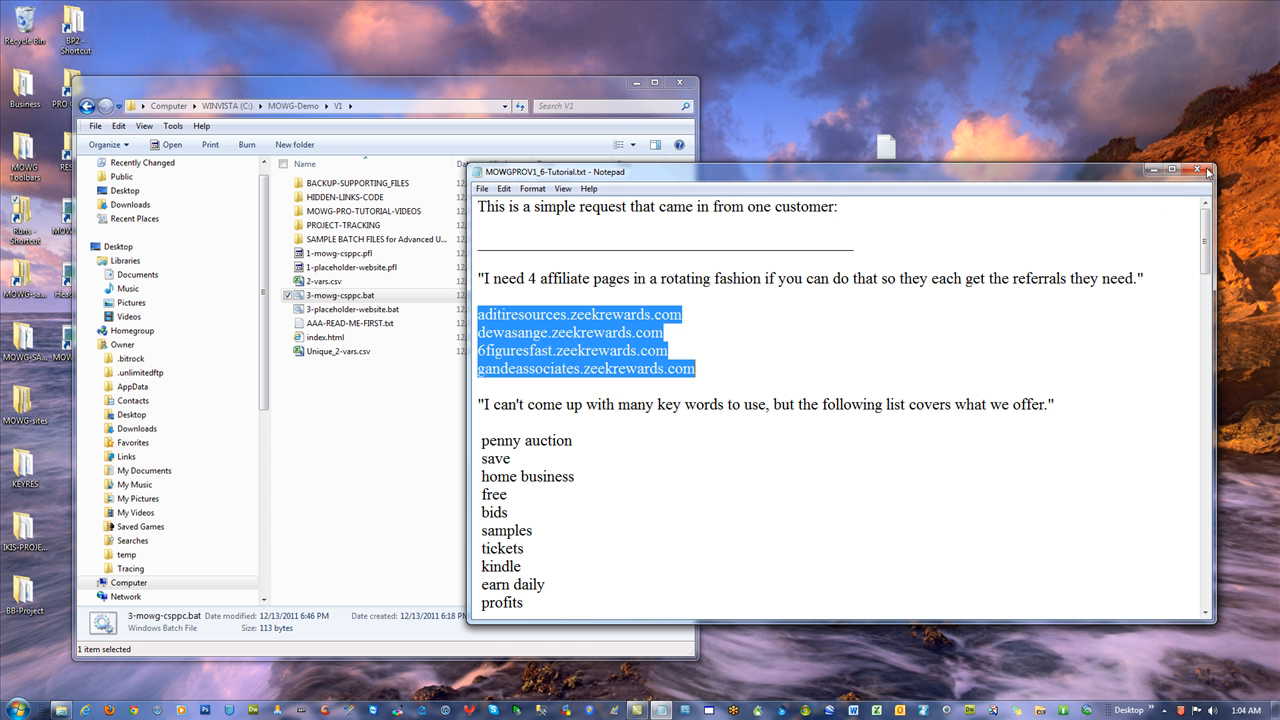
Step: Save and close the tutorial notes, then open 2-vars.csv in Excel
{"action": "left_click", "coordinate": [1199, 169]}
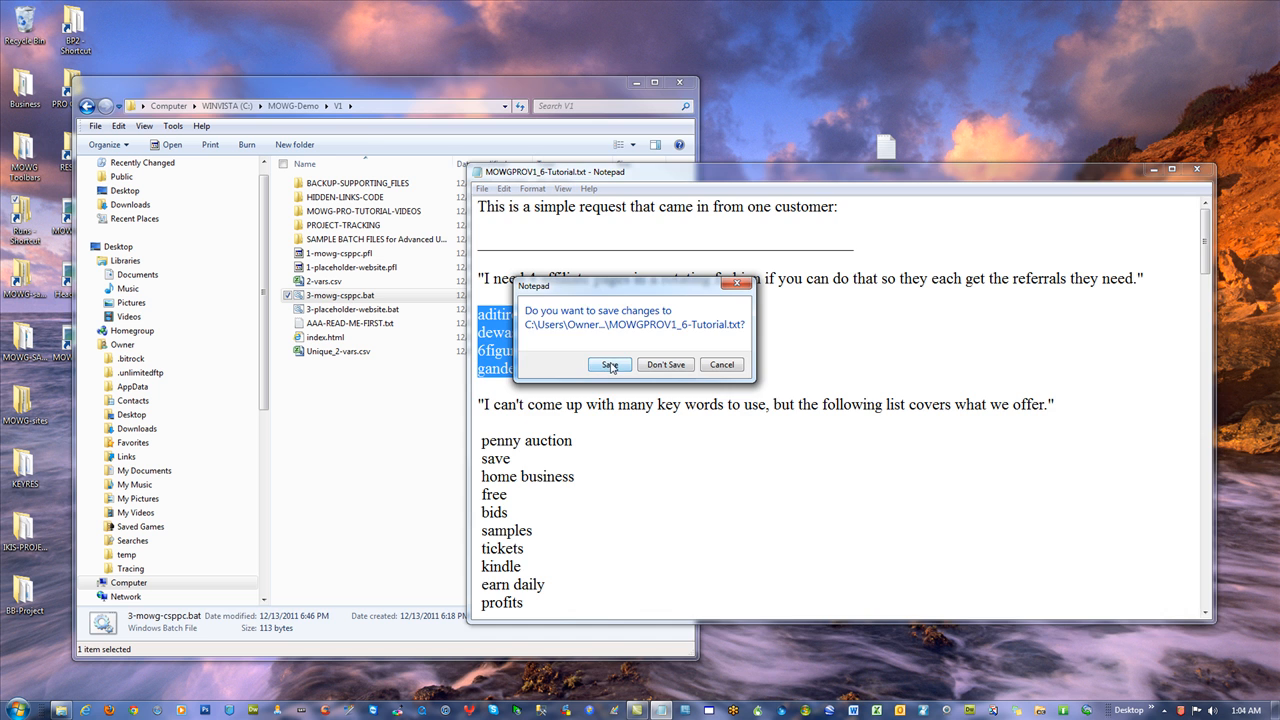
{"action": "left_click", "coordinate": [609, 364]}
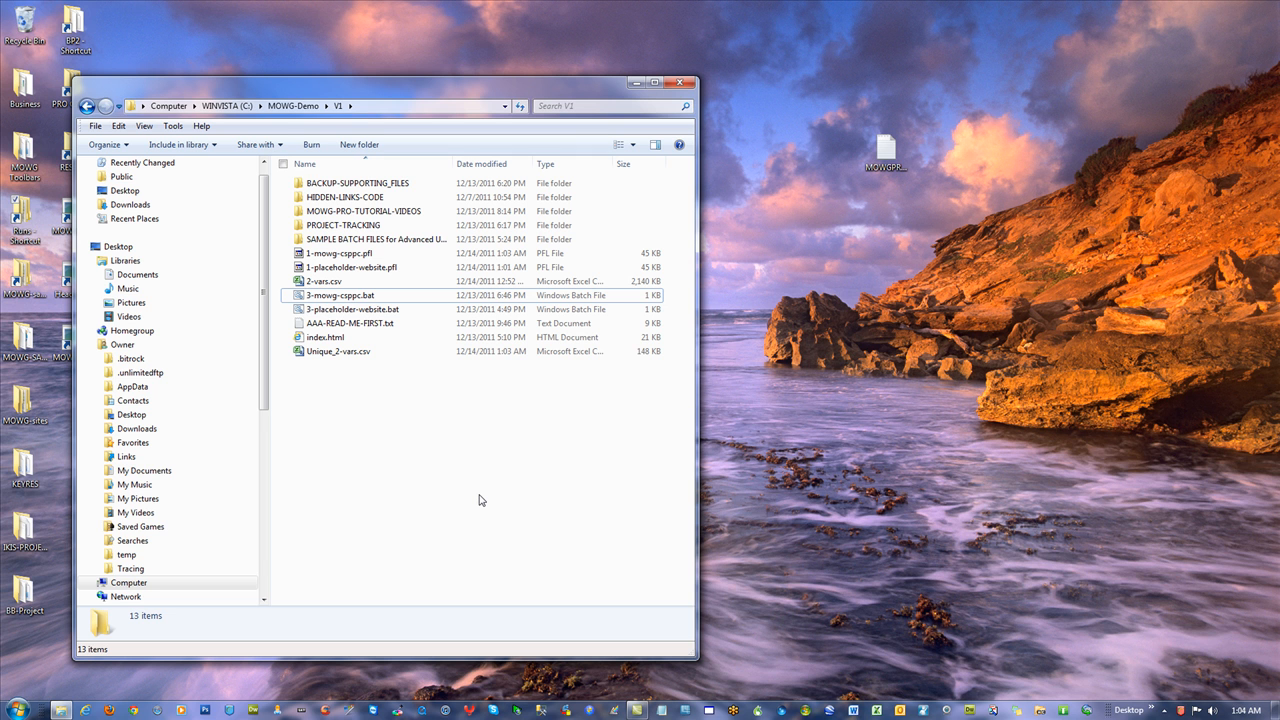
{"action": "mouse_move", "coordinate": [399, 488]}
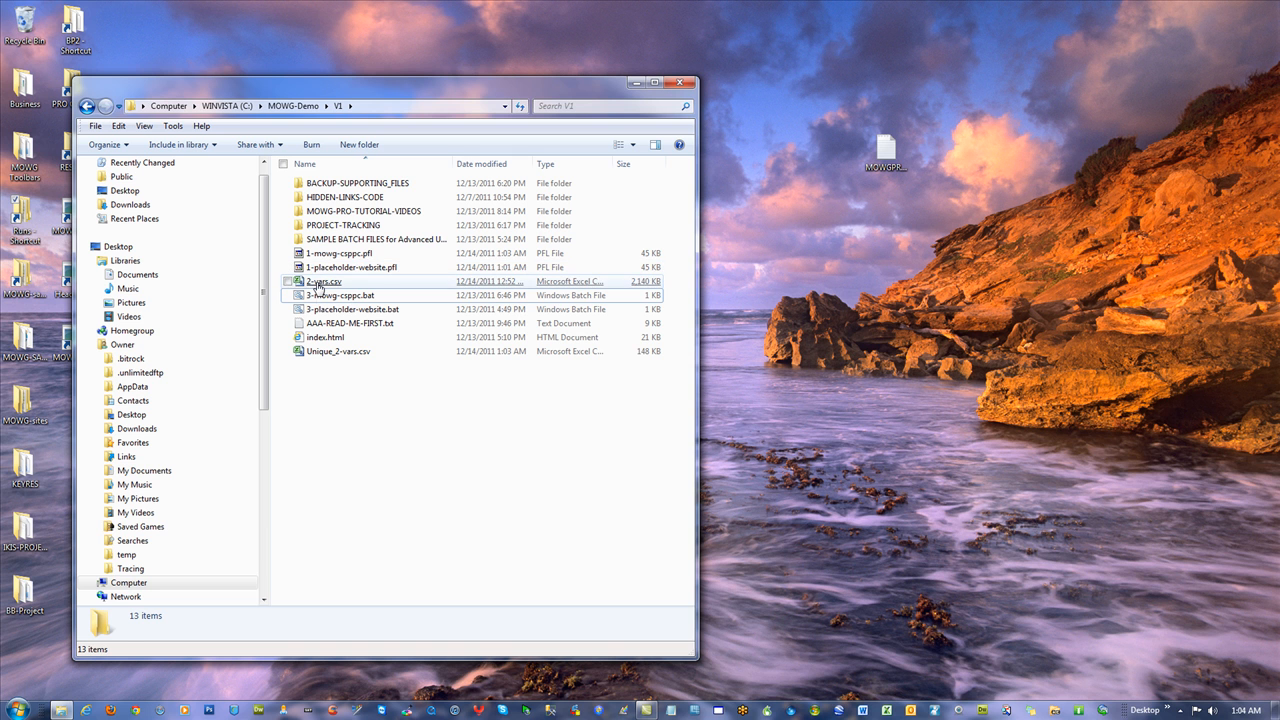
{"action": "double_click", "coordinate": [322, 281]}
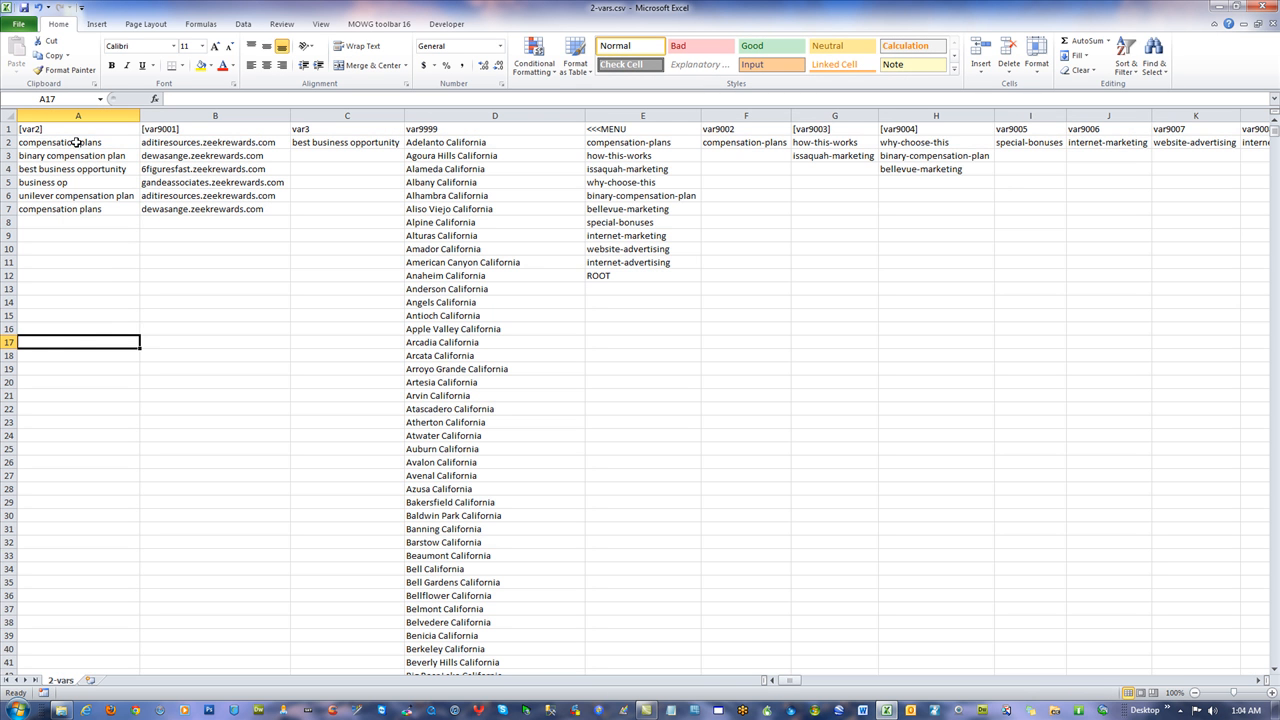
Step: Replace the keyword in cell A2 with 'home business opportunity'
{"action": "left_click", "coordinate": [60, 142]}
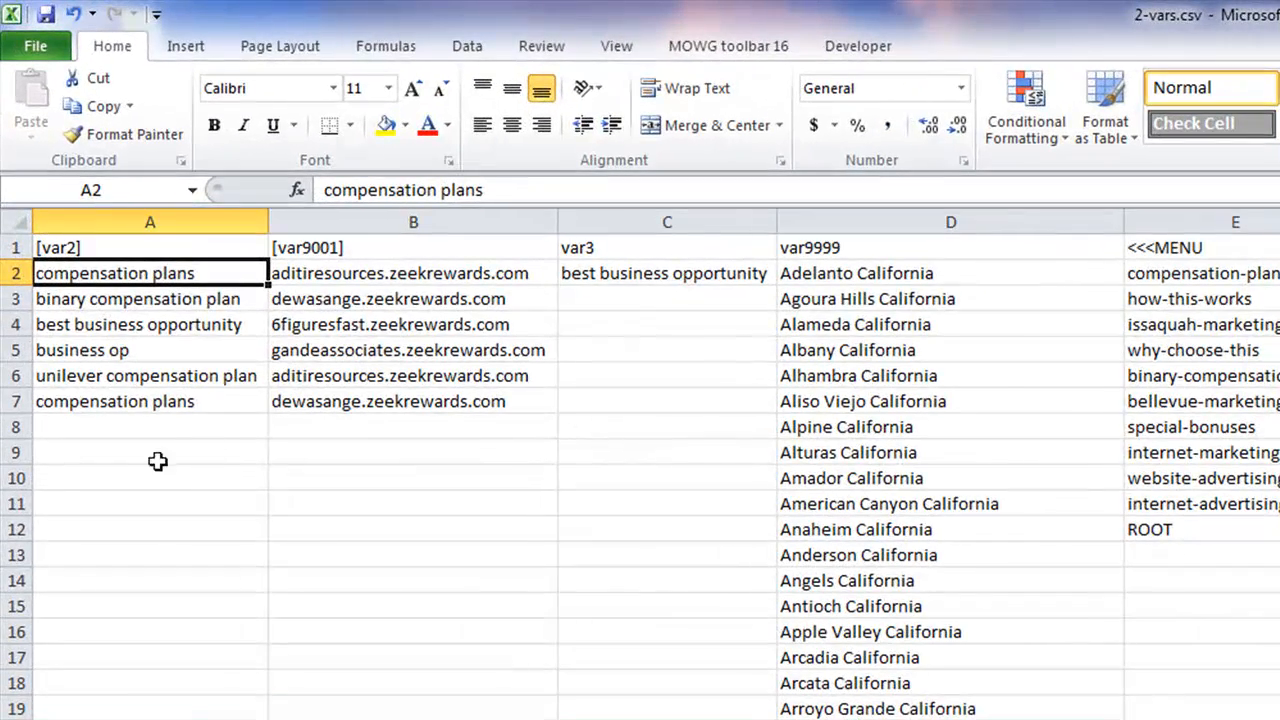
{"action": "mouse_move", "coordinate": [160, 285]}
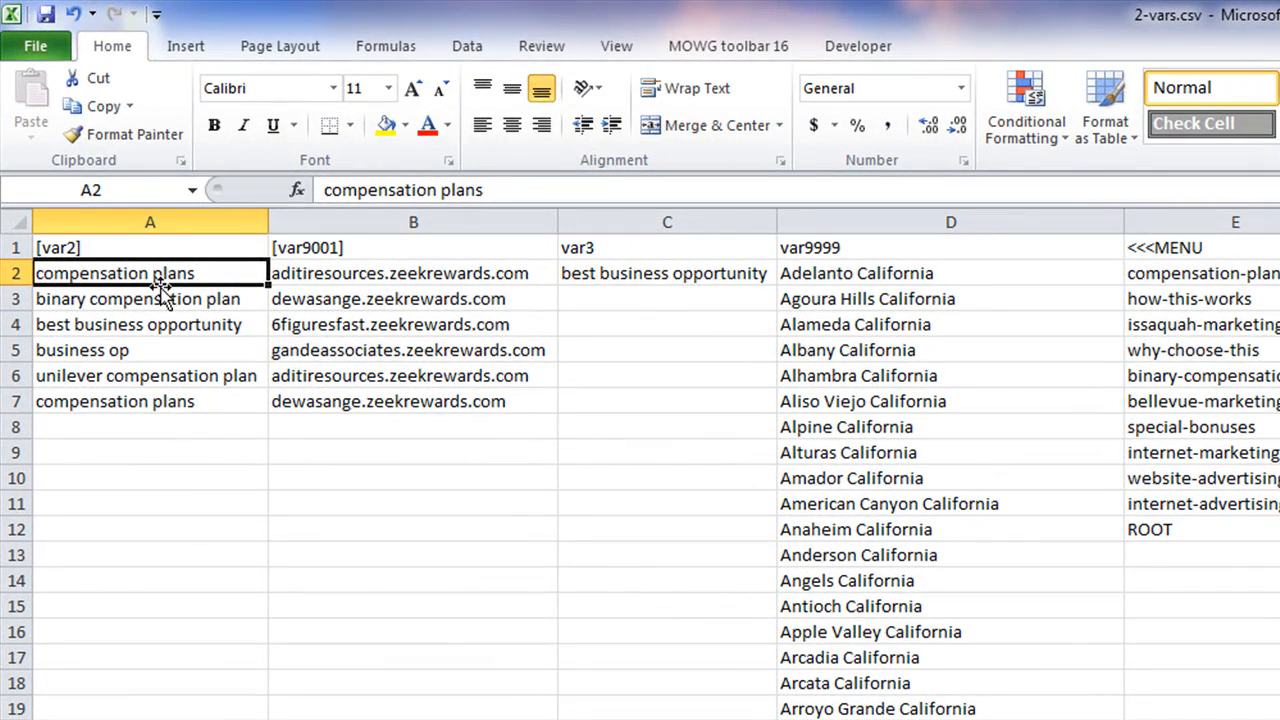
{"action": "key", "text": "Delete"}
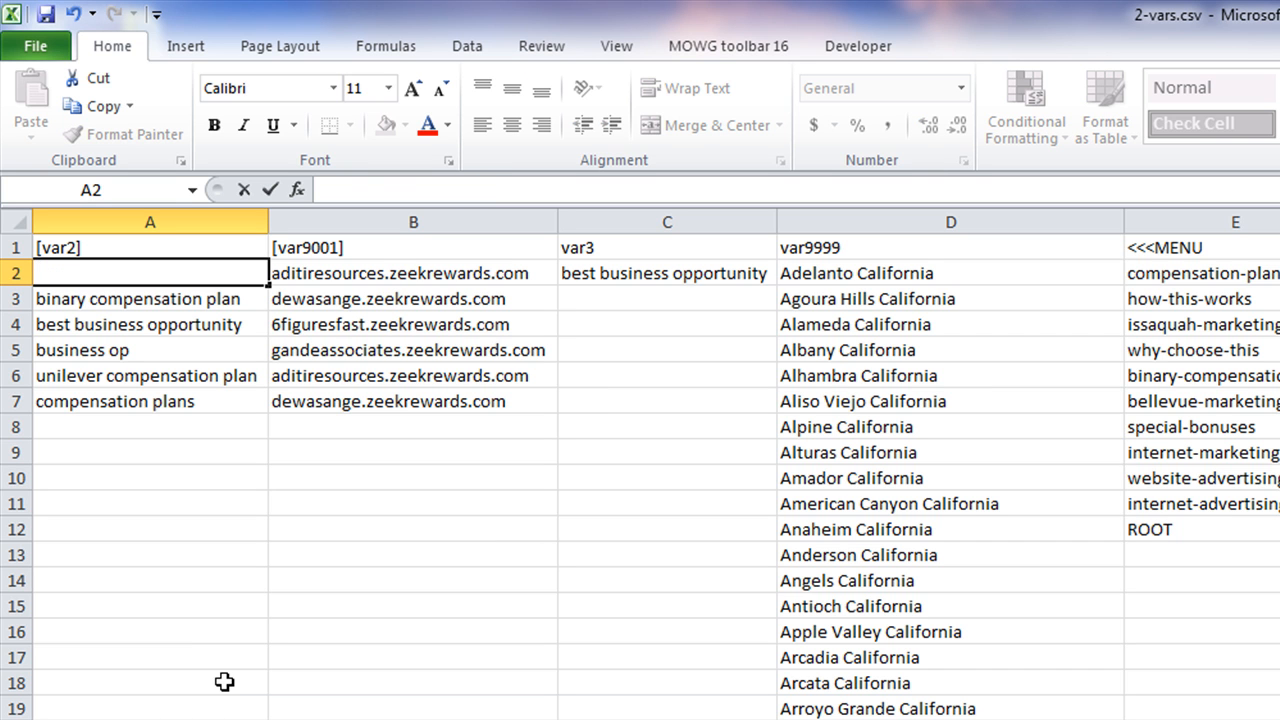
{"action": "type", "text": "home"}
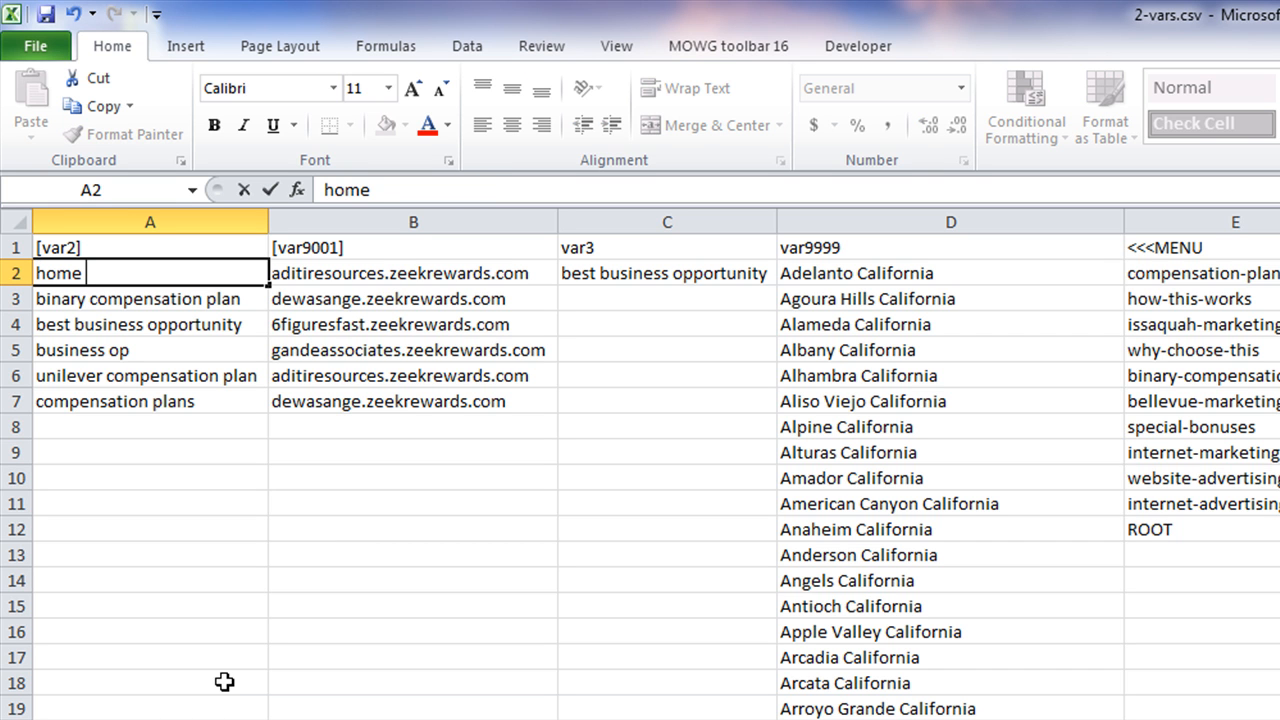
{"action": "type", "text": "business"}
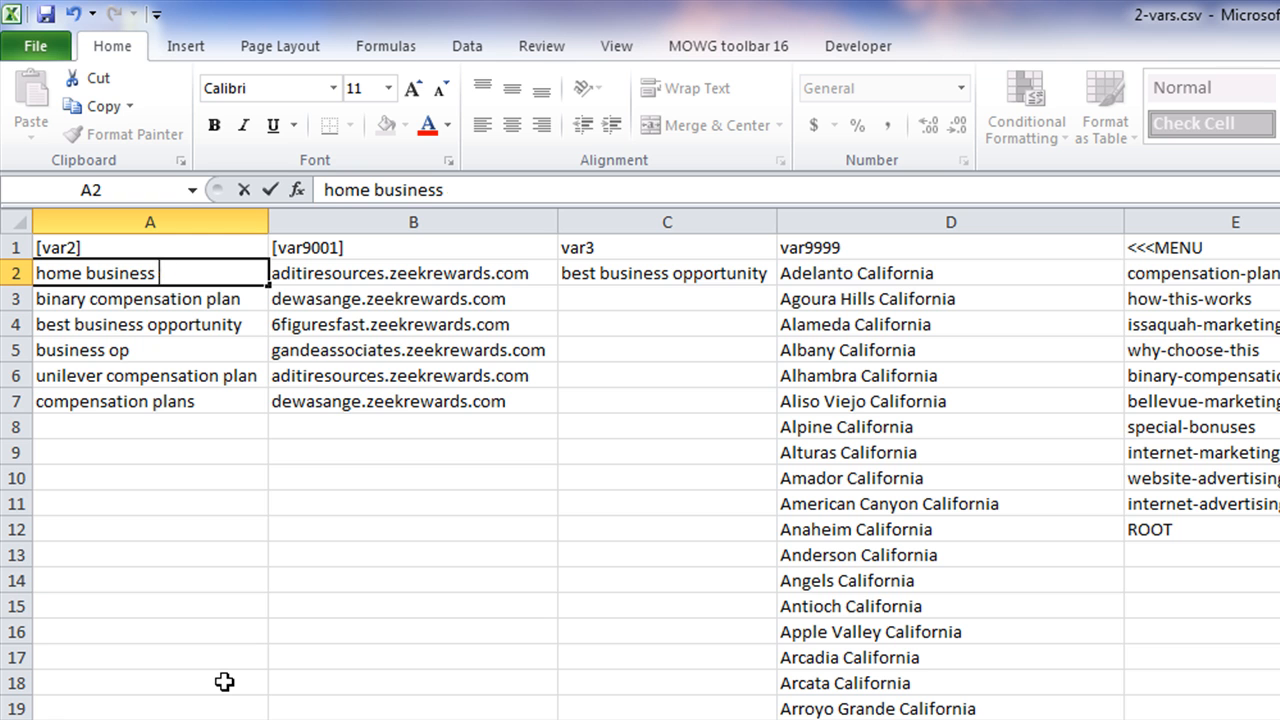
{"action": "type", "text": "opportunity"}
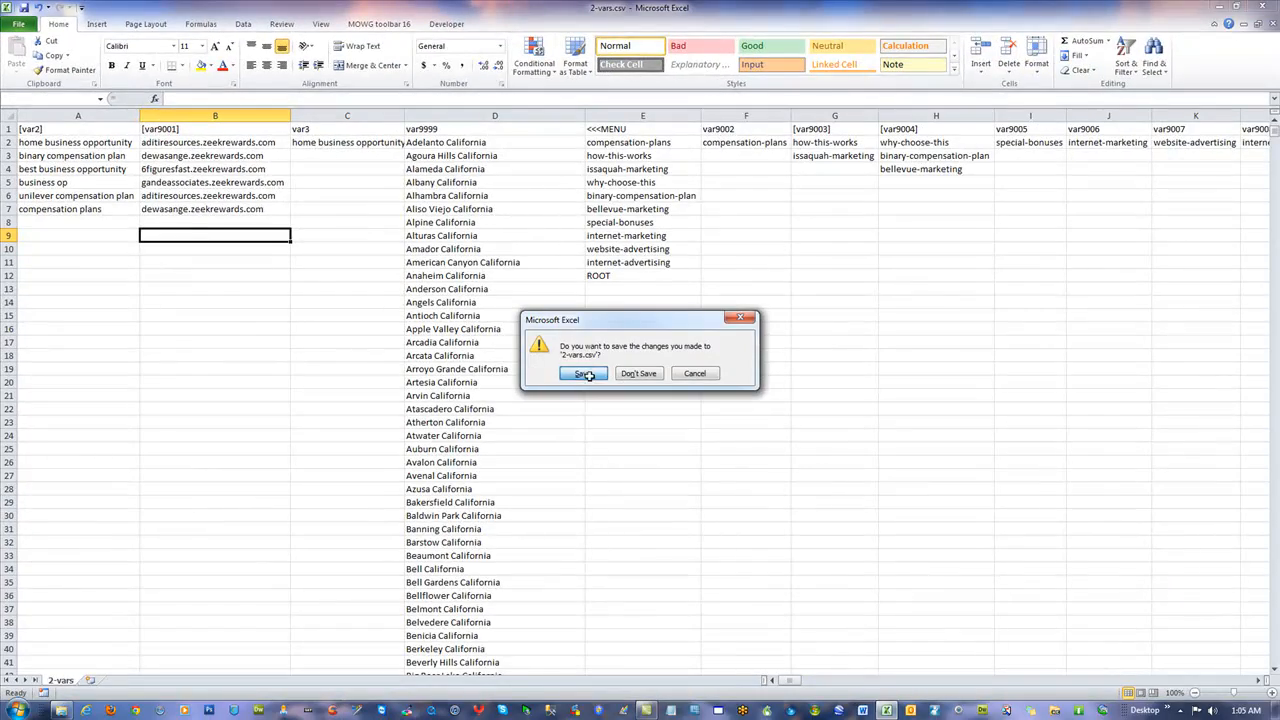
Step: Save 2-vars.csv over the existing file, keeping CSV format
{"action": "left_click", "coordinate": [581, 373]}
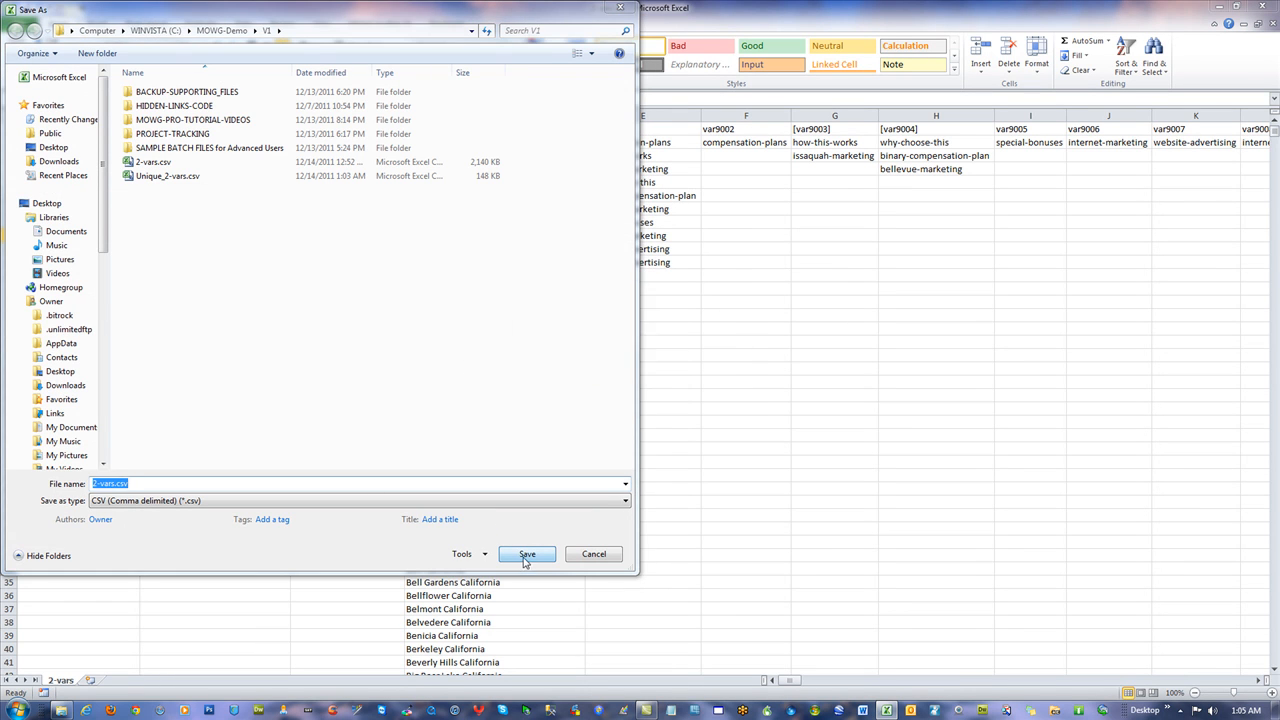
{"action": "left_click", "coordinate": [526, 554]}
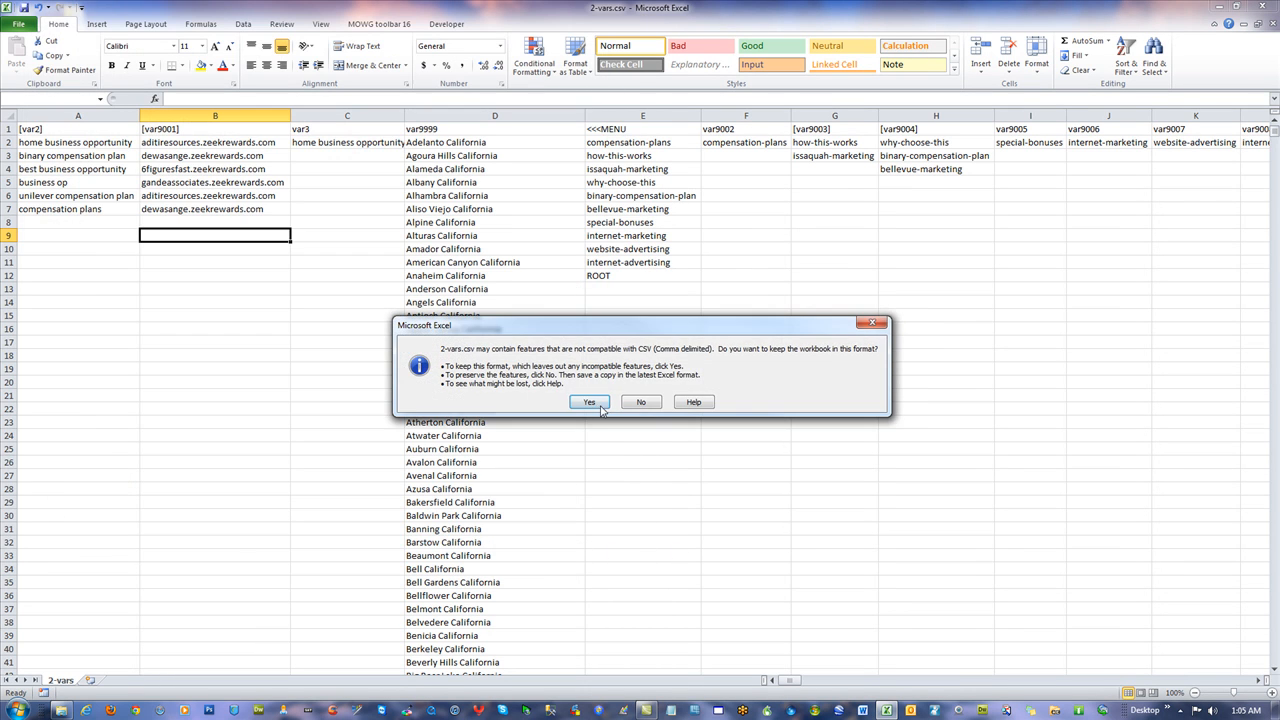
{"action": "left_click", "coordinate": [589, 402]}
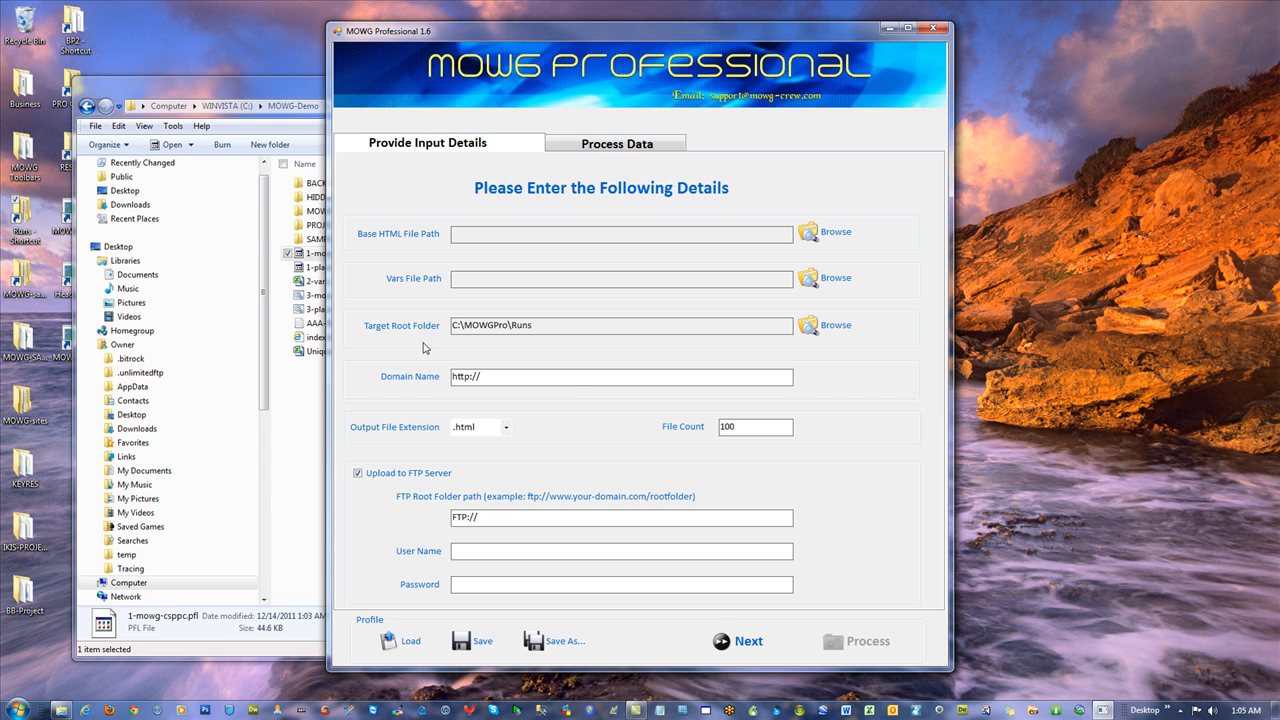
Step: Copy /home-business-opportunity from Domain Name into the FTP Root Folder and save the profile
{"action": "left_click", "coordinate": [406, 640]}
{"action": "type", "text": "www.mowg-csppc.com/home-business-oppor"}
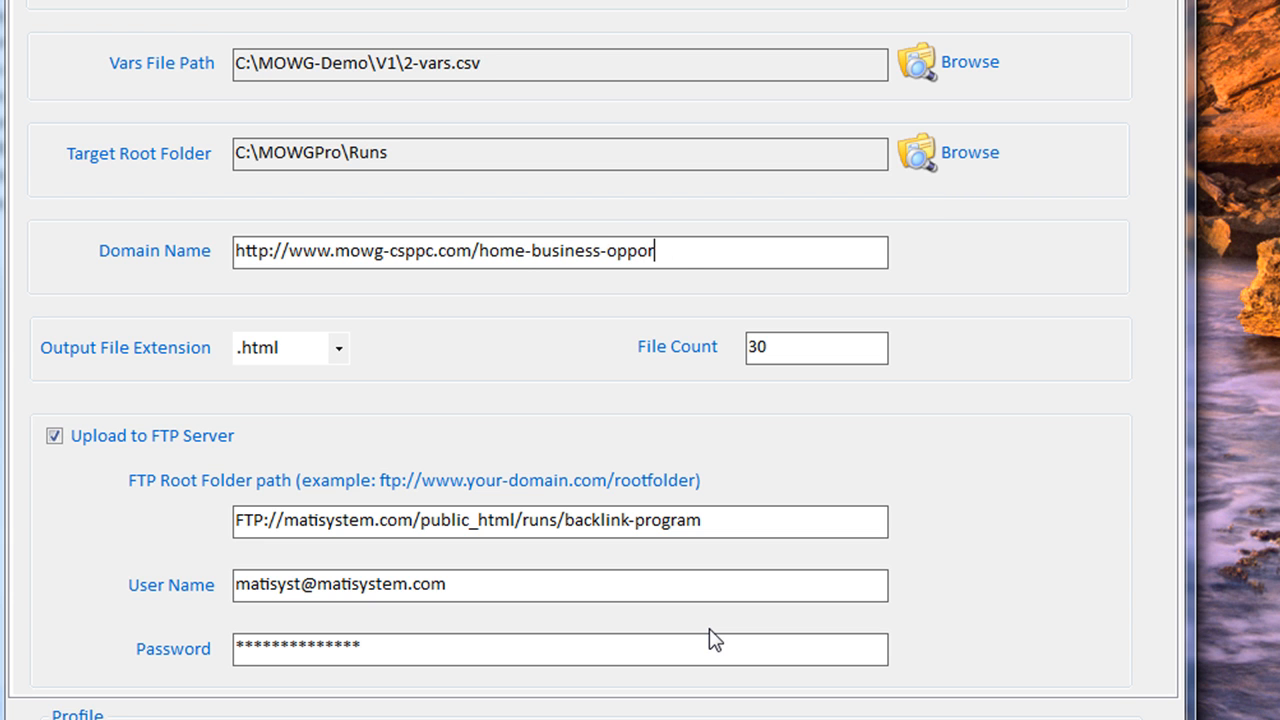
{"action": "type", "text": "tunity"}
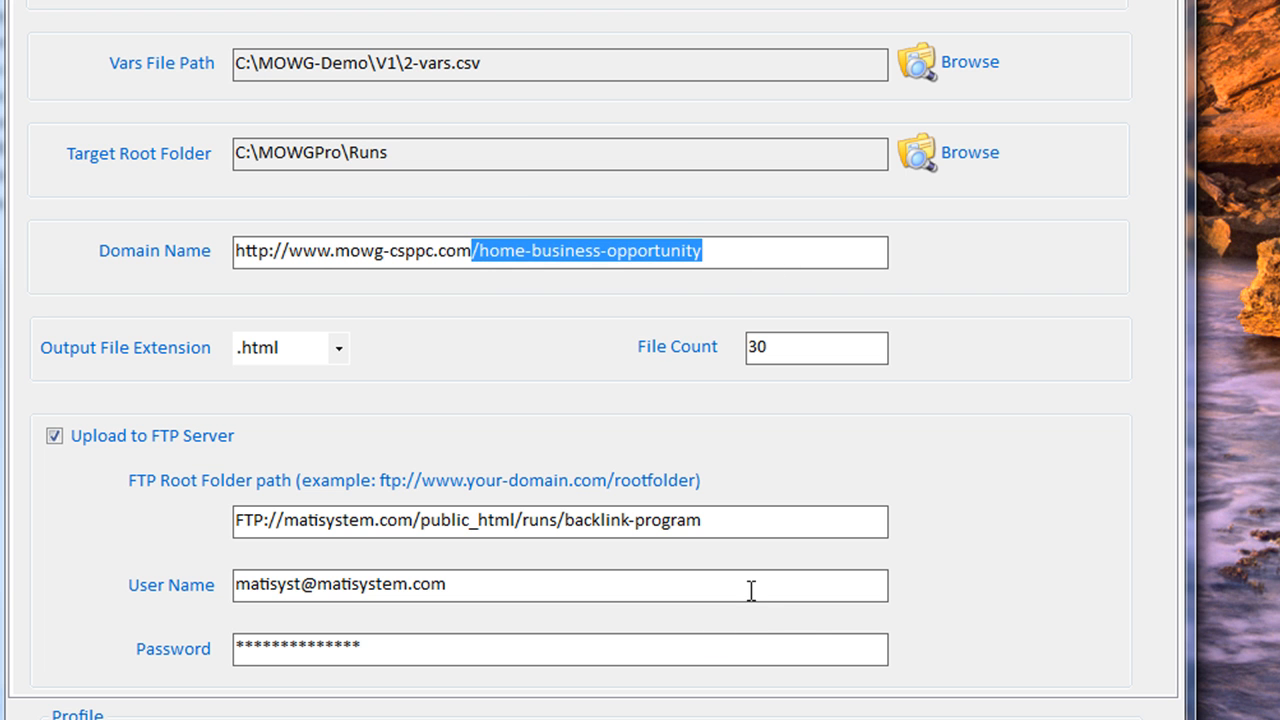
{"action": "right_click", "coordinate": [585, 251]}
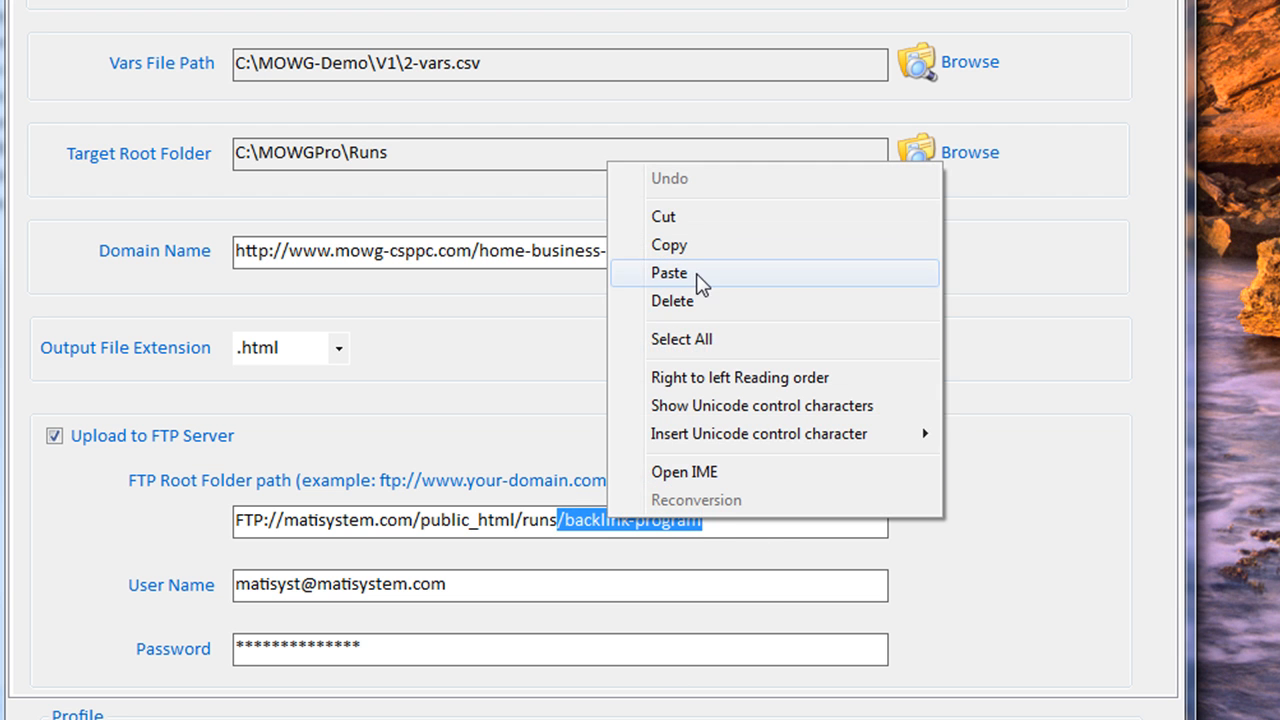
{"action": "left_click", "coordinate": [670, 272]}
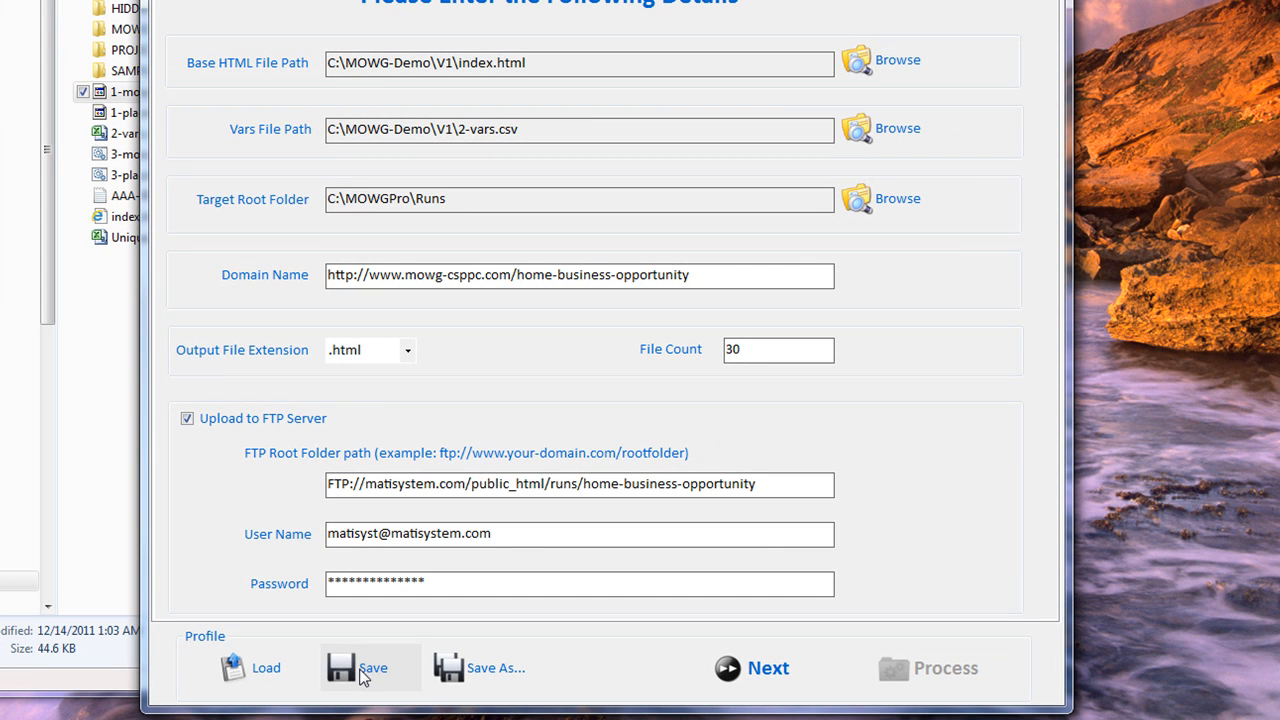
{"action": "left_click", "coordinate": [369, 667]}
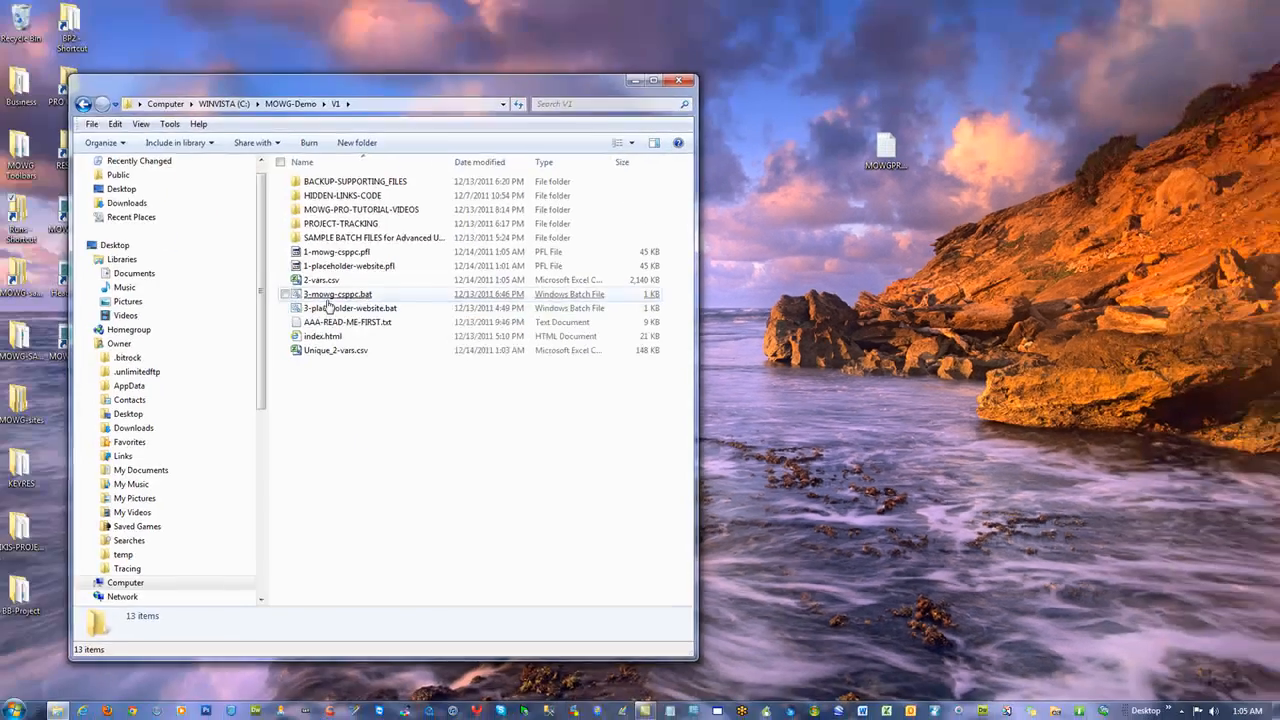
Step: Run 3-mowg-csppc.bat and open the 12:53 run folder in C:\MOWGPro\Runs
{"action": "double_click", "coordinate": [337, 294]}
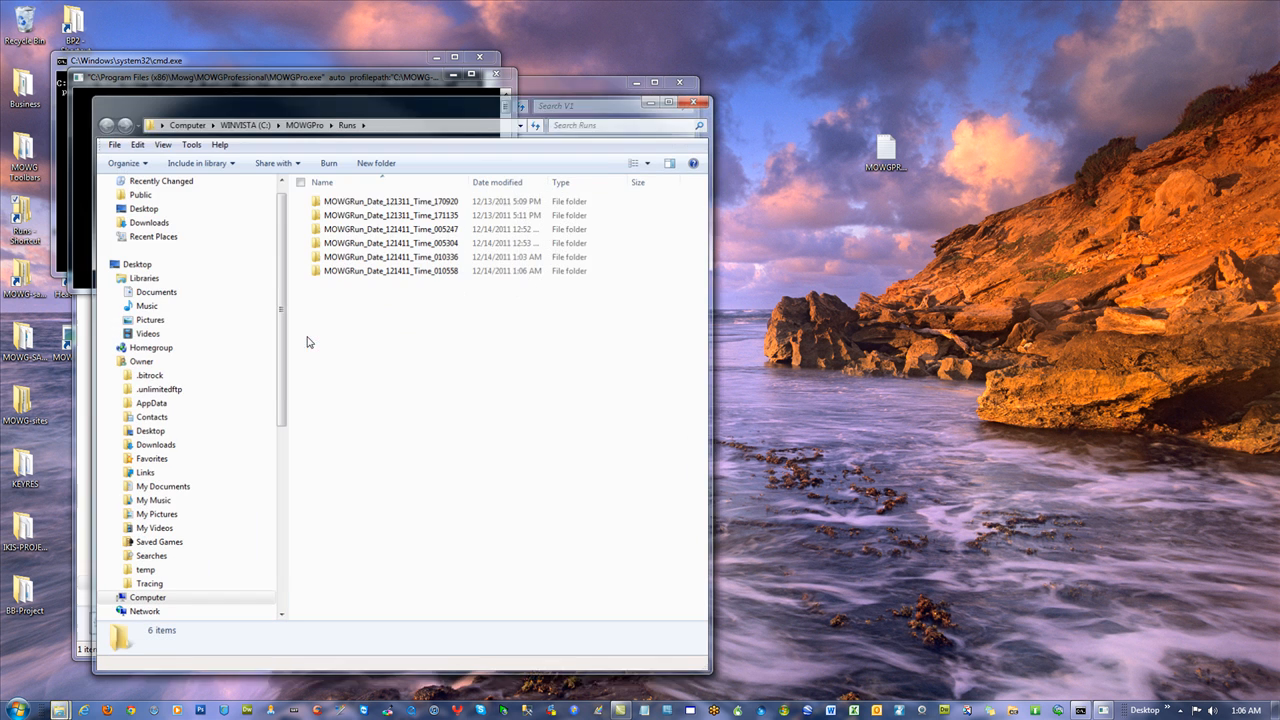
{"action": "left_click", "coordinate": [390, 242]}
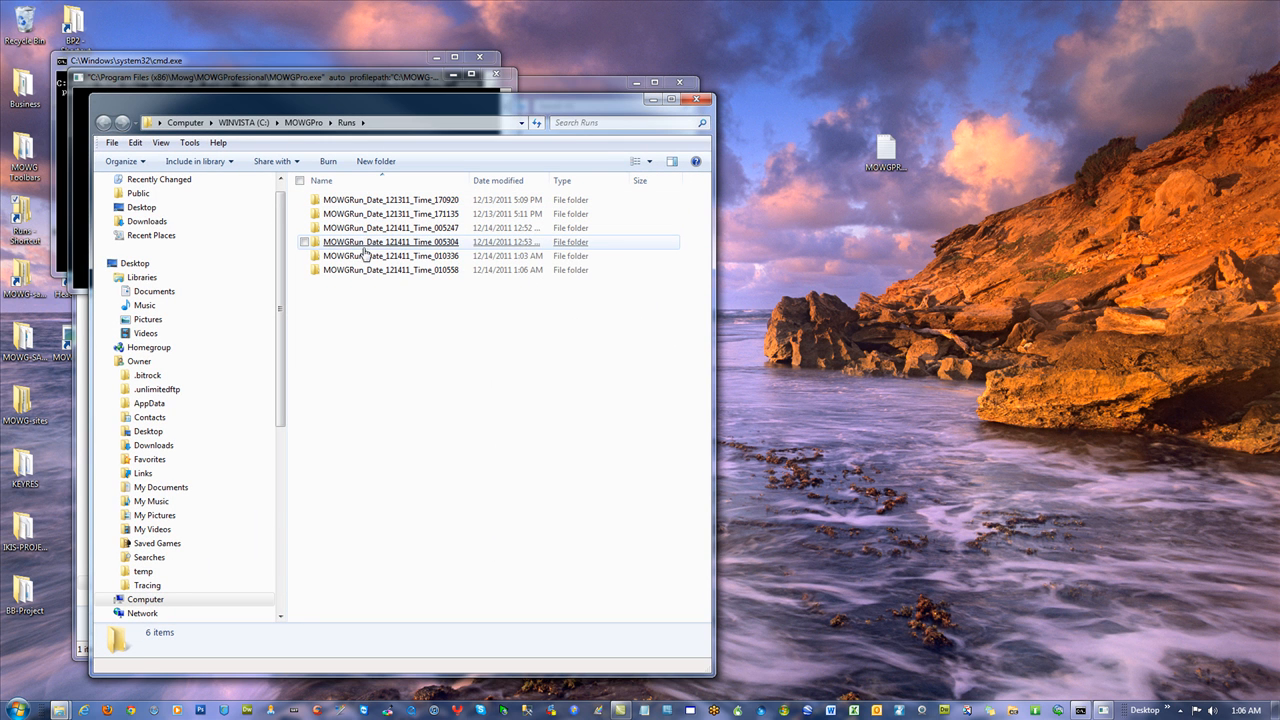
{"action": "double_click", "coordinate": [402, 269]}
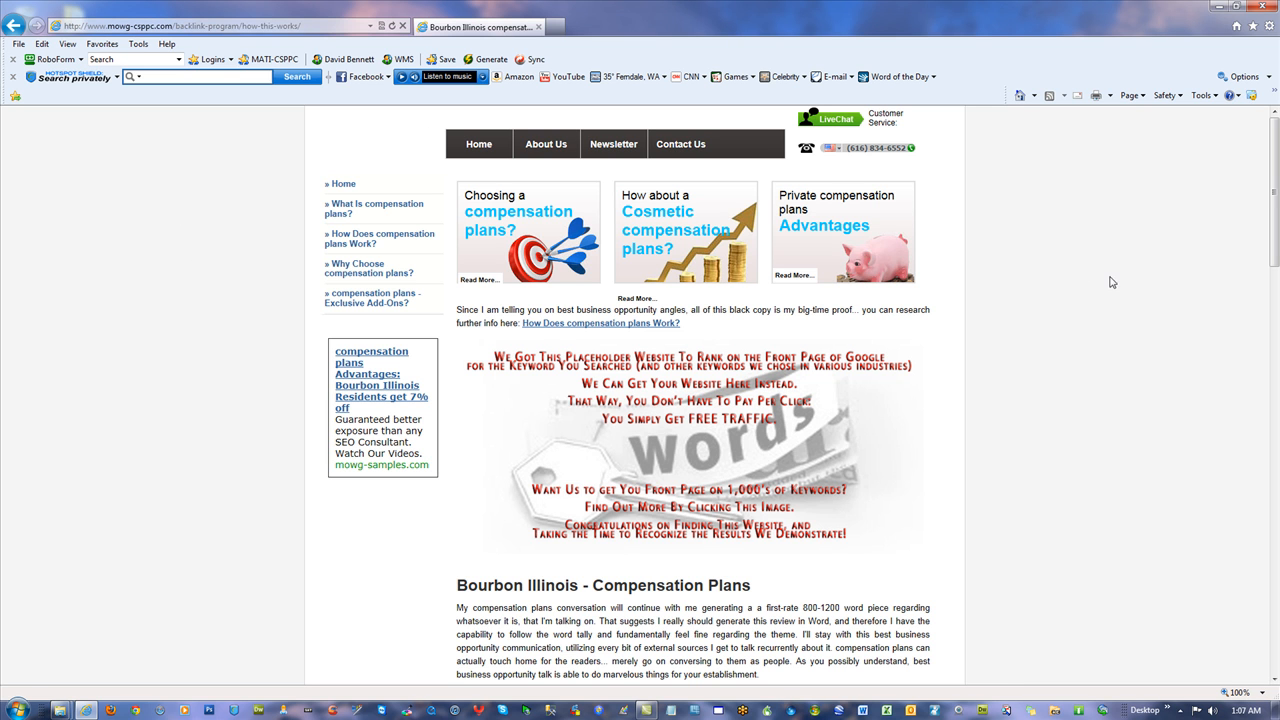
Step: Scroll through the generated compensation plans page, then switch to another tab
{"action": "scroll", "scroll_direction": "down", "scroll_amount": 3}
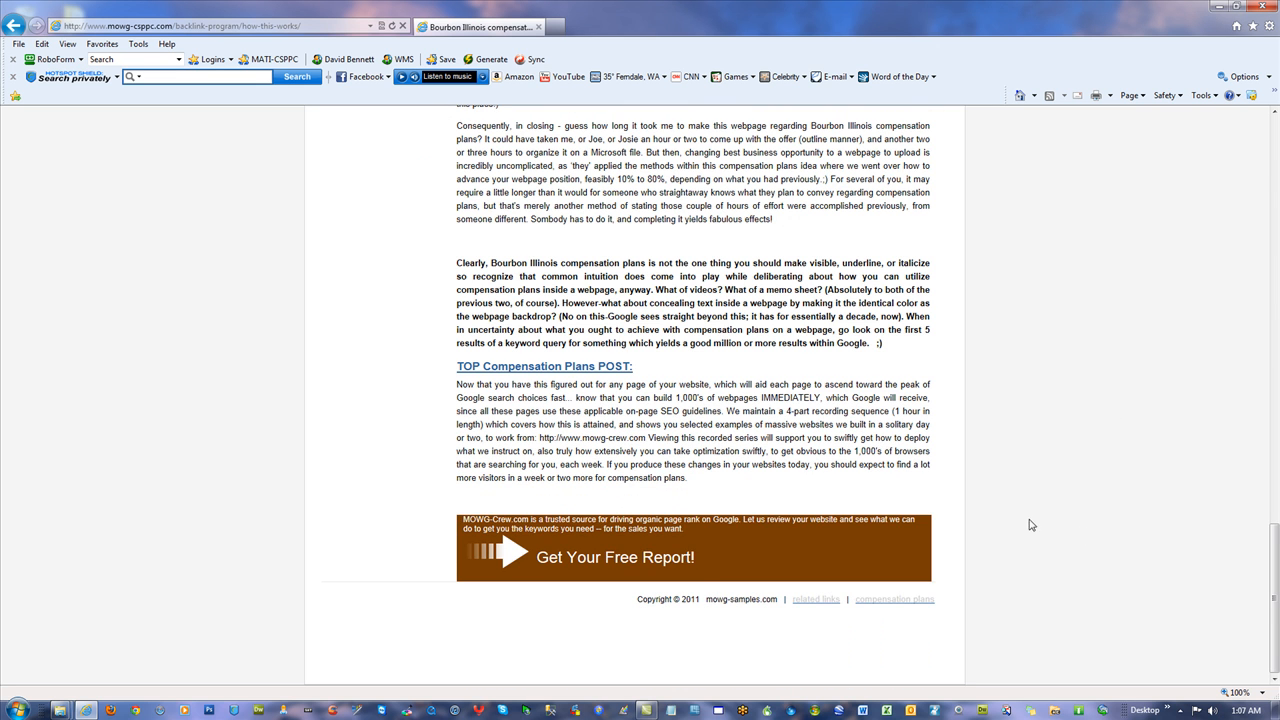
{"action": "mouse_move", "coordinate": [900, 600]}
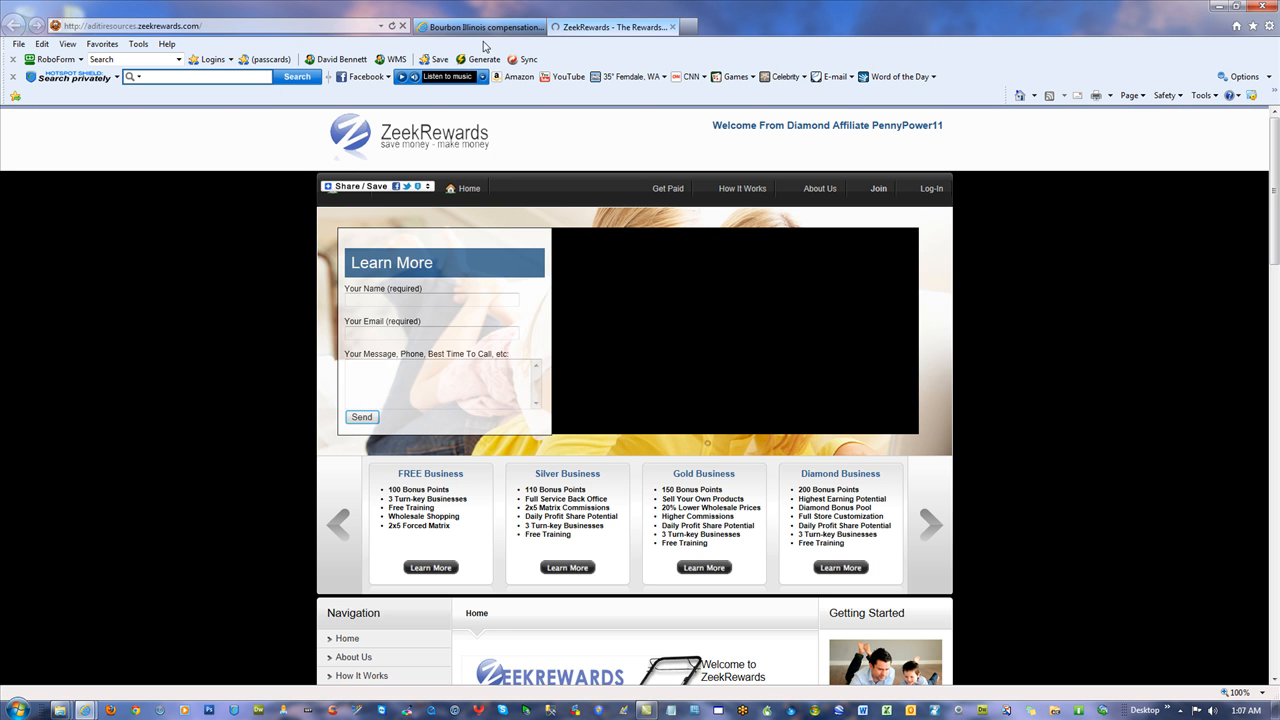
{"action": "left_click", "coordinate": [480, 27]}
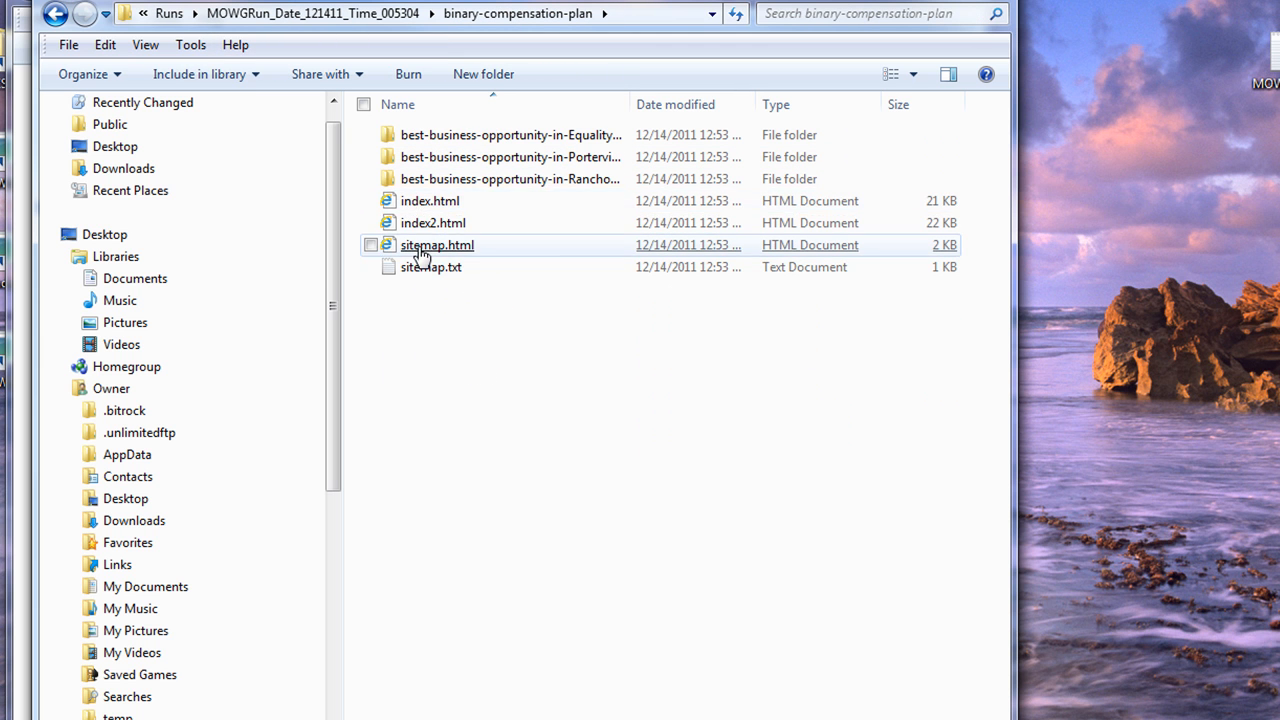
{"action": "mouse_move", "coordinate": [430, 267]}
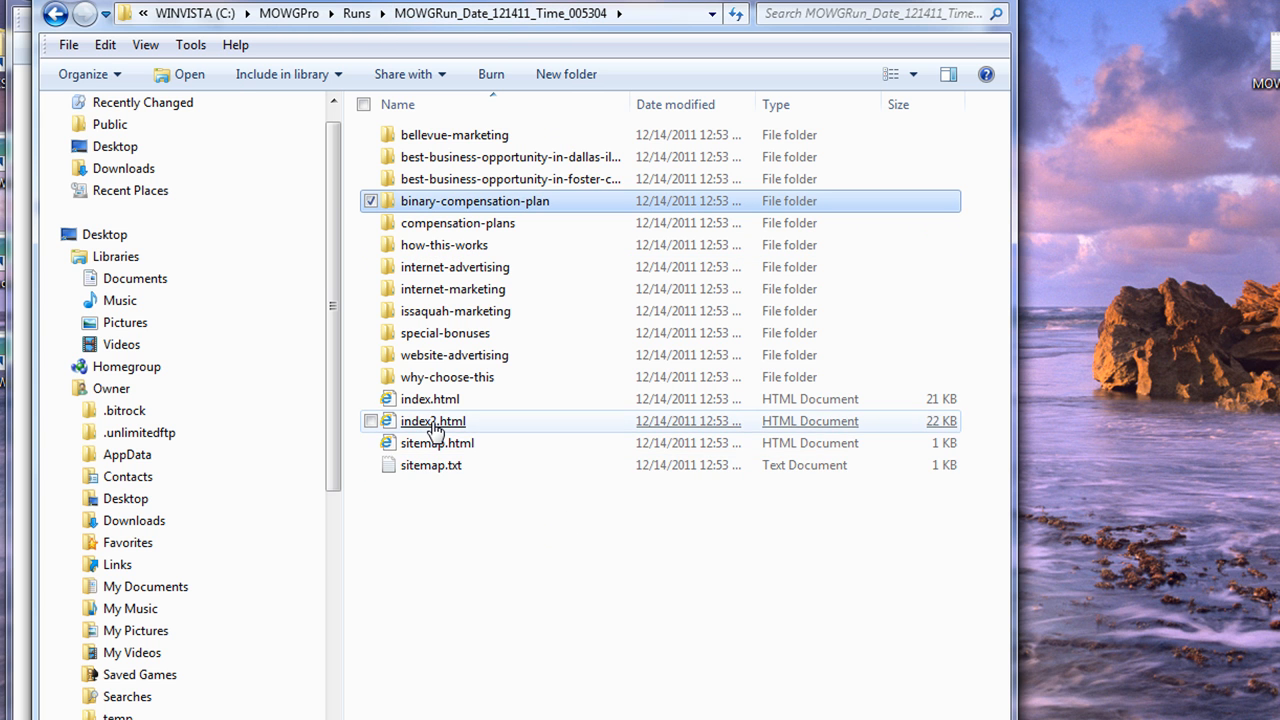
{"action": "mouse_move", "coordinate": [436, 430]}
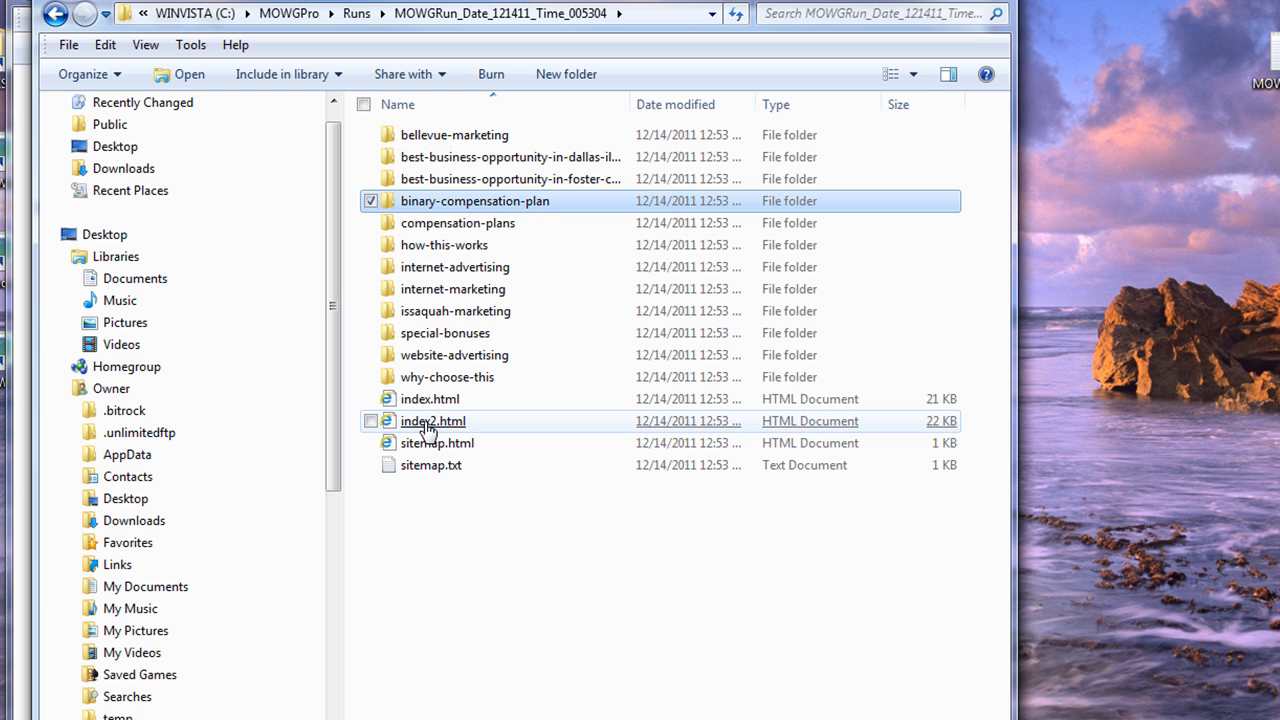
{"action": "mouse_move", "coordinate": [429, 427]}
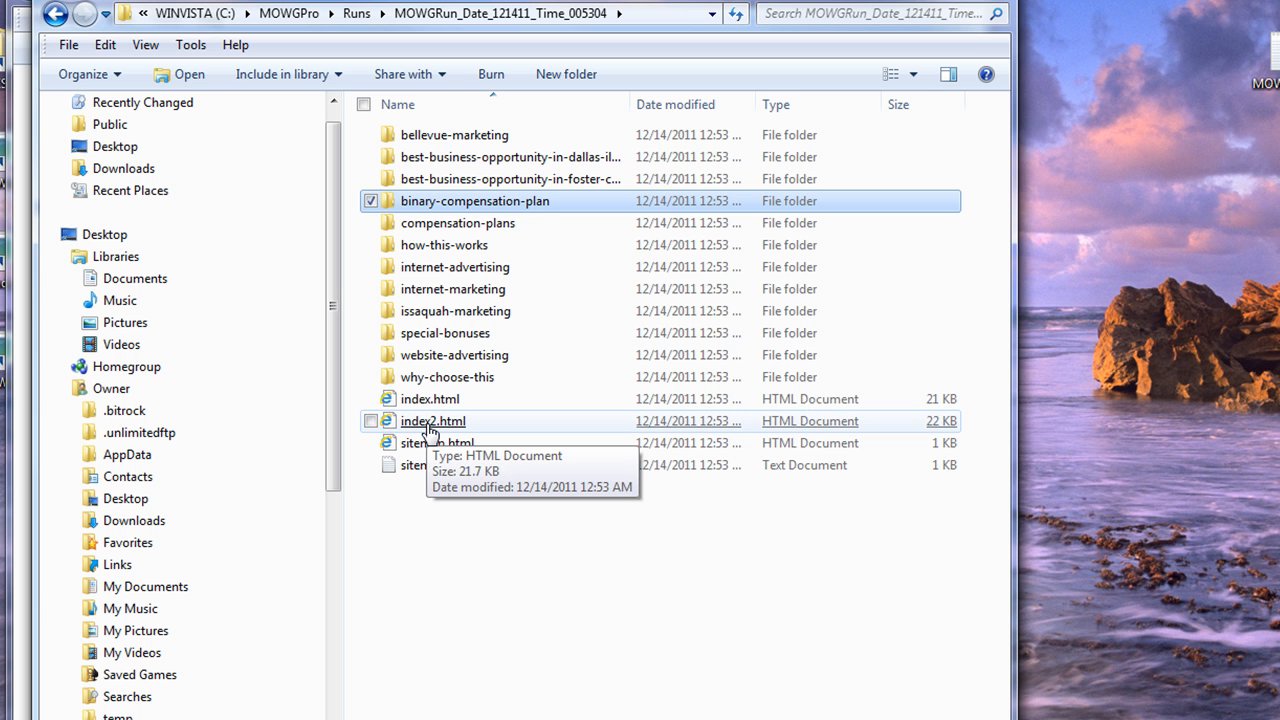
{"action": "mouse_move", "coordinate": [434, 504]}
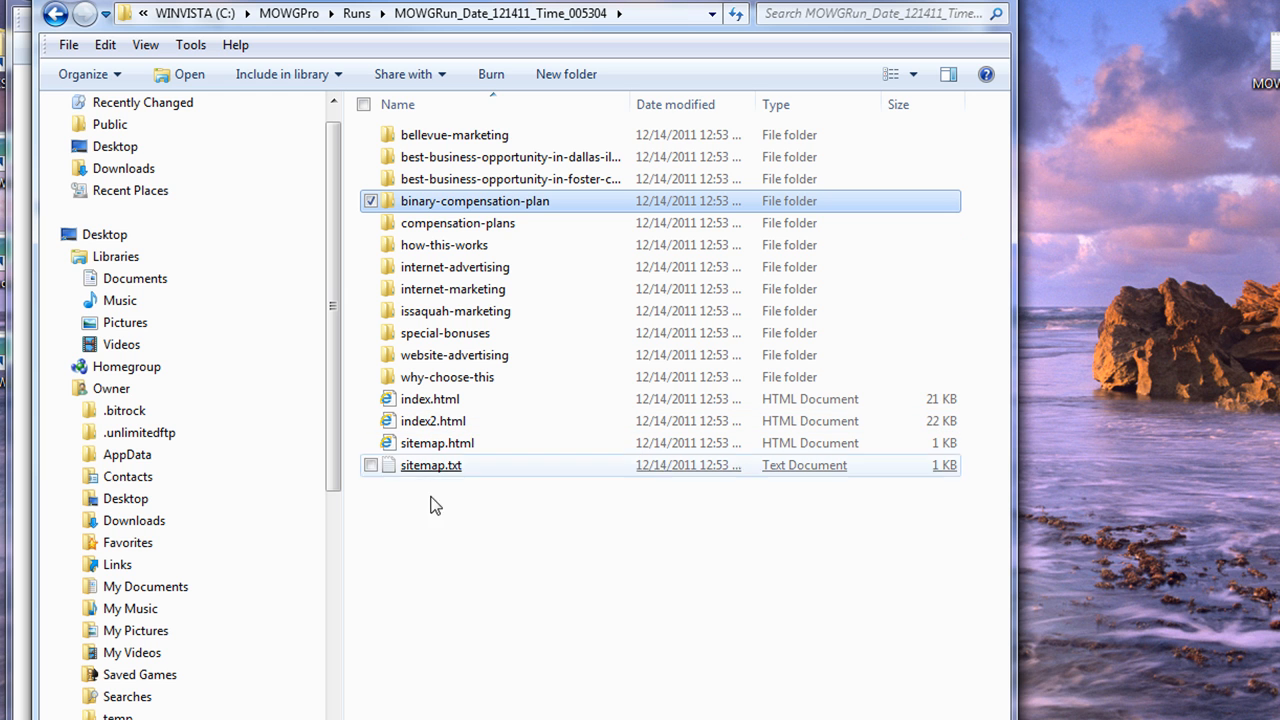
{"action": "mouse_move", "coordinate": [431, 428]}
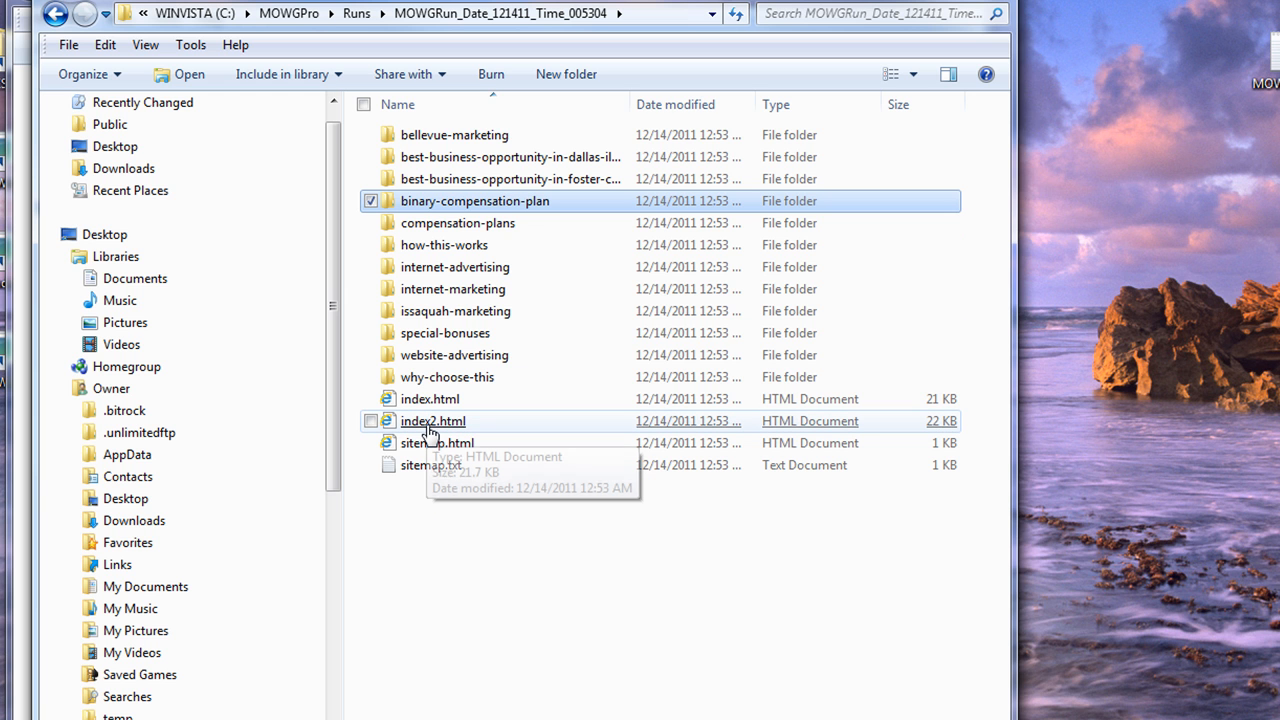
Step: Choose an action from index2.html's context menu in the 12:53 run folder
{"action": "right_click", "coordinate": [433, 421]}
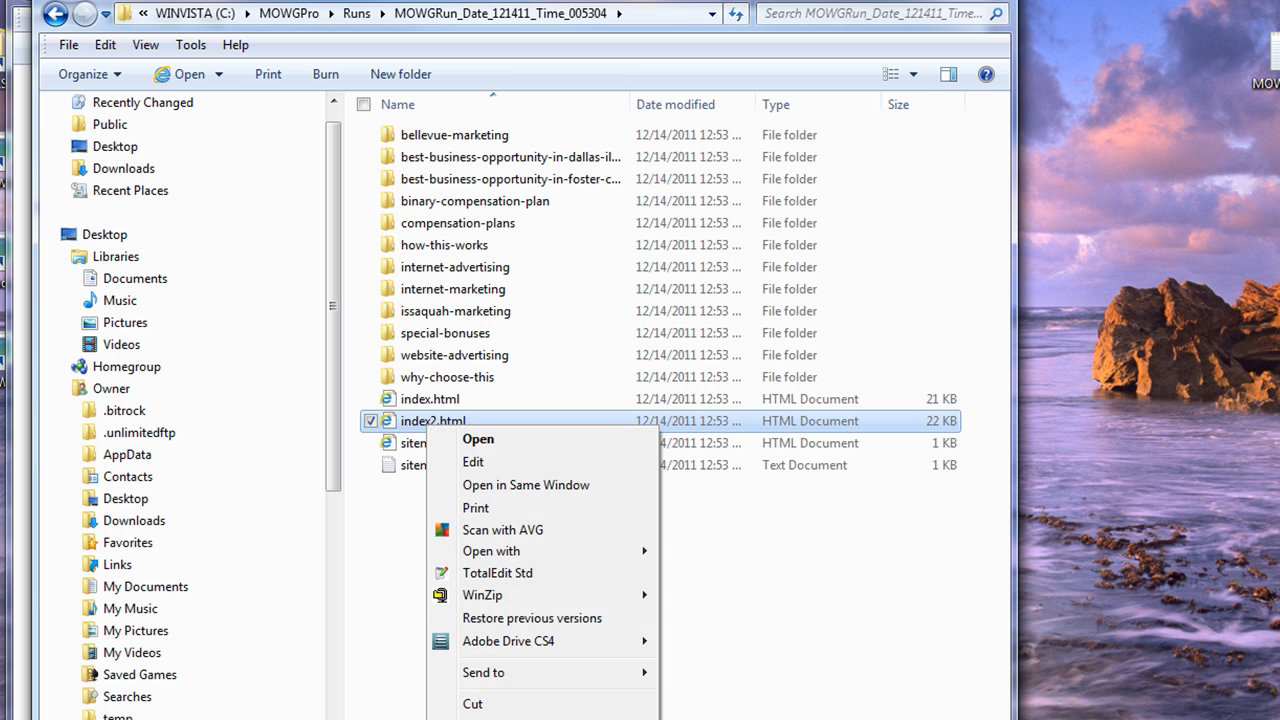
{"action": "left_click", "coordinate": [548, 595]}
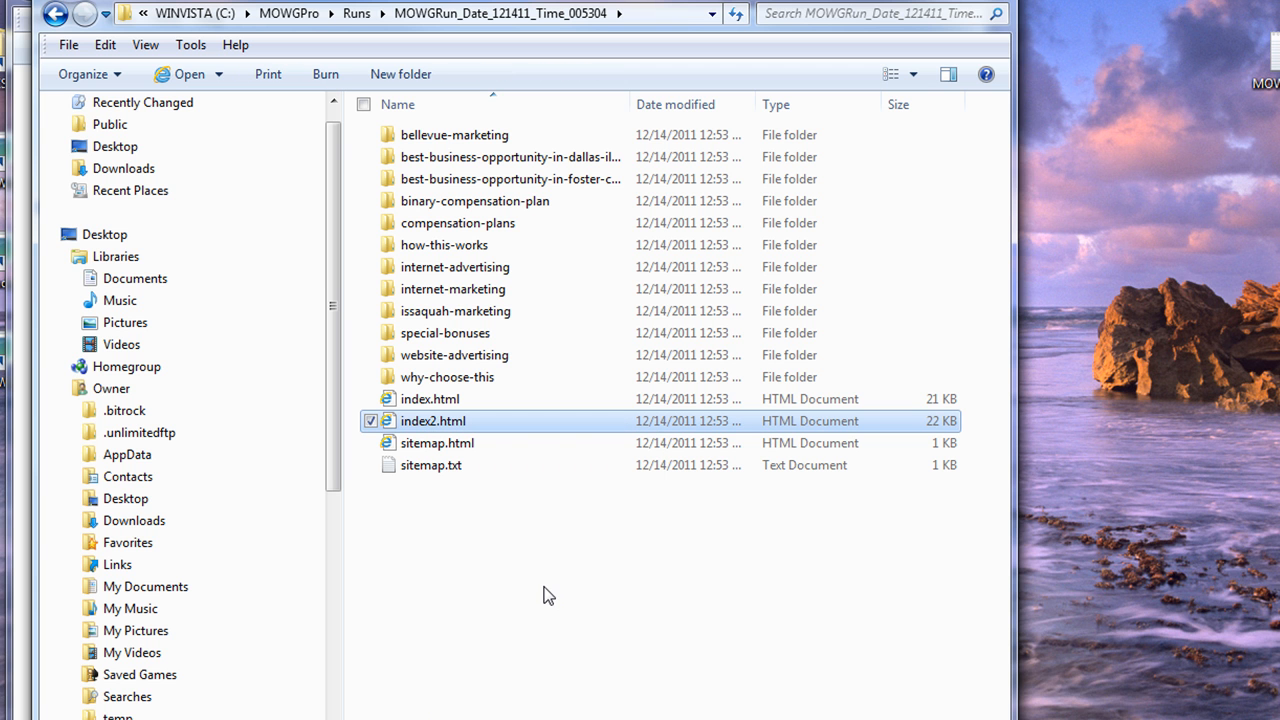
{"action": "mouse_move", "coordinate": [535, 588]}
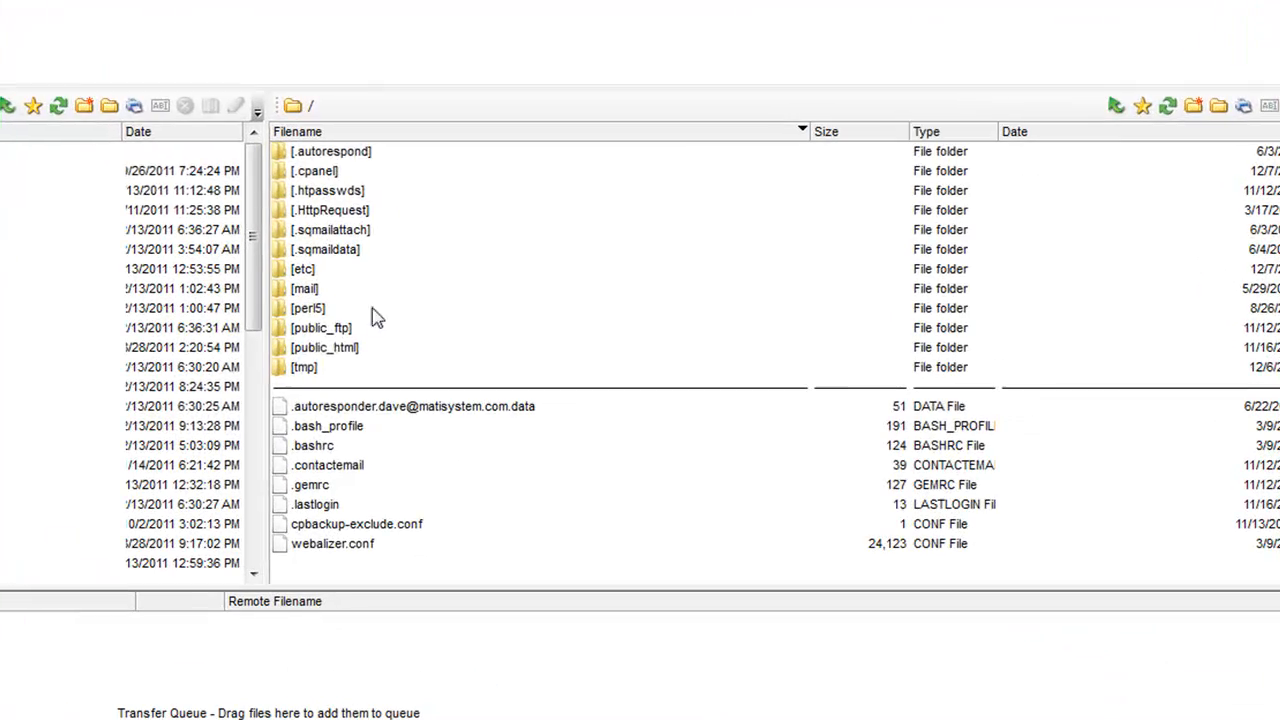
Step: Open public_html/runs on the server and rename index.html to index3333.html
{"action": "double_click", "coordinate": [324, 347]}
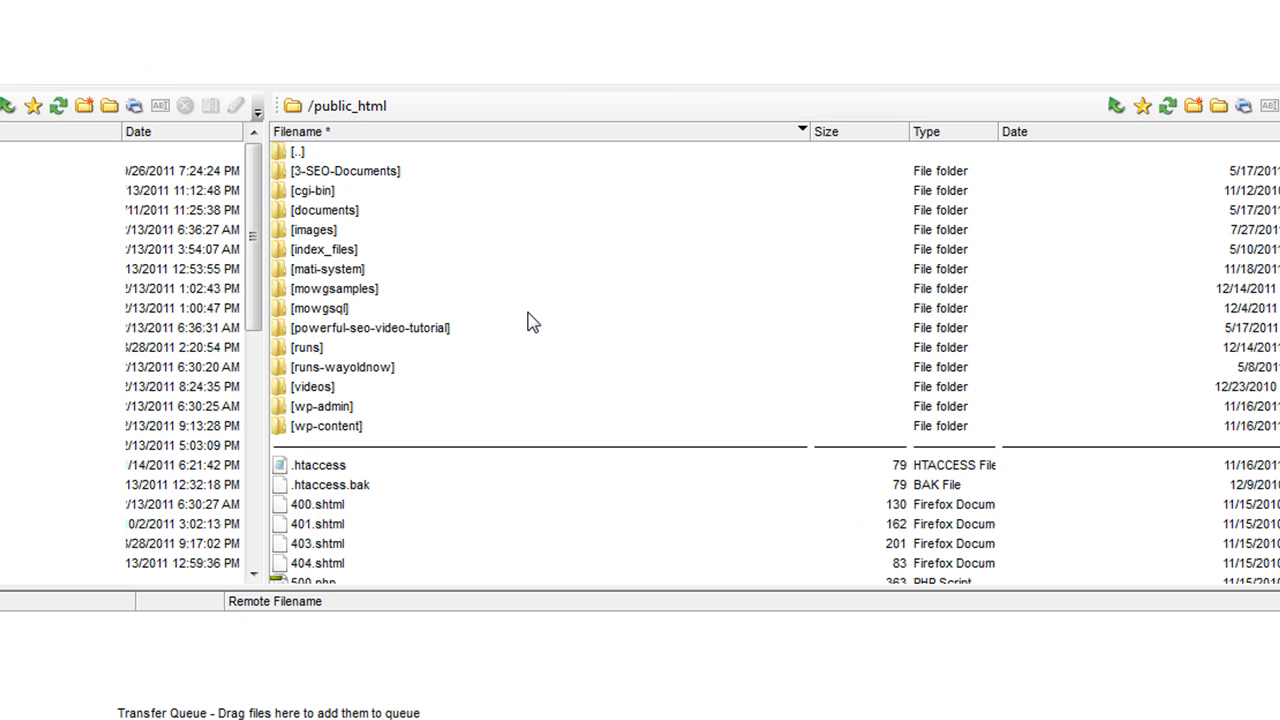
{"action": "left_click", "coordinate": [368, 327]}
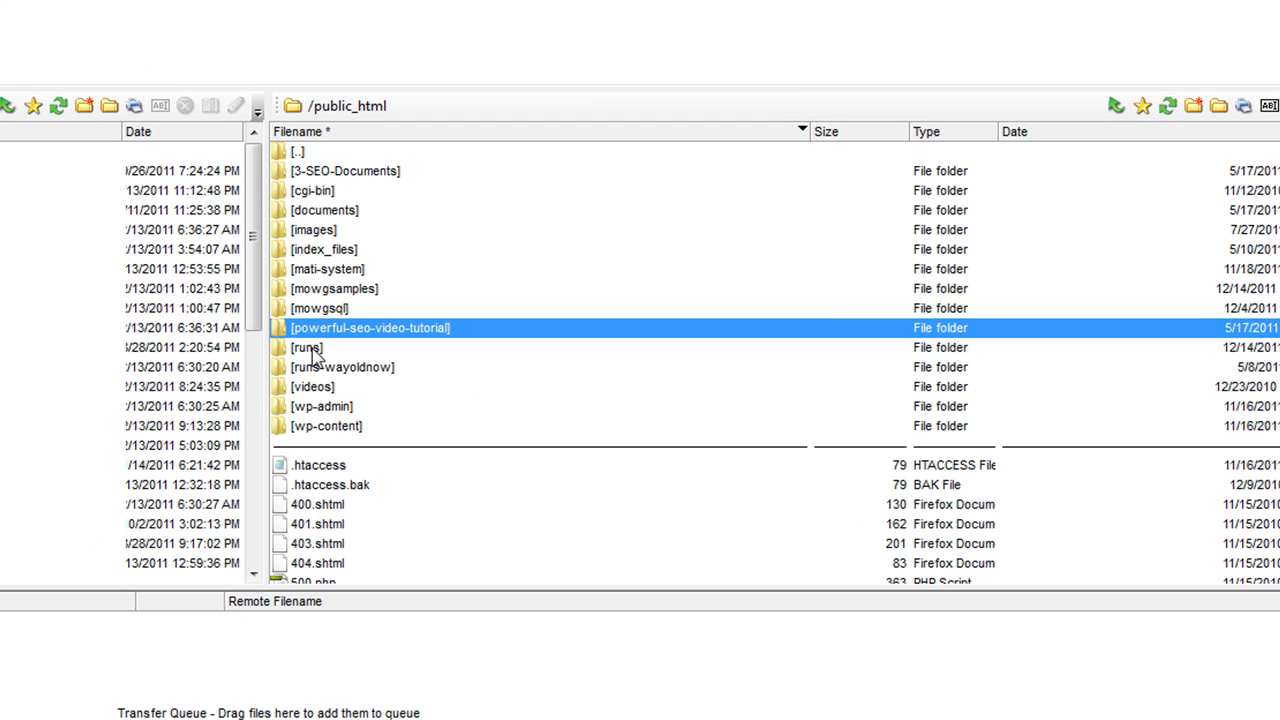
{"action": "double_click", "coordinate": [306, 347]}
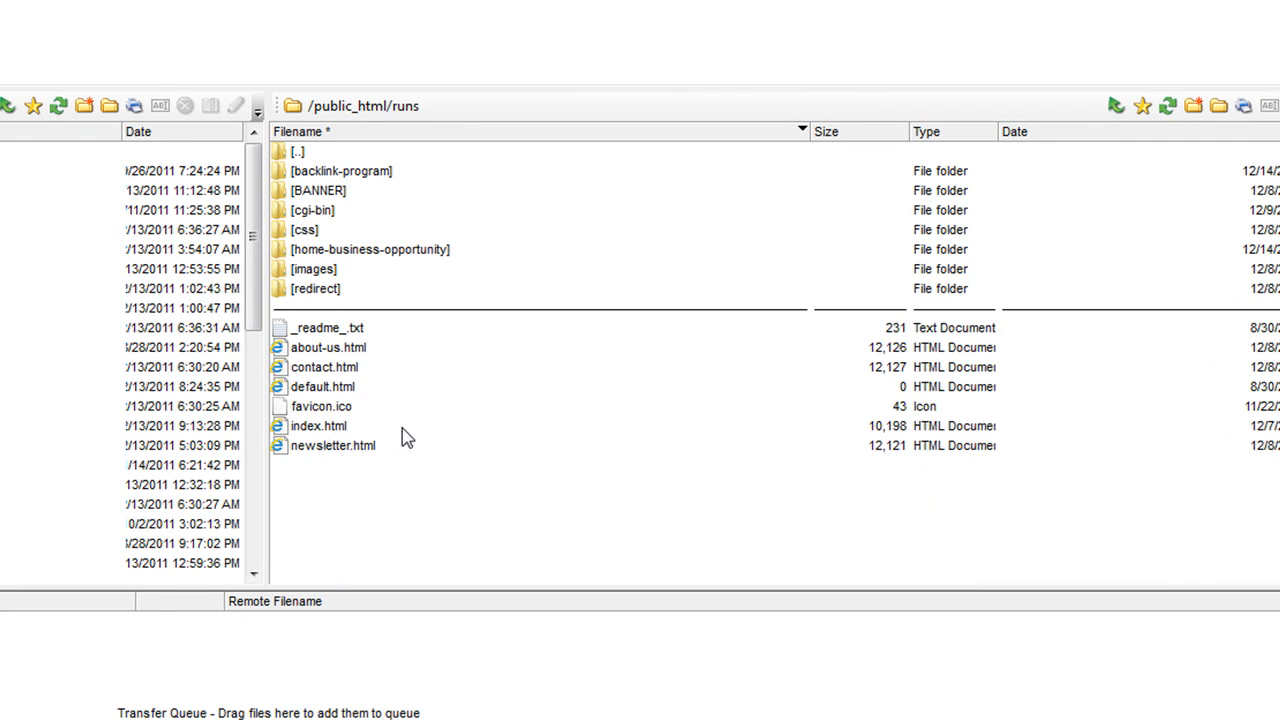
{"action": "right_click", "coordinate": [315, 425]}
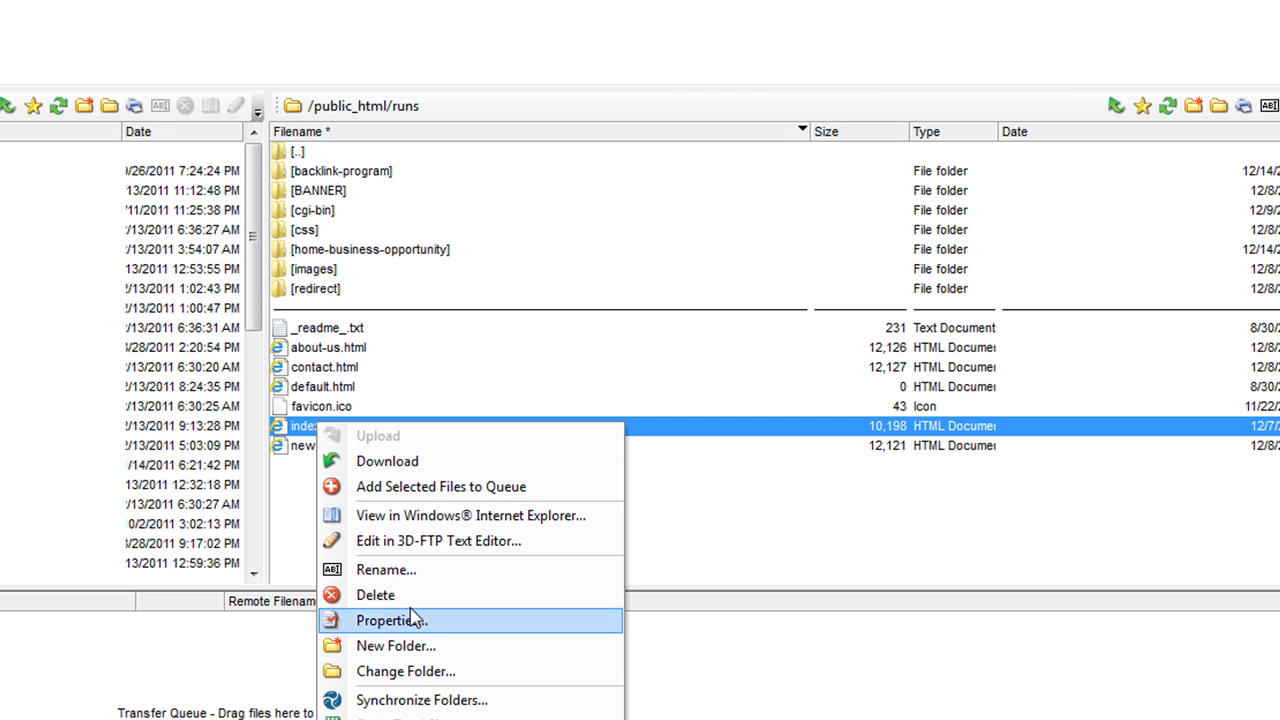
{"action": "left_click", "coordinate": [385, 569]}
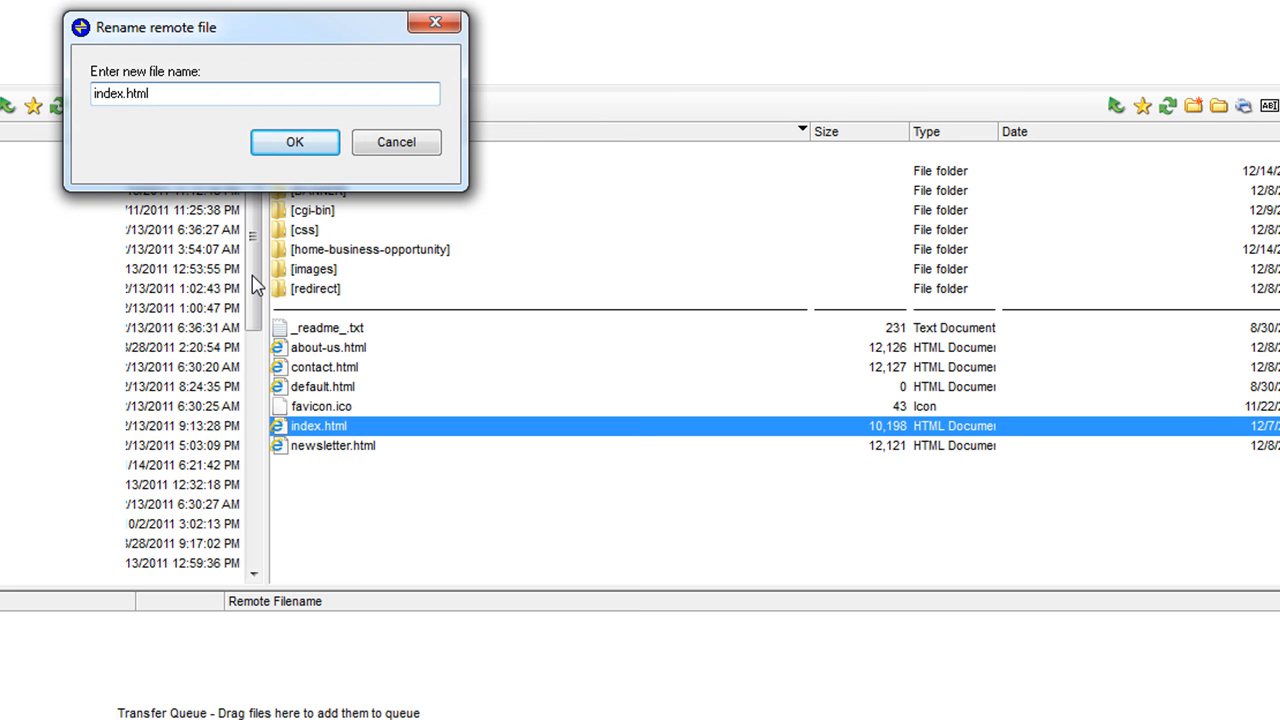
{"action": "left_click", "coordinate": [294, 141]}
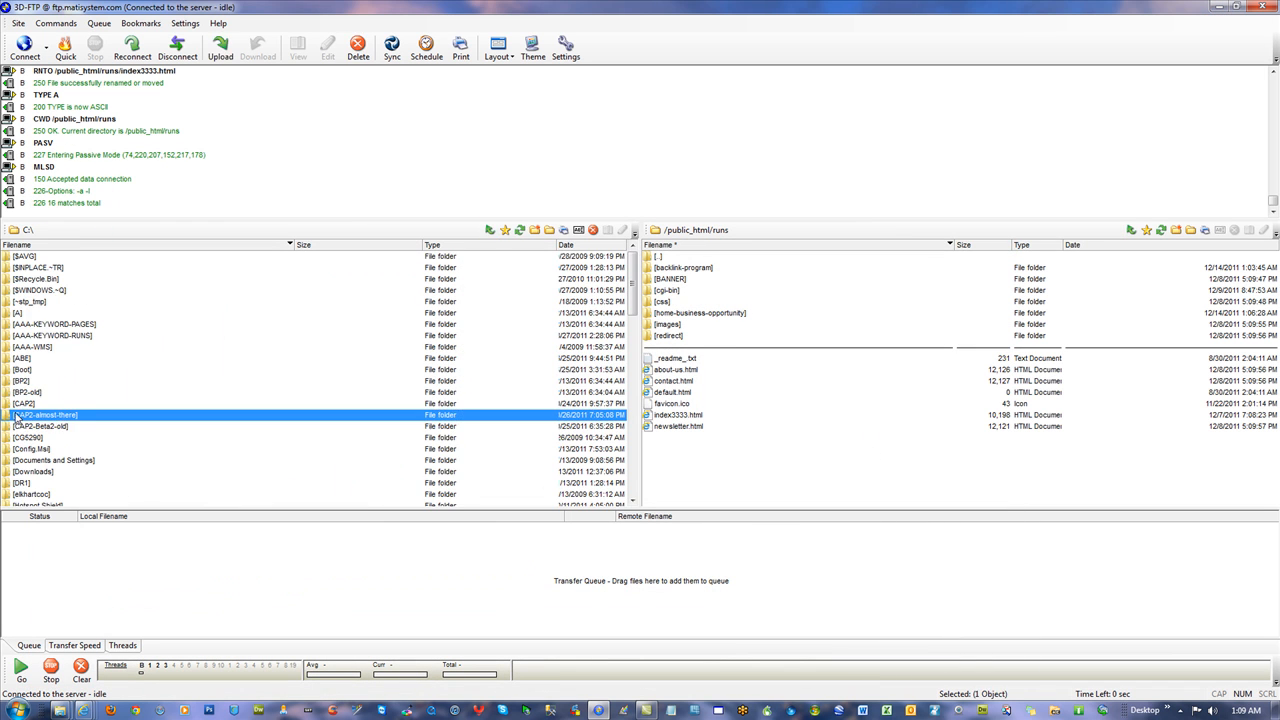
Step: Upload index2.html from MOWGRun_Date_121411_Time_010558 to public_html/runs and begin renaming it
{"action": "scroll", "scroll_direction": "down", "scroll_amount": 3}
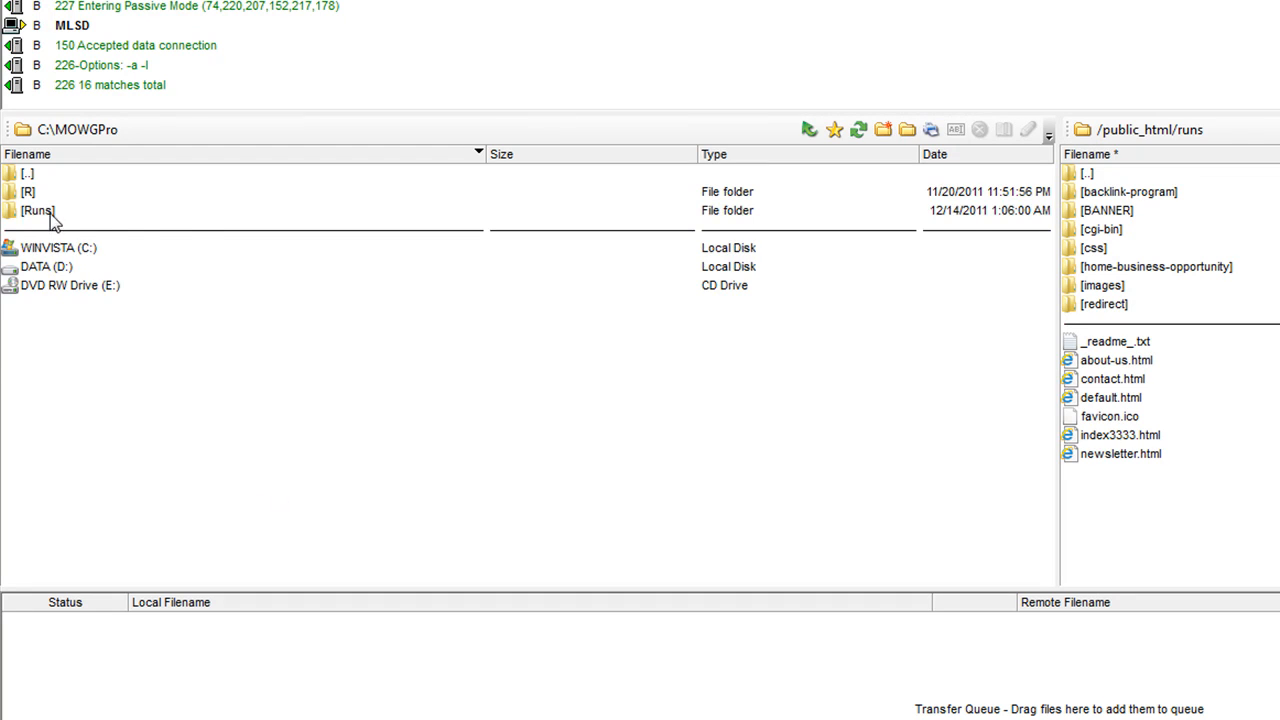
{"action": "double_click", "coordinate": [38, 211]}
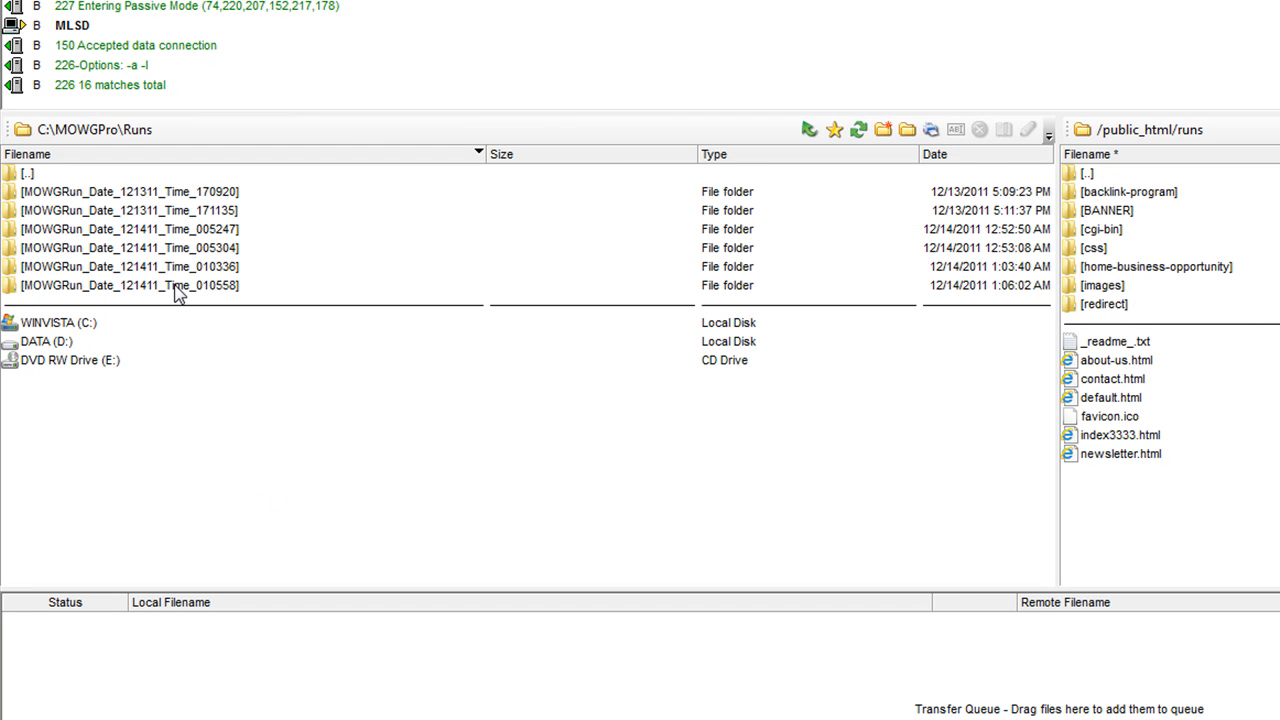
{"action": "double_click", "coordinate": [130, 285]}
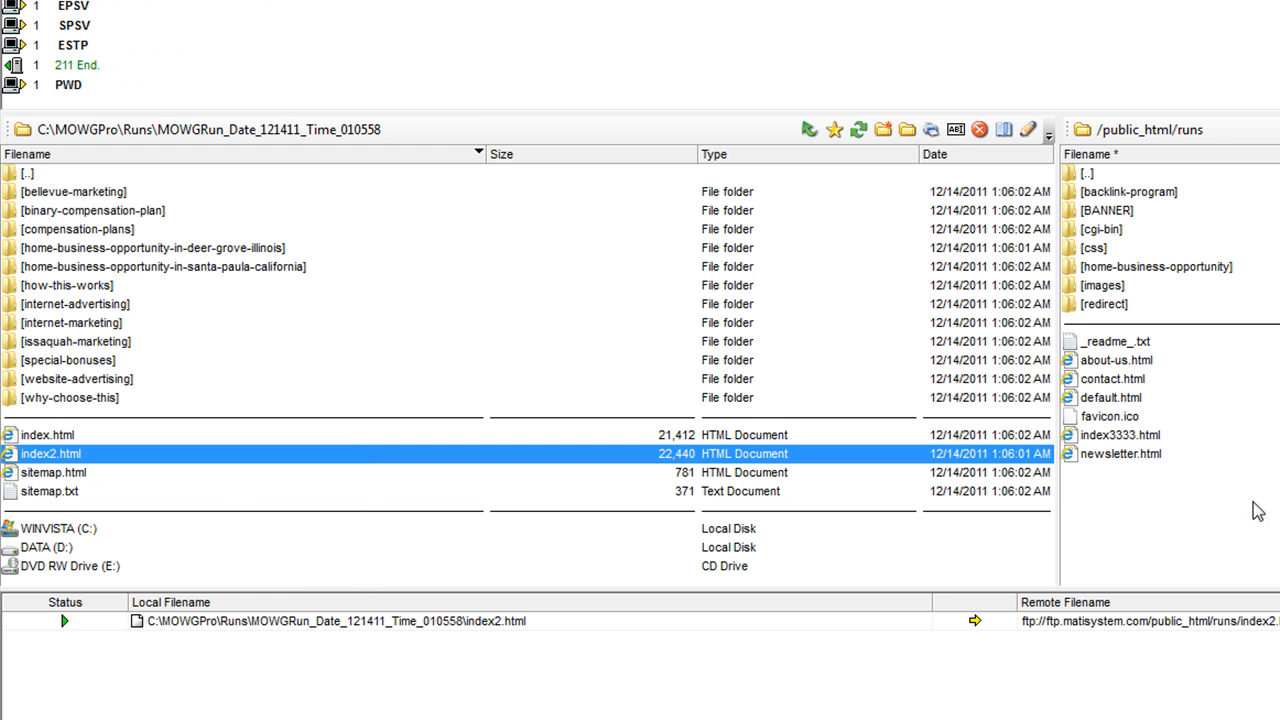
{"action": "right_click", "coordinate": [1090, 434]}
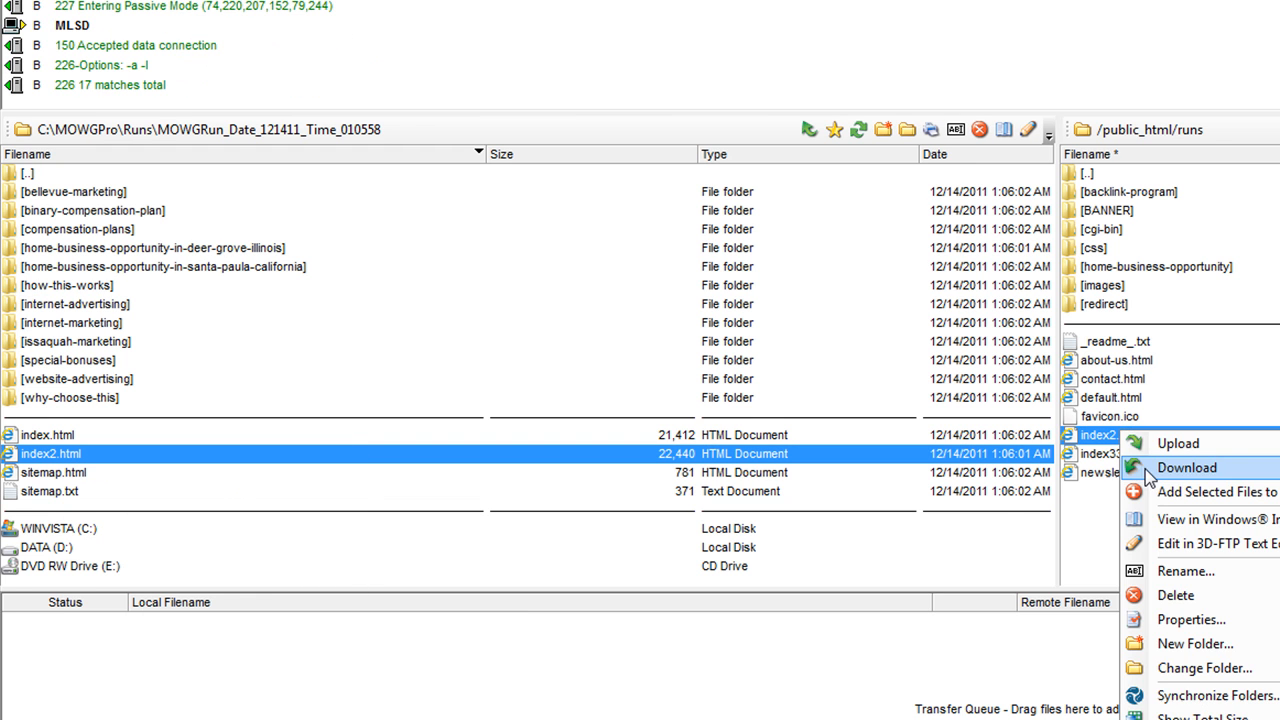
{"action": "left_click", "coordinate": [1187, 571]}
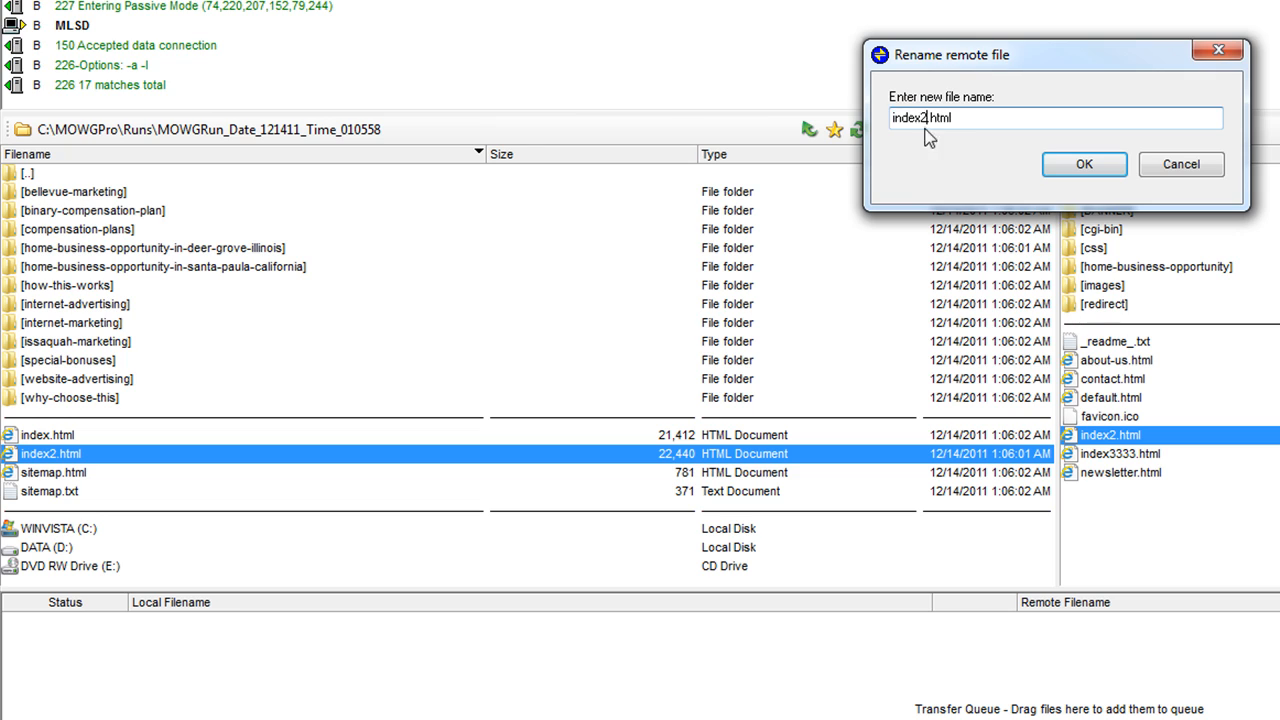
{"action": "left_click", "coordinate": [1084, 164]}
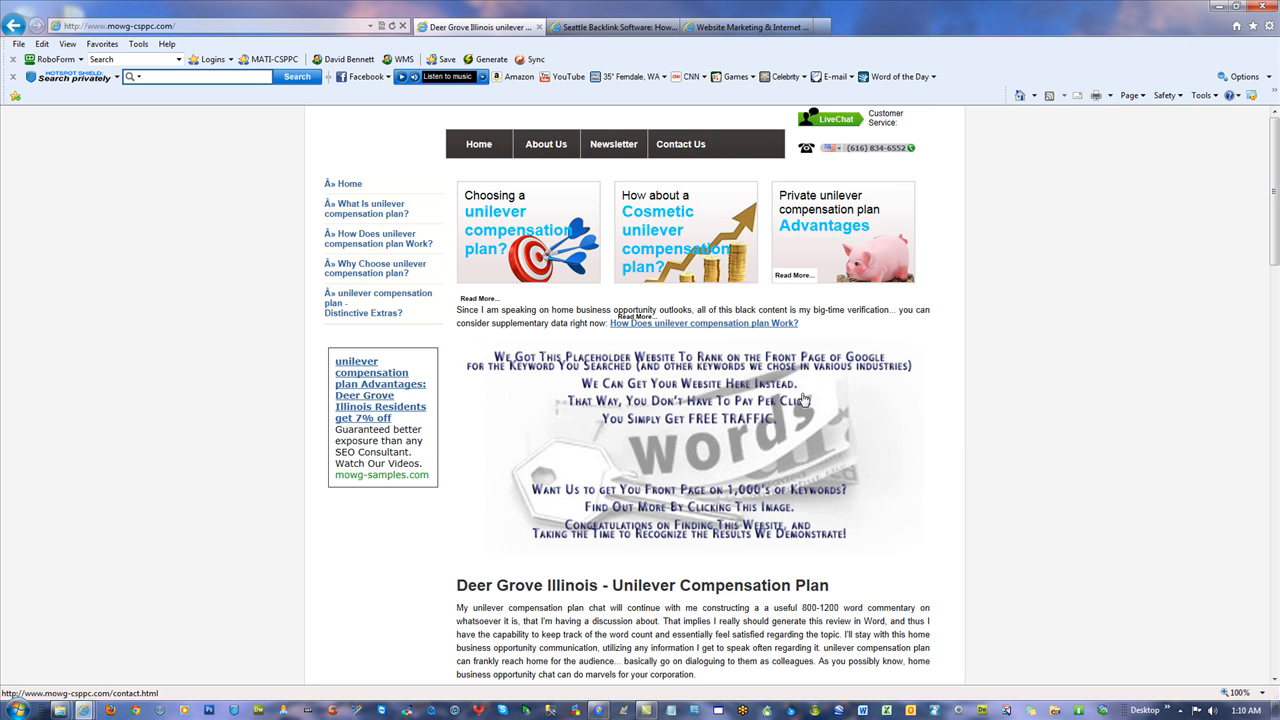
Step: Scroll through the Deer Grove Illinois compensation plan page on mowg-csppc.com
{"action": "scroll", "scroll_direction": "down", "scroll_amount": 3}
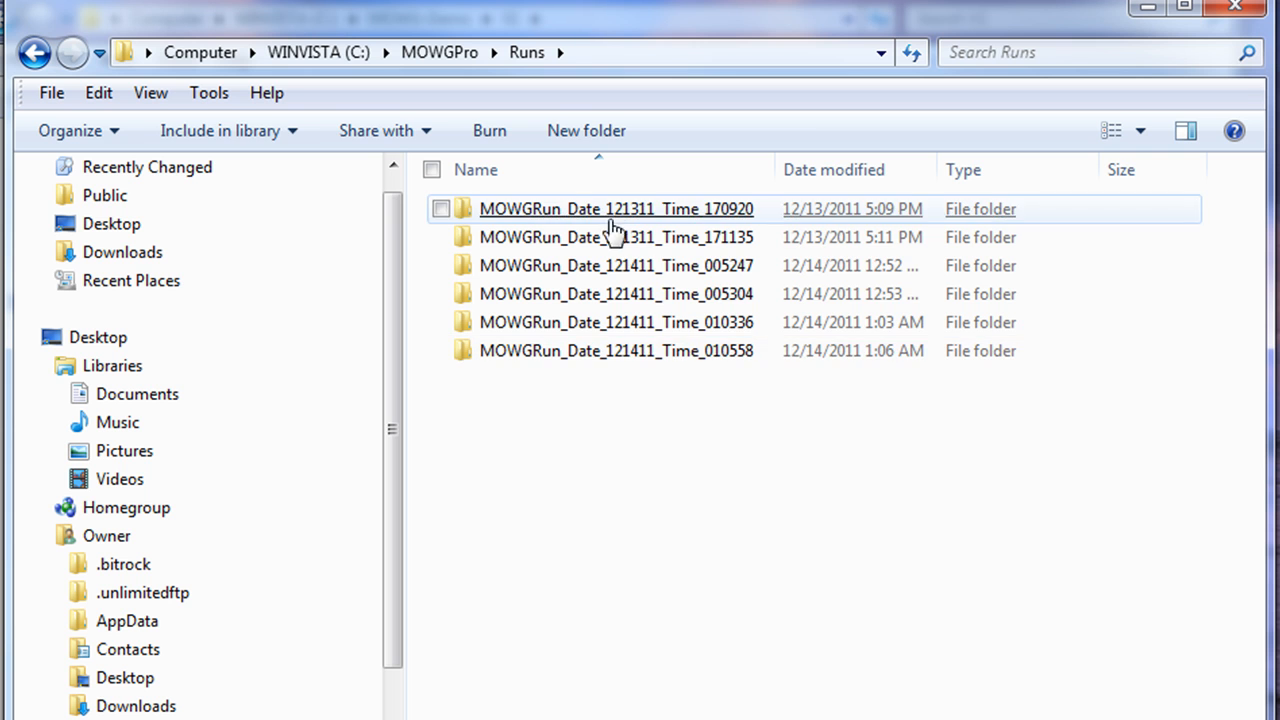
Step: Rename the oldest run folder to MS-BBO-1
{"action": "left_click", "coordinate": [615, 208]}
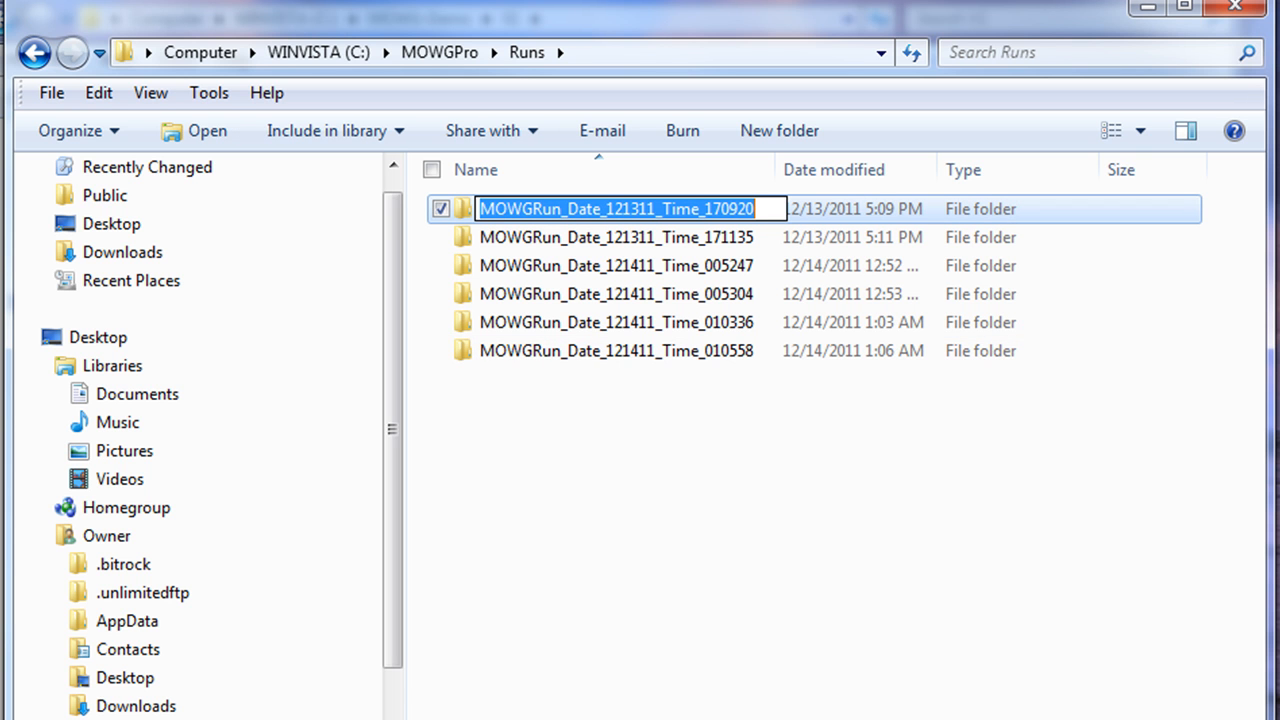
{"action": "type", "text": "MS"}
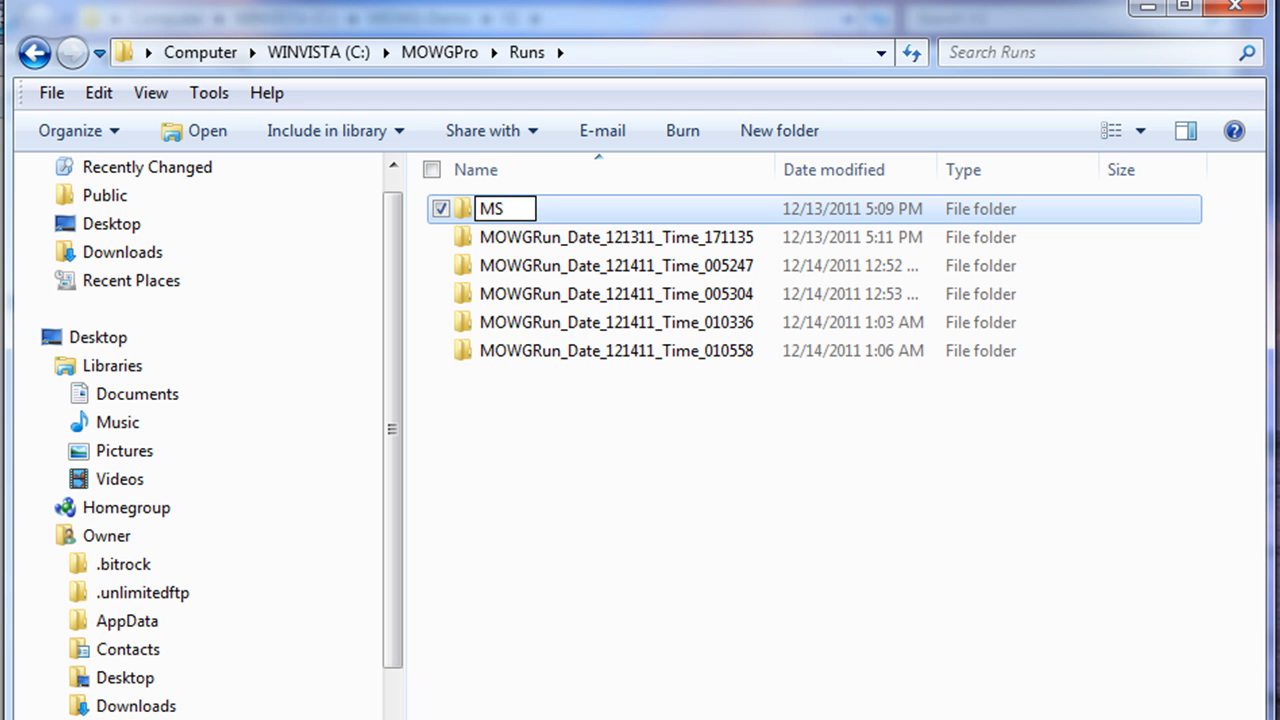
{"action": "type", "text": "-"}
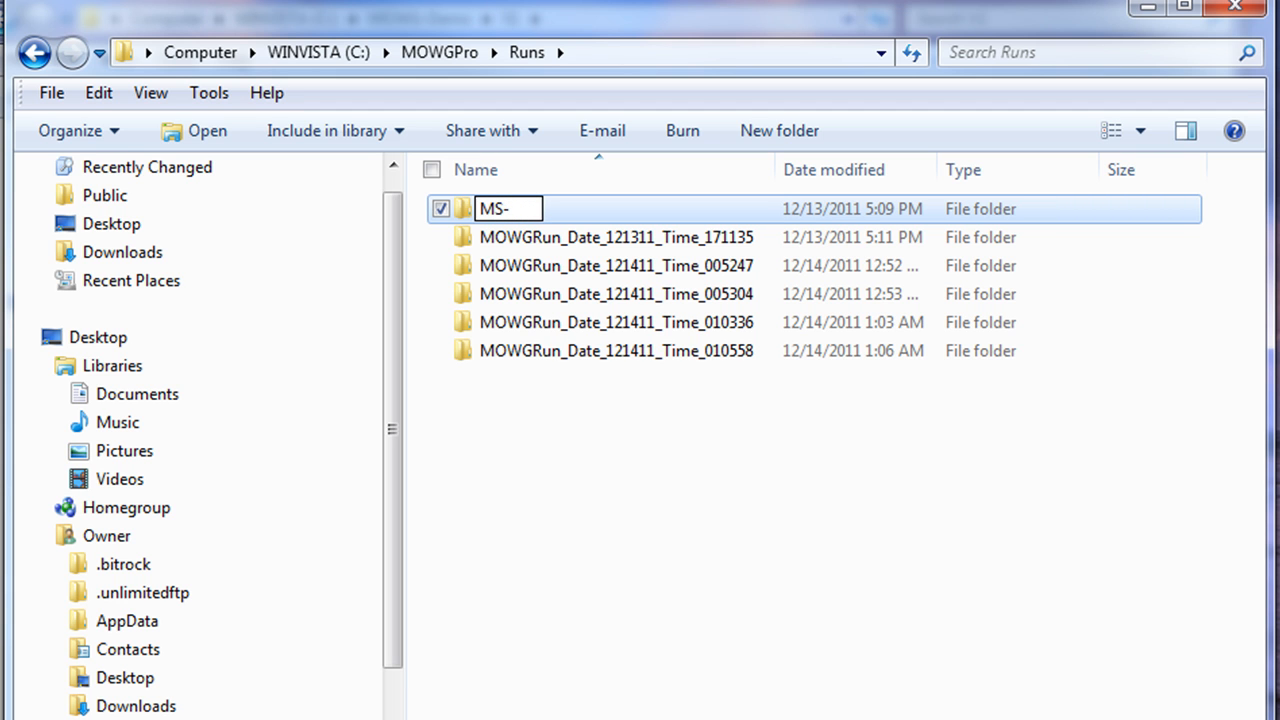
{"action": "type", "text": "BBO"}
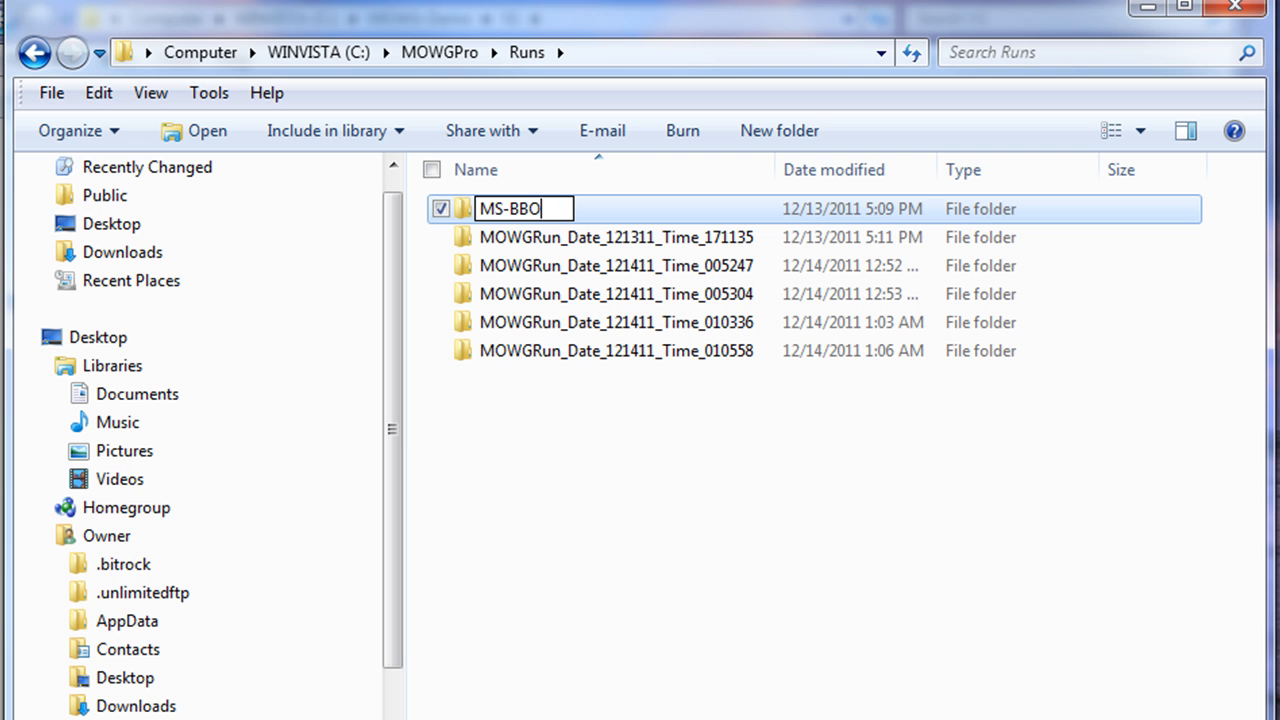
{"action": "type", "text": "-1"}
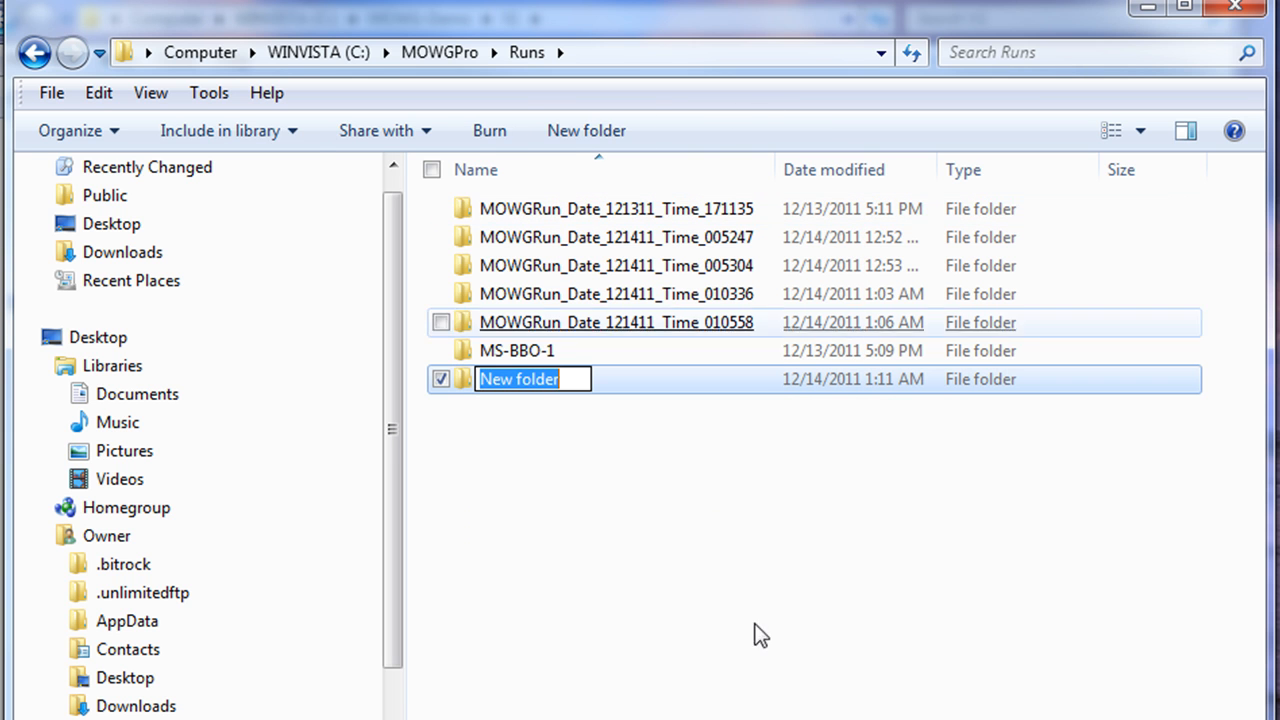
Step: Create an ARCHIVE folder, move all run folders into it, and open it
{"action": "type", "text": "ARCHIVE"}
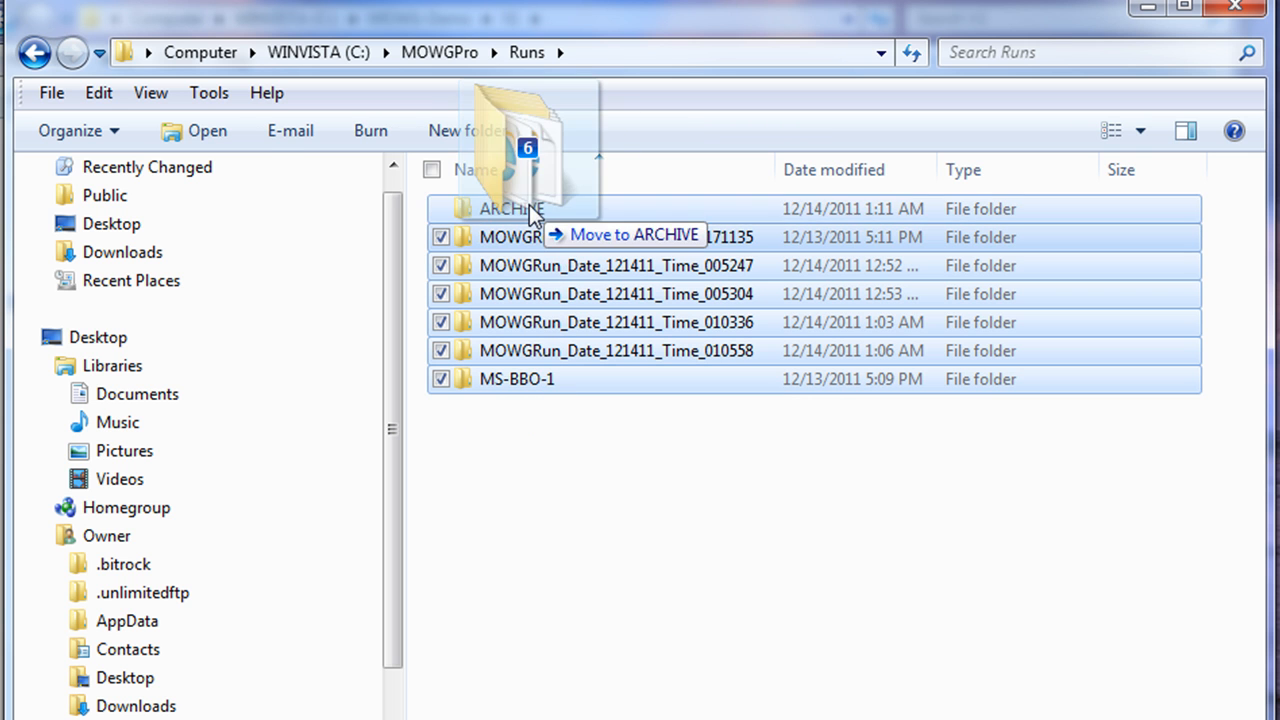
{"action": "left_click_drag", "start_coordinate": [530, 237], "coordinate": [511, 208]}
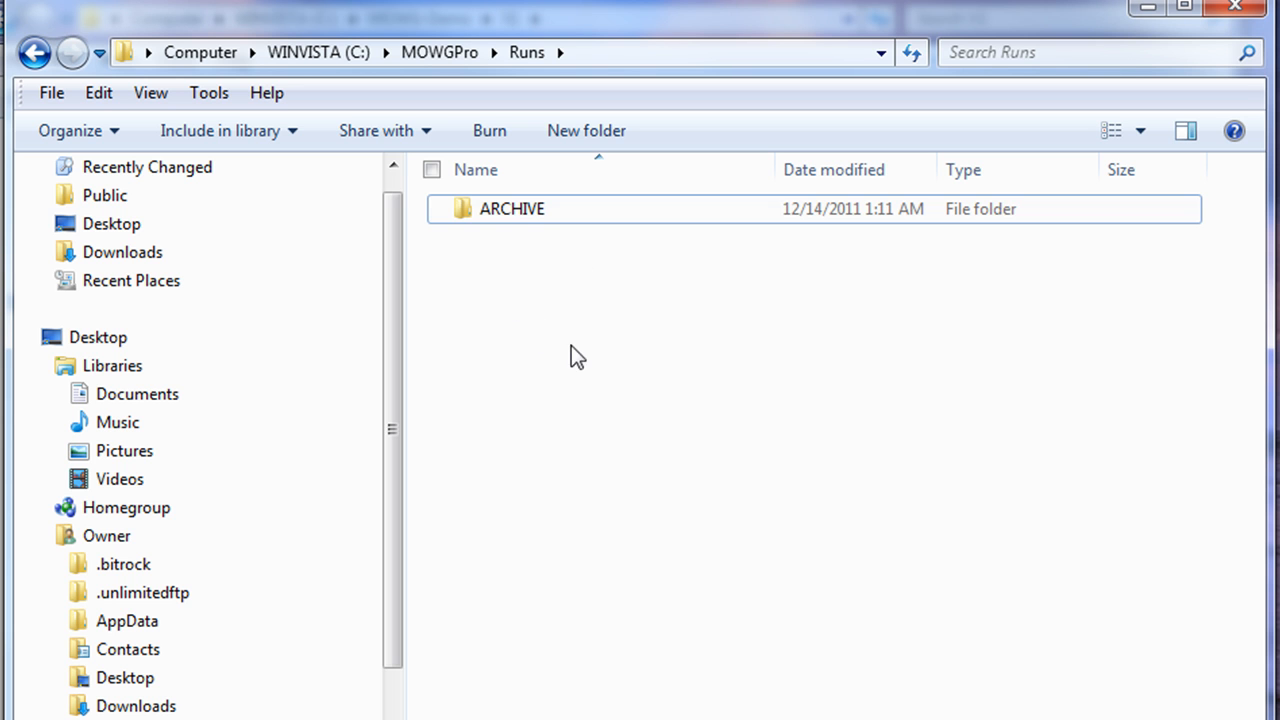
{"action": "double_click", "coordinate": [511, 208]}
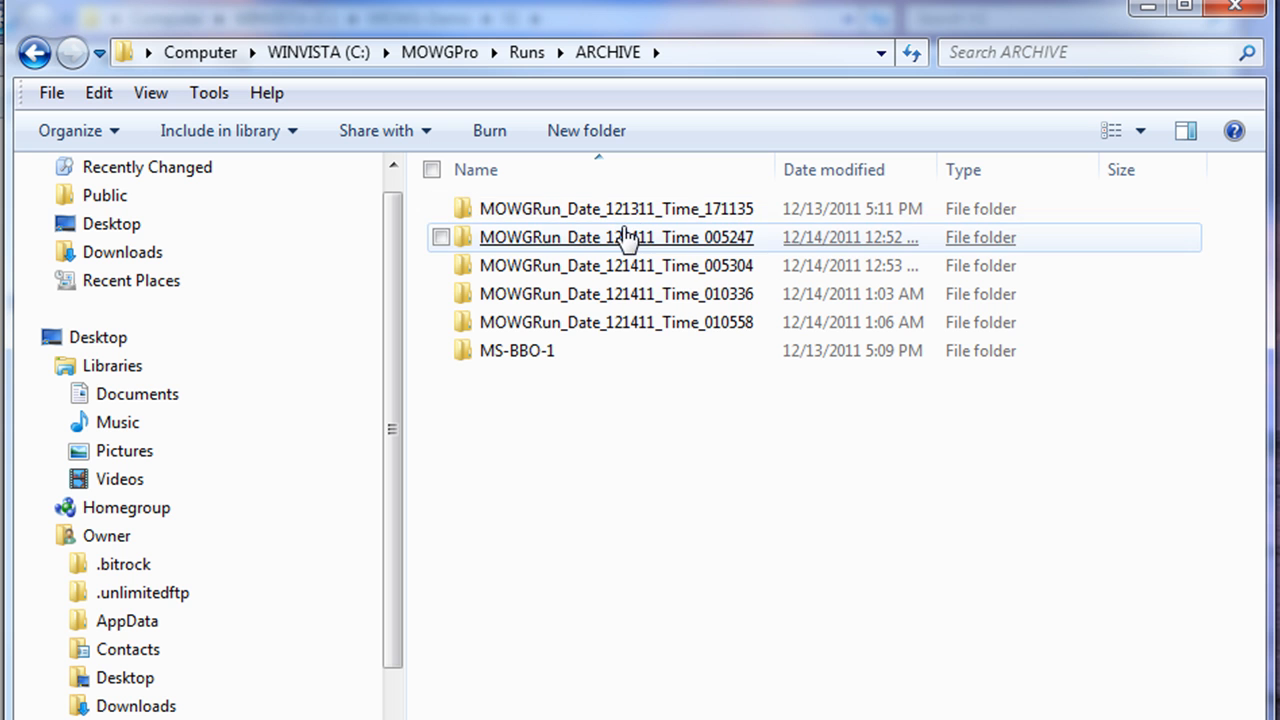
{"action": "mouse_move", "coordinate": [630, 293]}
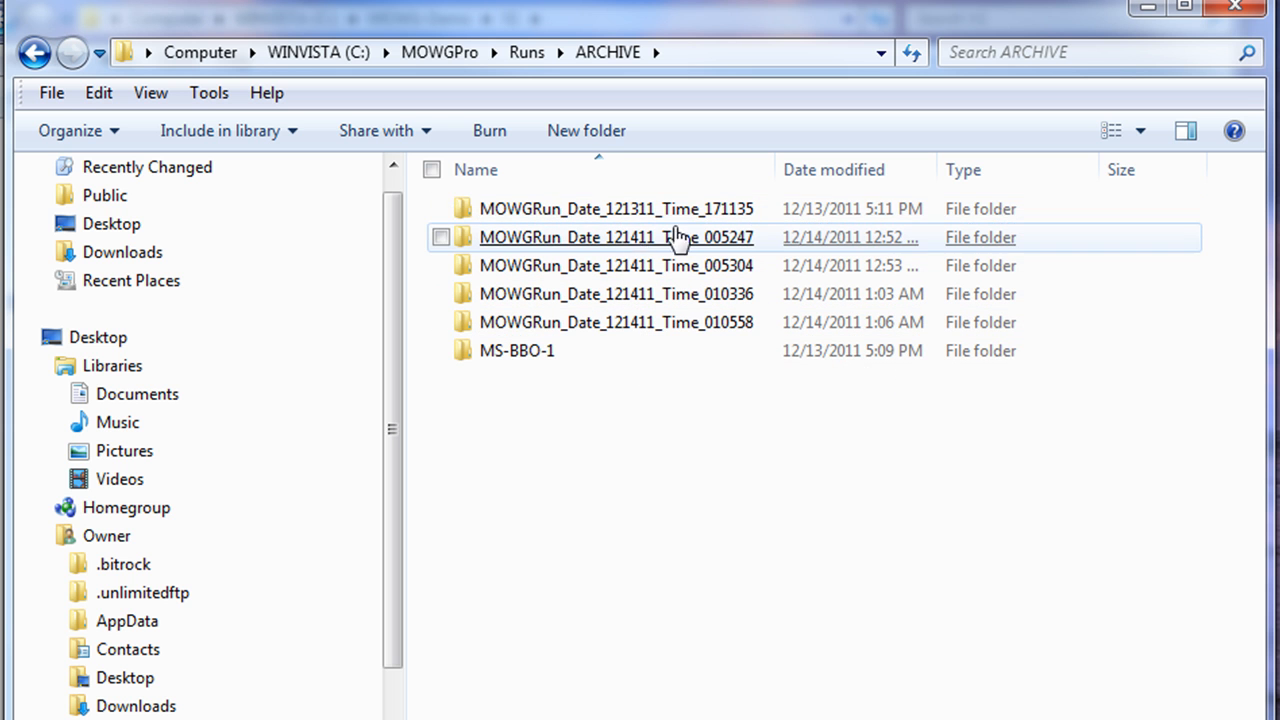
{"action": "mouse_move", "coordinate": [668, 322]}
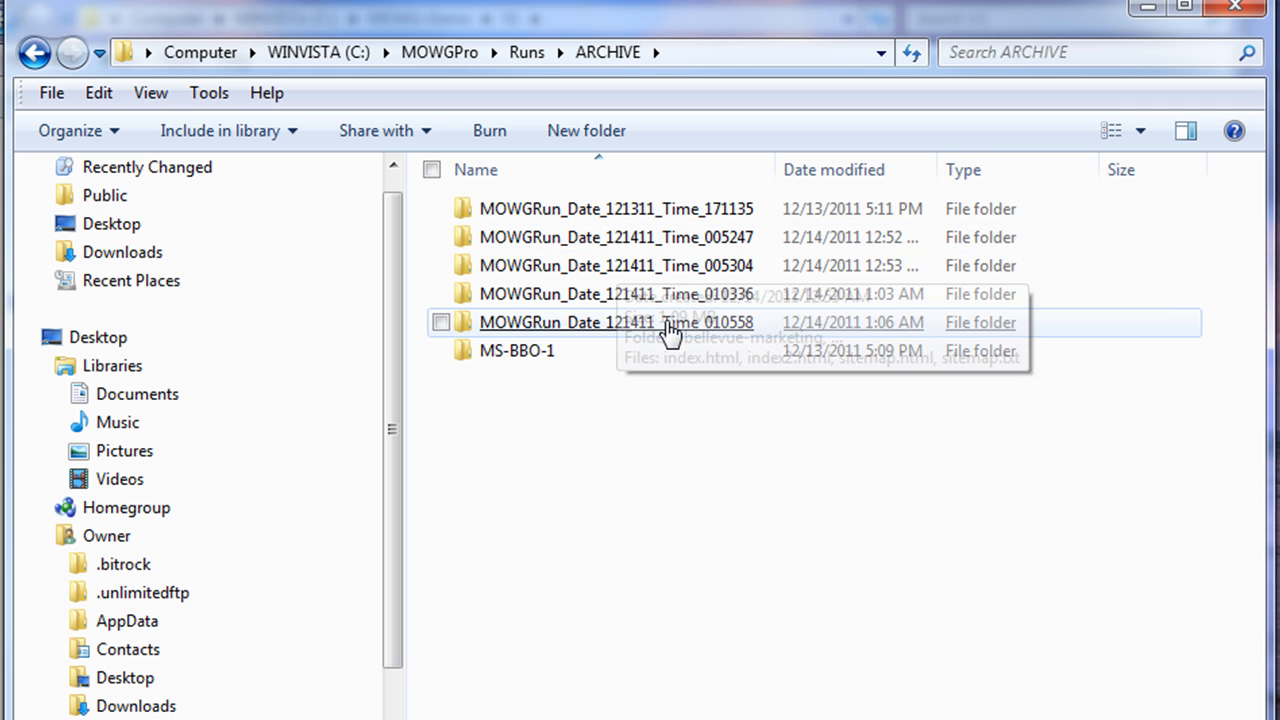
{"action": "mouse_move", "coordinate": [663, 335]}
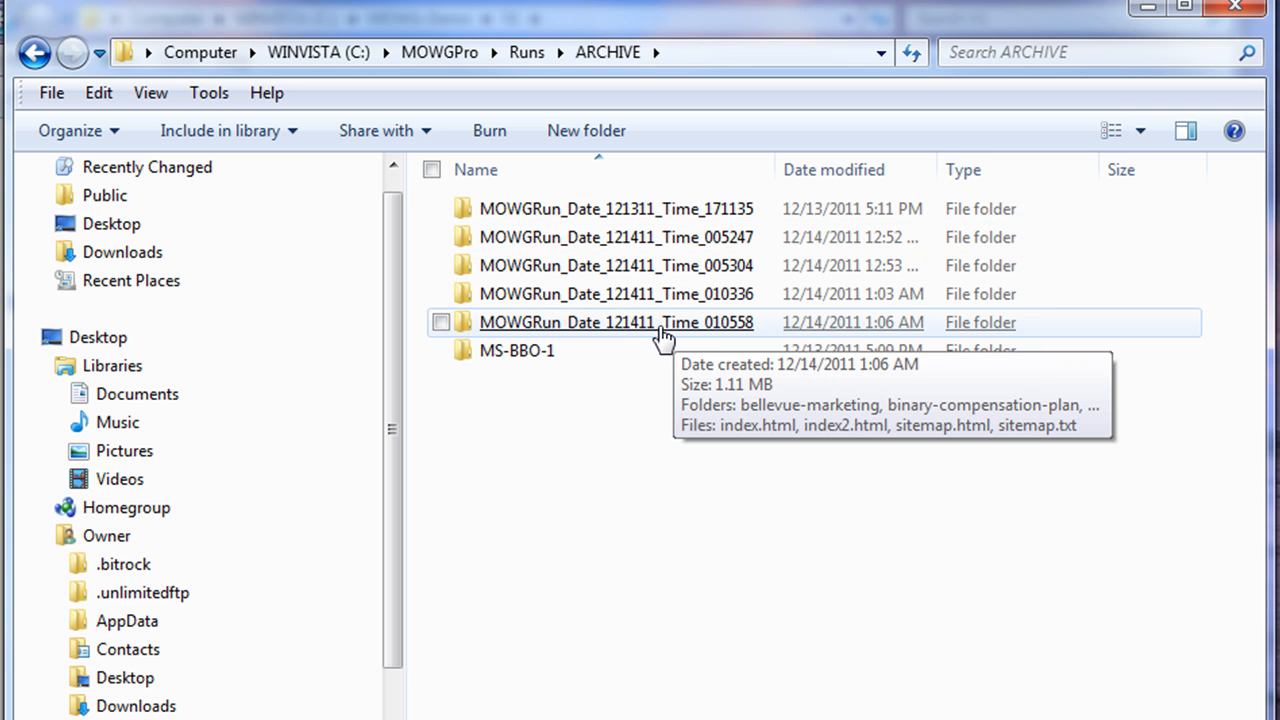
{"action": "mouse_move", "coordinate": [673, 216]}
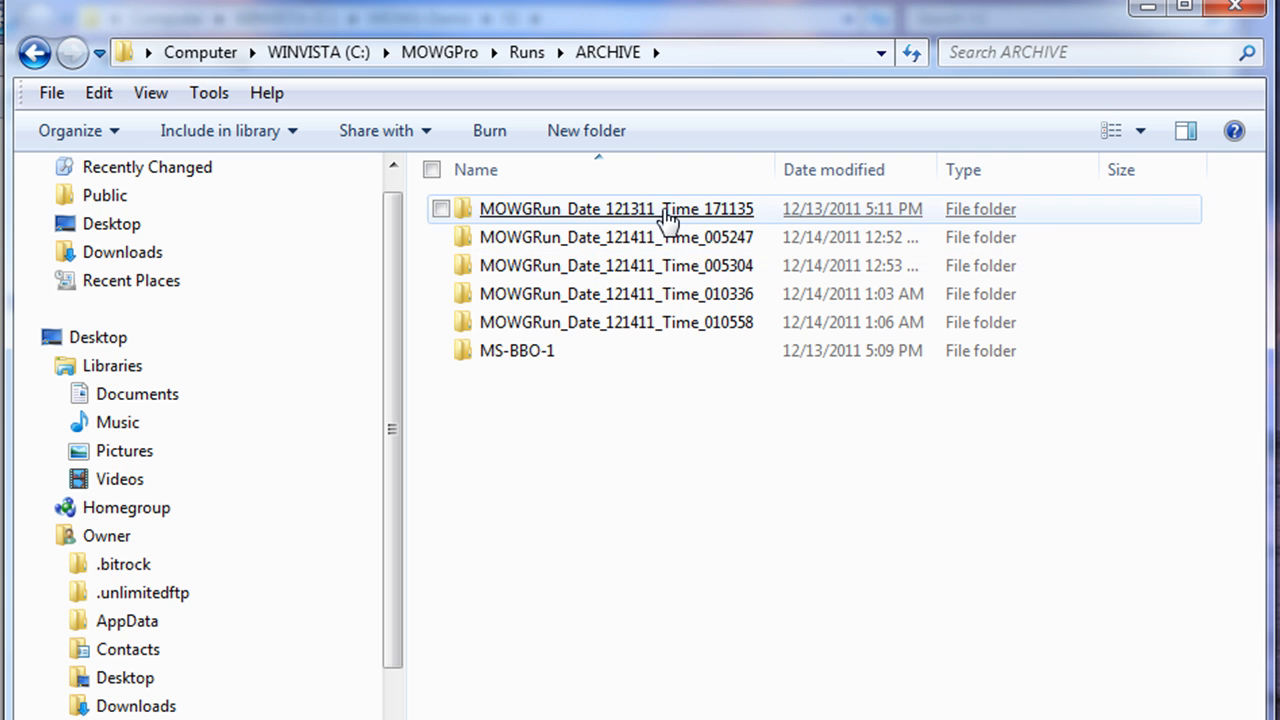
{"action": "mouse_move", "coordinate": [650, 328]}
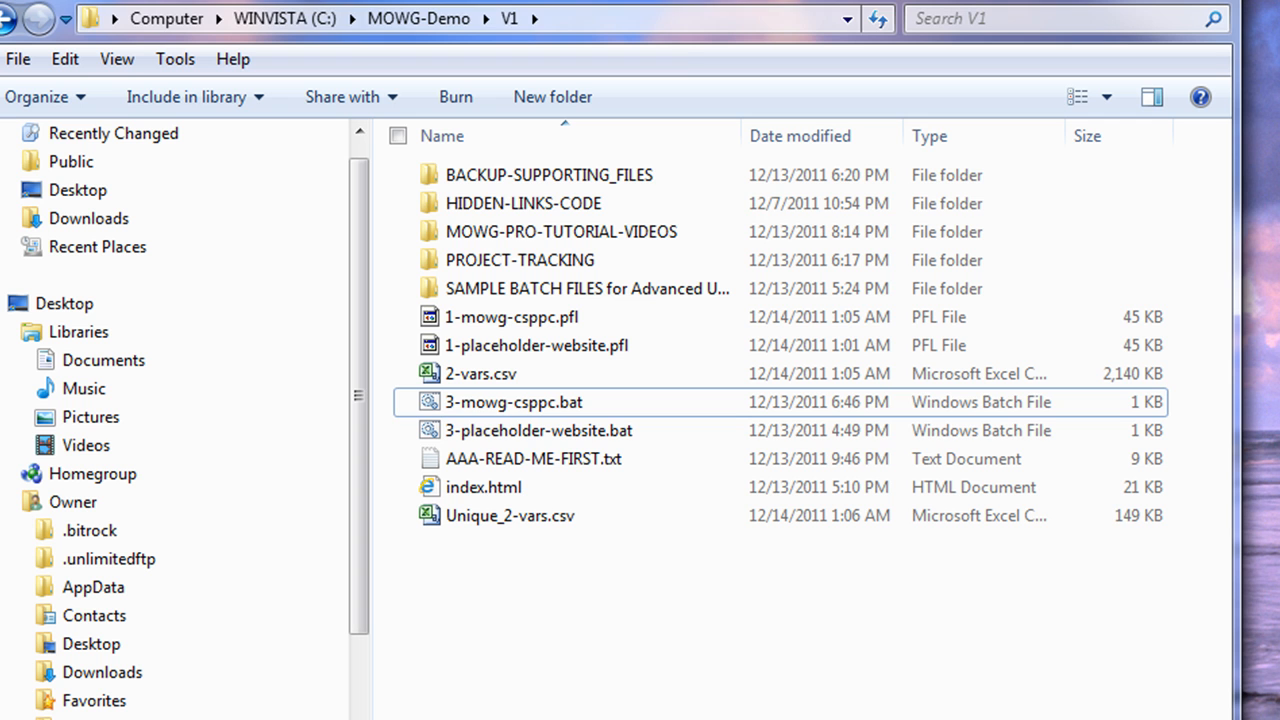
Step: Copy 1-mowg-csppc.pfl and rename the copy to 1-mowg-opps.pfl
{"action": "right_click", "coordinate": [511, 317]}
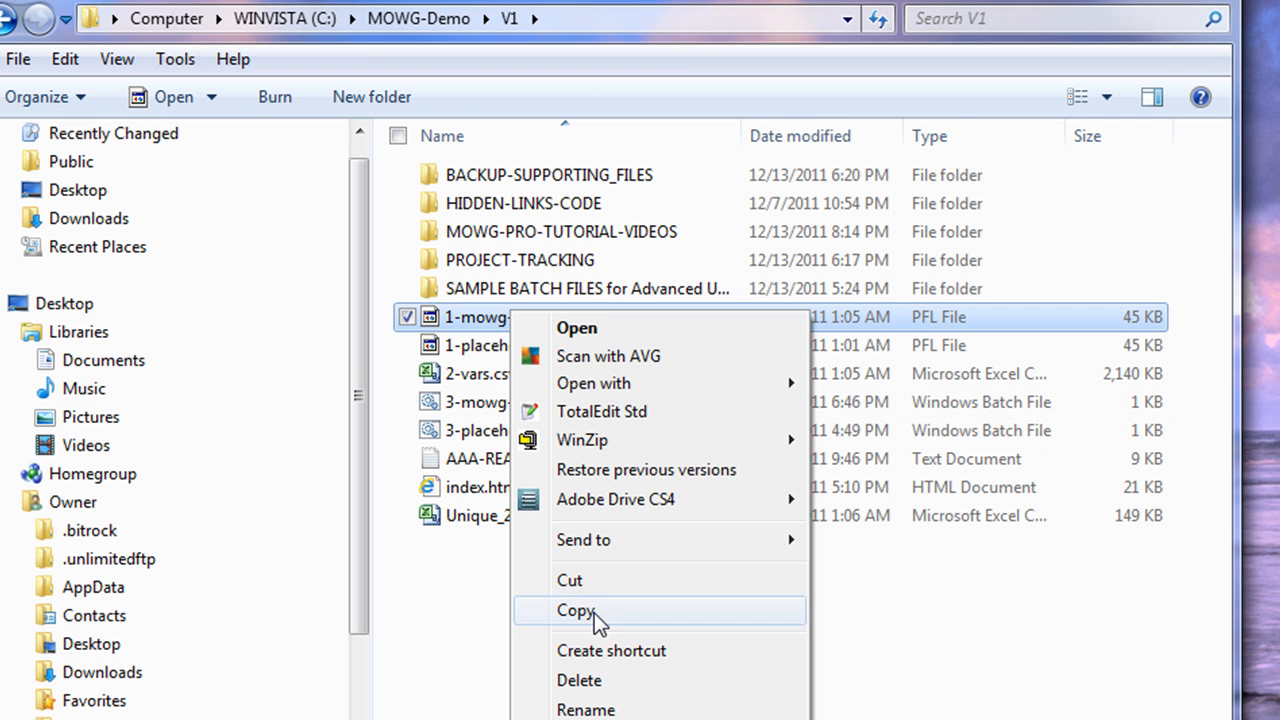
{"action": "left_click", "coordinate": [572, 609]}
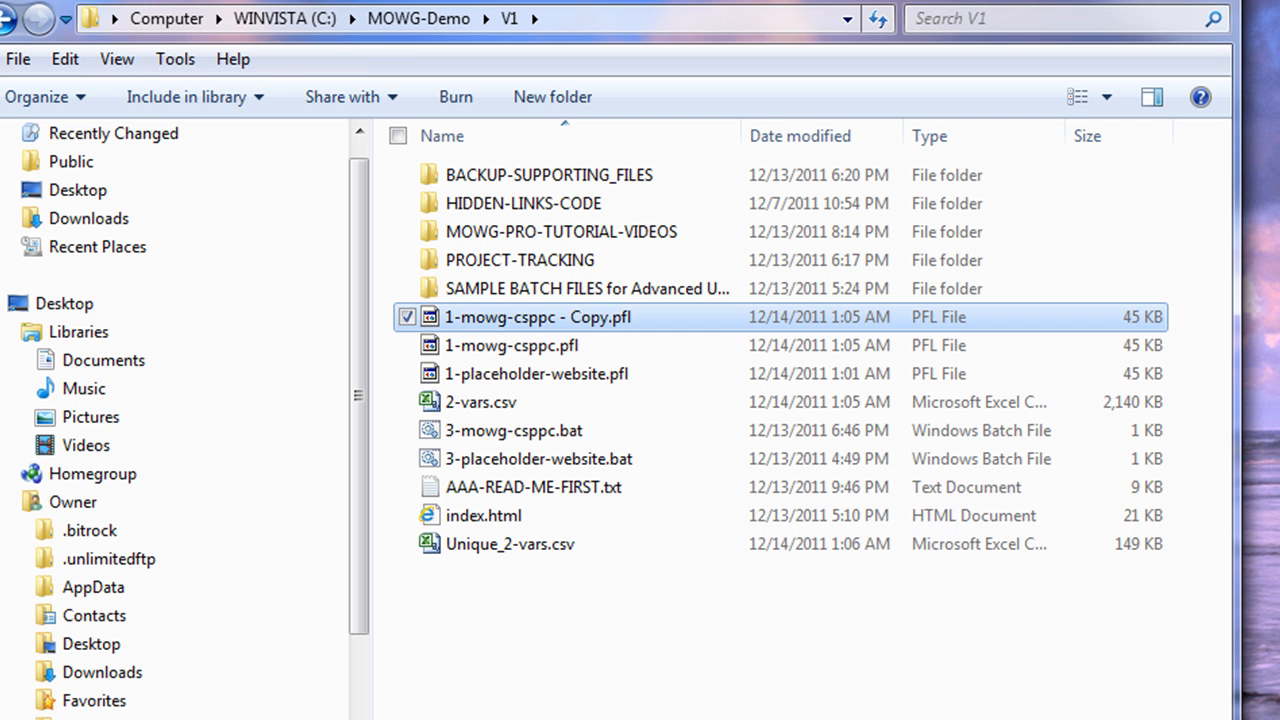
{"action": "right_click", "coordinate": [542, 317]}
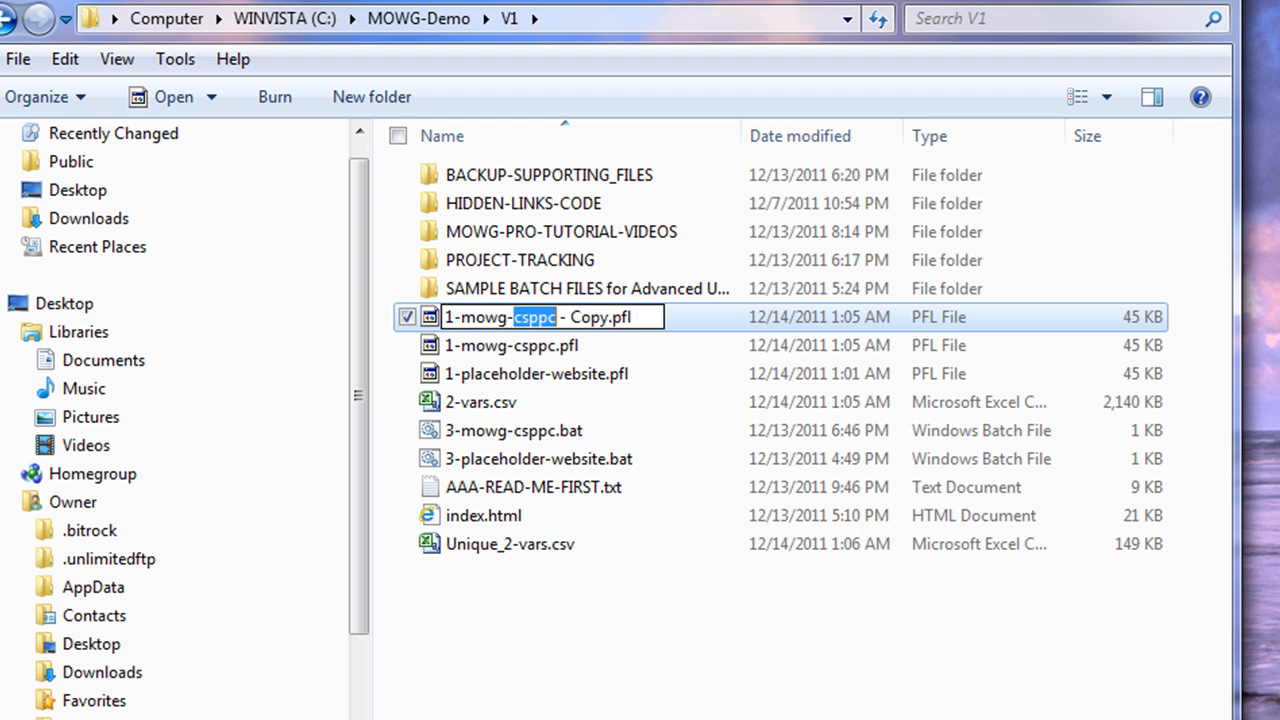
{"action": "type", "text": "opps"}
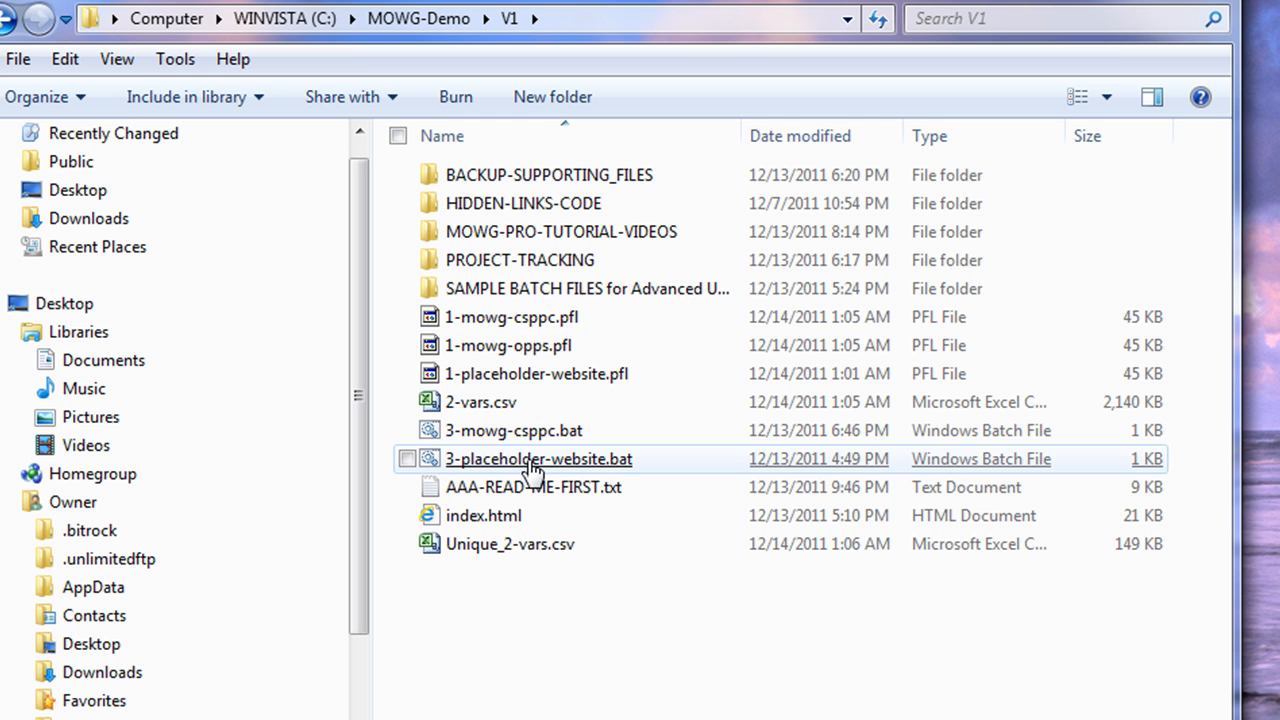
Step: Create 3-mowg-opps.bat from the placeholder batch file, pointing it at 1-mowg-opps.pfl
{"action": "right_click", "coordinate": [518, 459]}
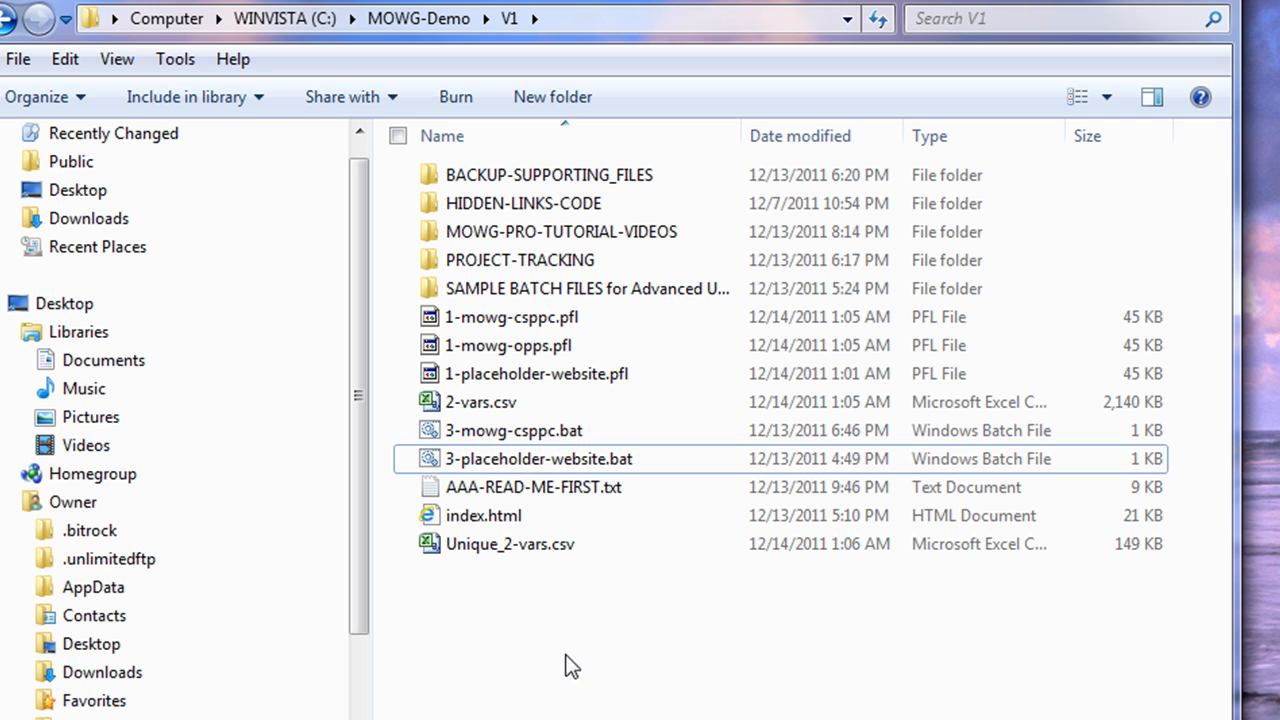
{"action": "right_click", "coordinate": [516, 458]}
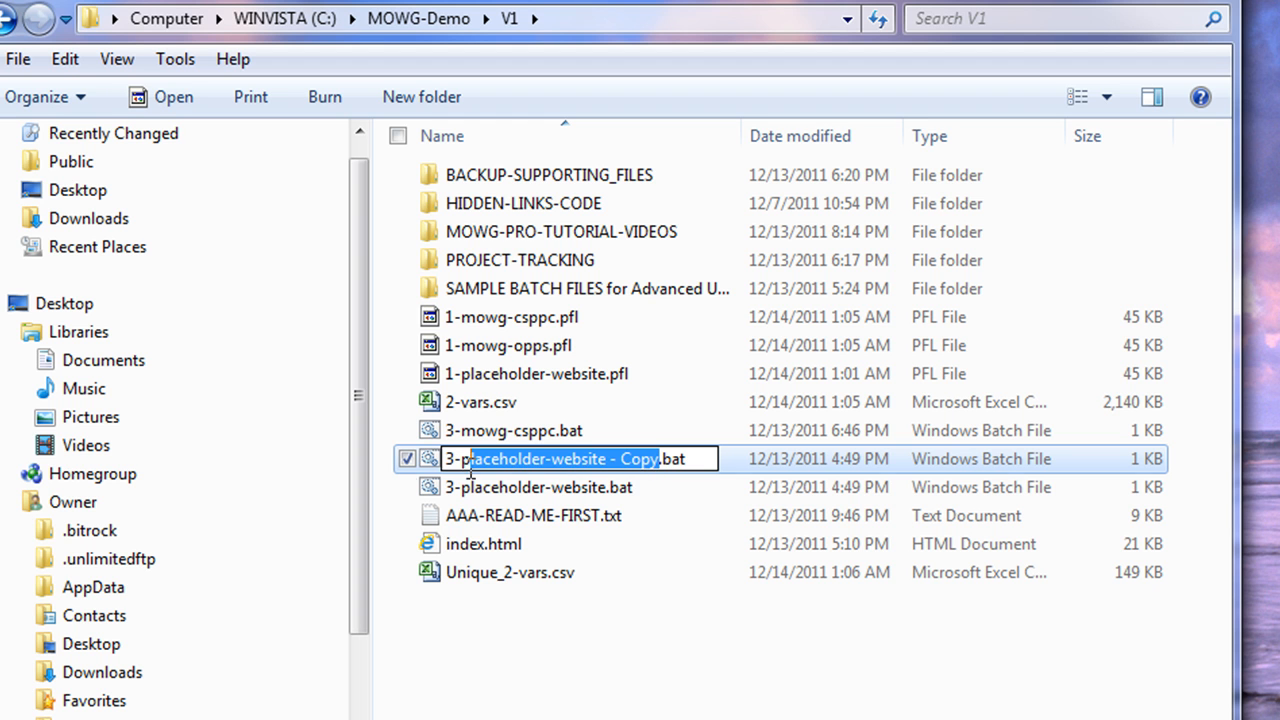
{"action": "type", "text": "3-mowg-opps.bat"}
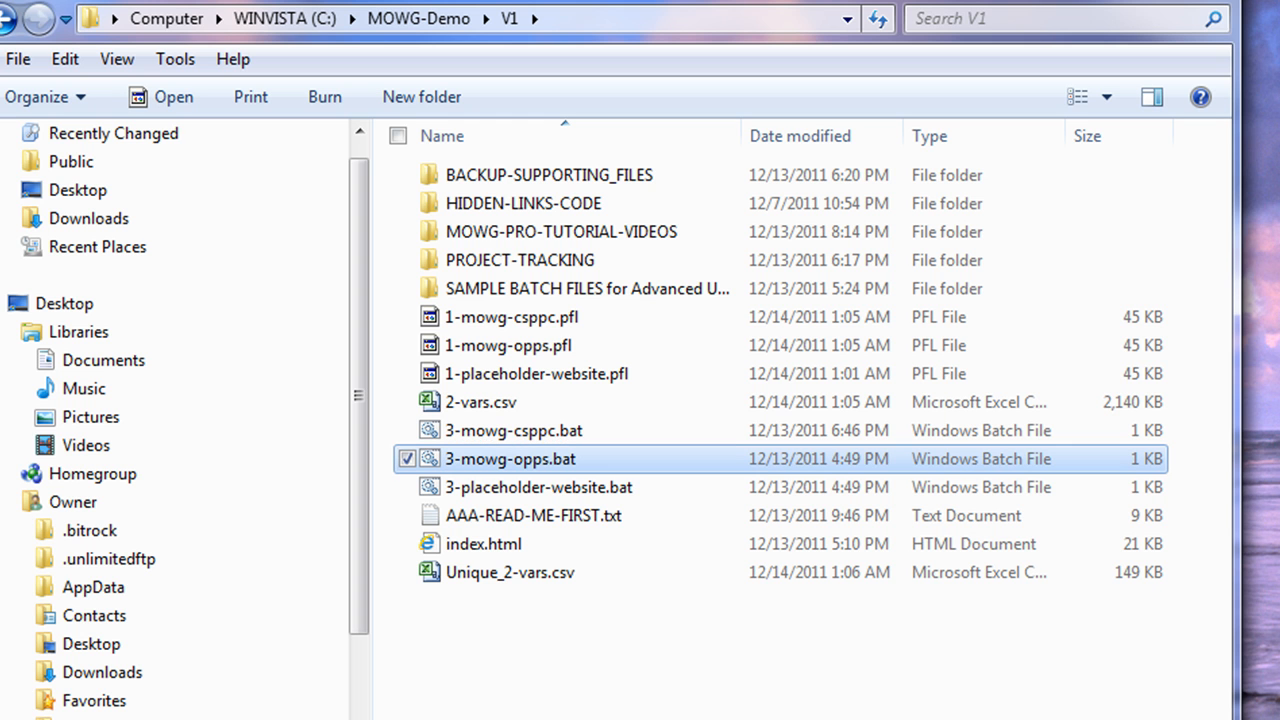
{"action": "mouse_move", "coordinate": [513, 363]}
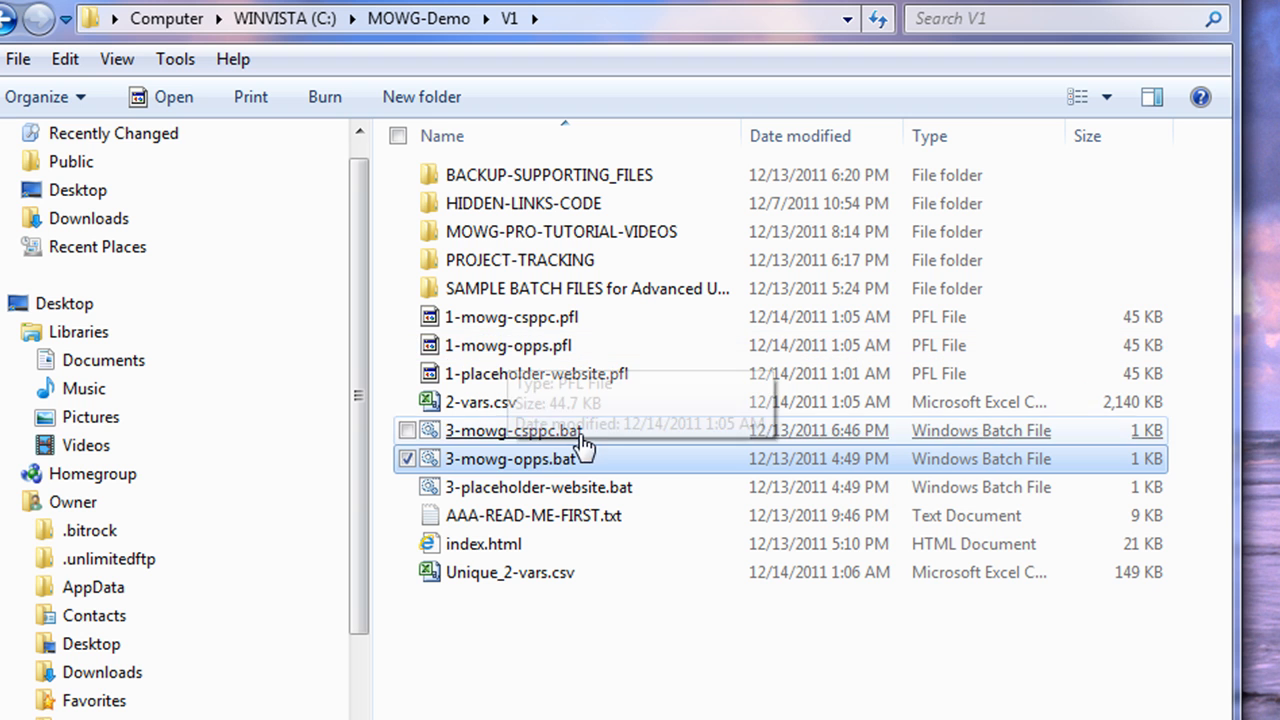
{"action": "mouse_move", "coordinate": [481, 406]}
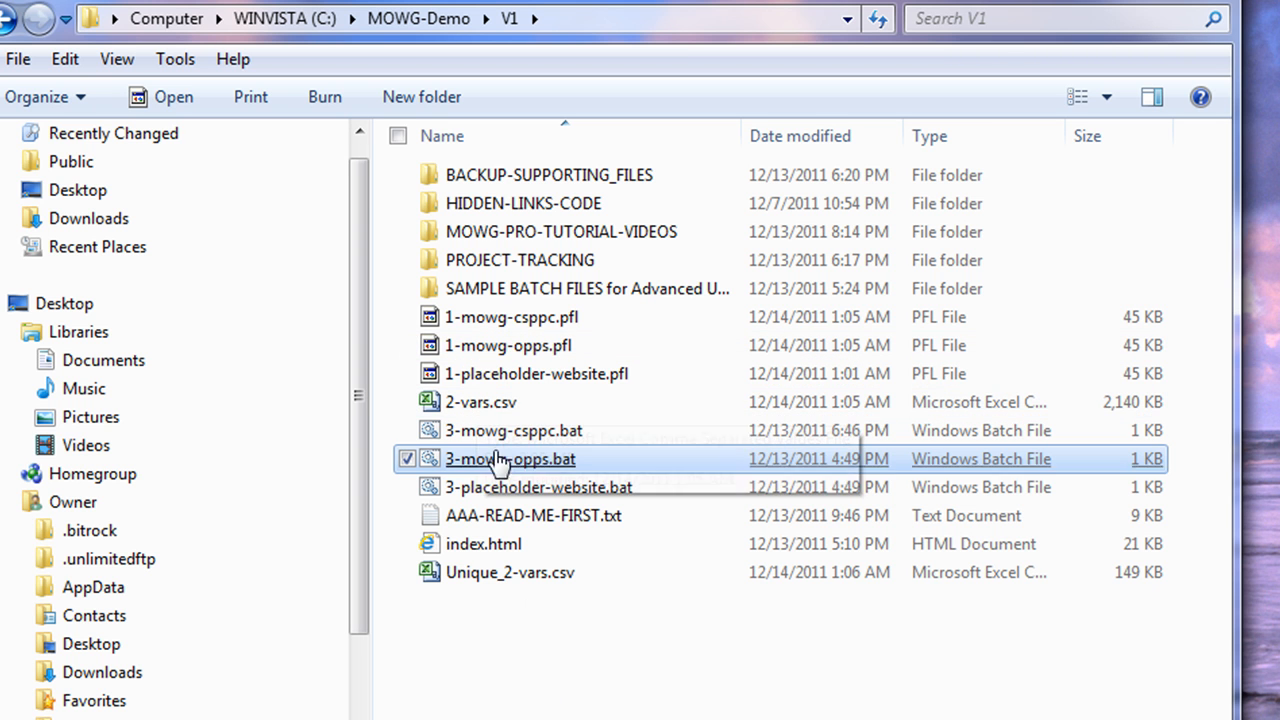
{"action": "double_click", "coordinate": [500, 459]}
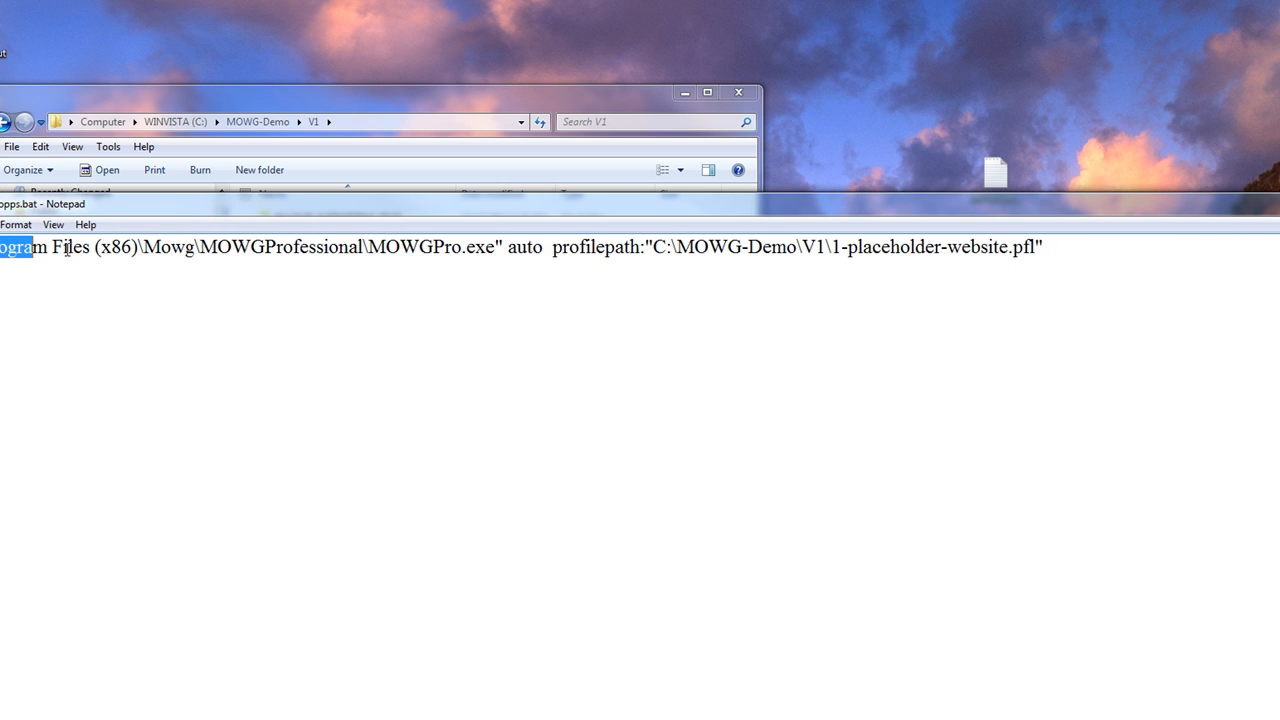
{"action": "left_click_drag", "start_coordinate": [30, 247], "coordinate": [505, 247]}
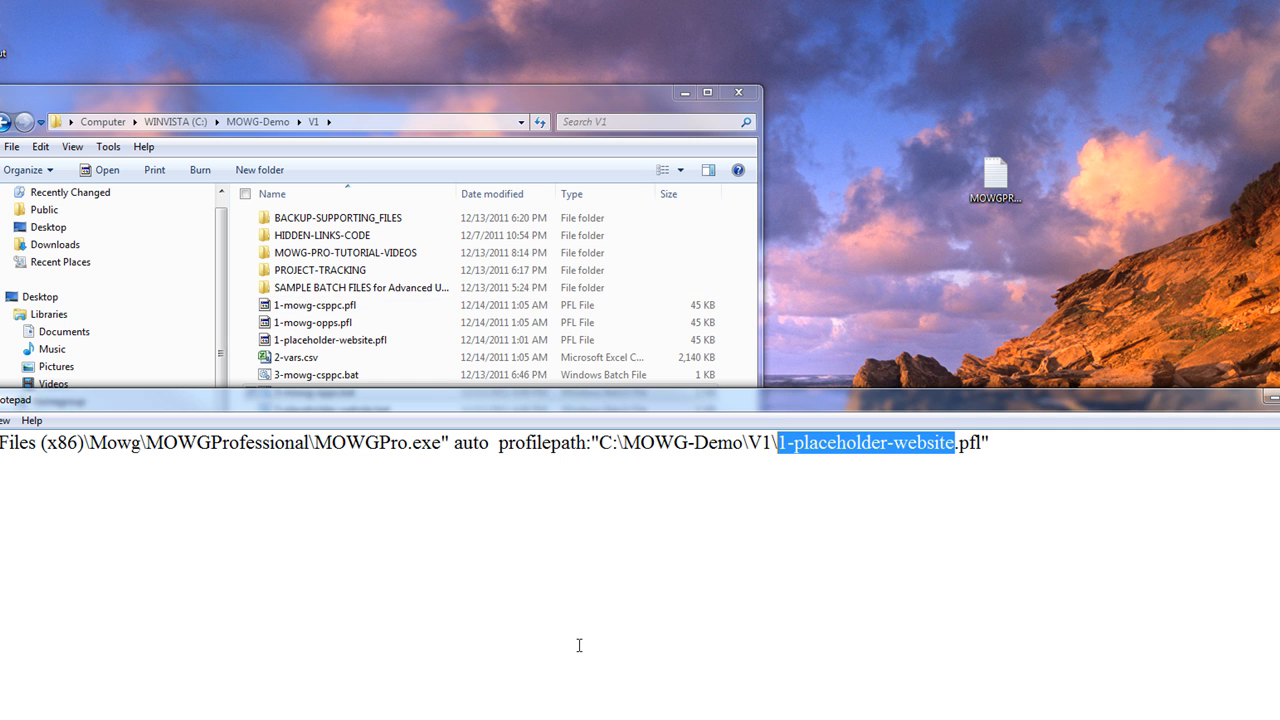
{"action": "type", "text": "1-mowg-opp"}
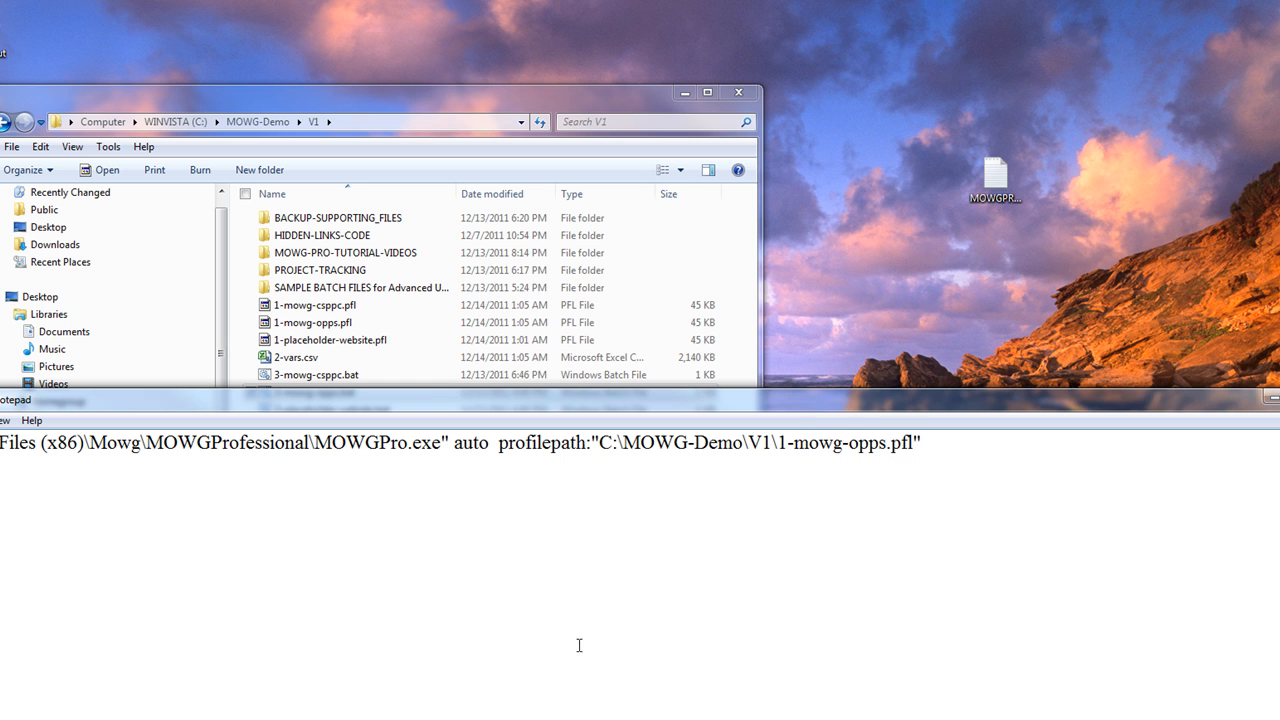
{"action": "mouse_move", "coordinate": [1102, 533]}
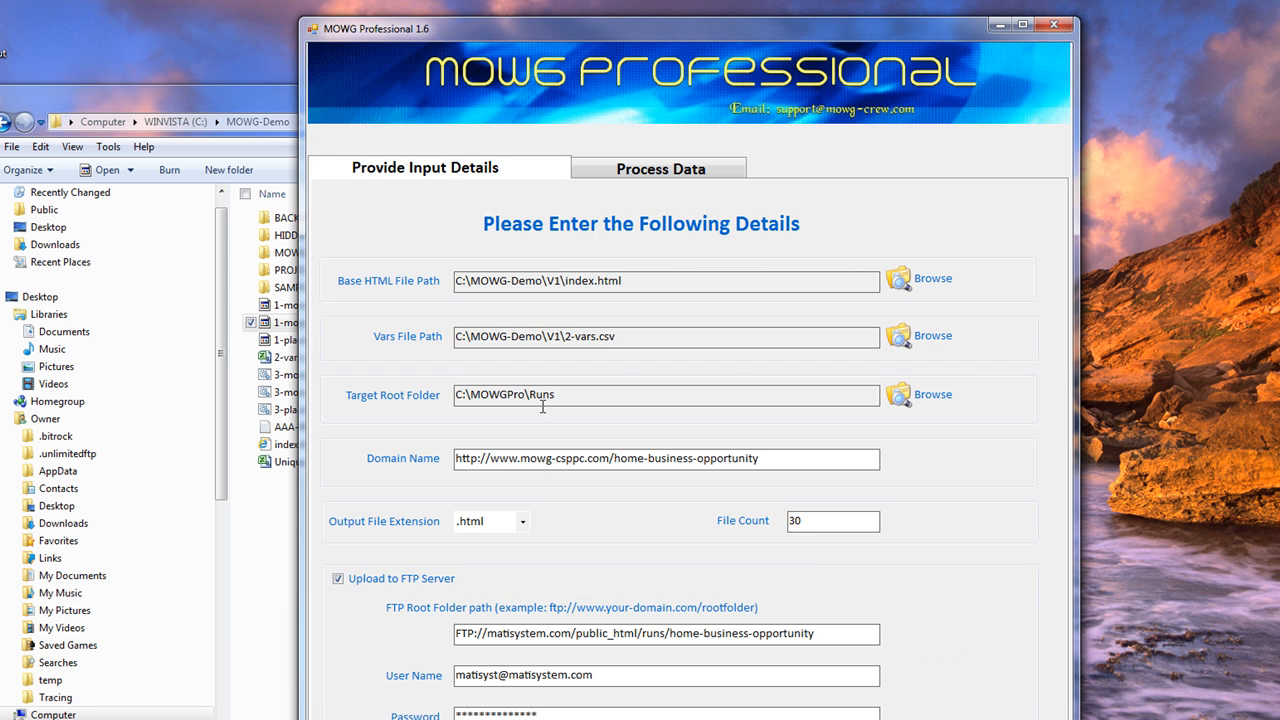
Step: Change the domain and FTP upload path to mowg-opportunity.com, then close MOWG Professional
{"action": "double_click", "coordinate": [575, 459]}
{"action": "type", "text": "opportunity"}
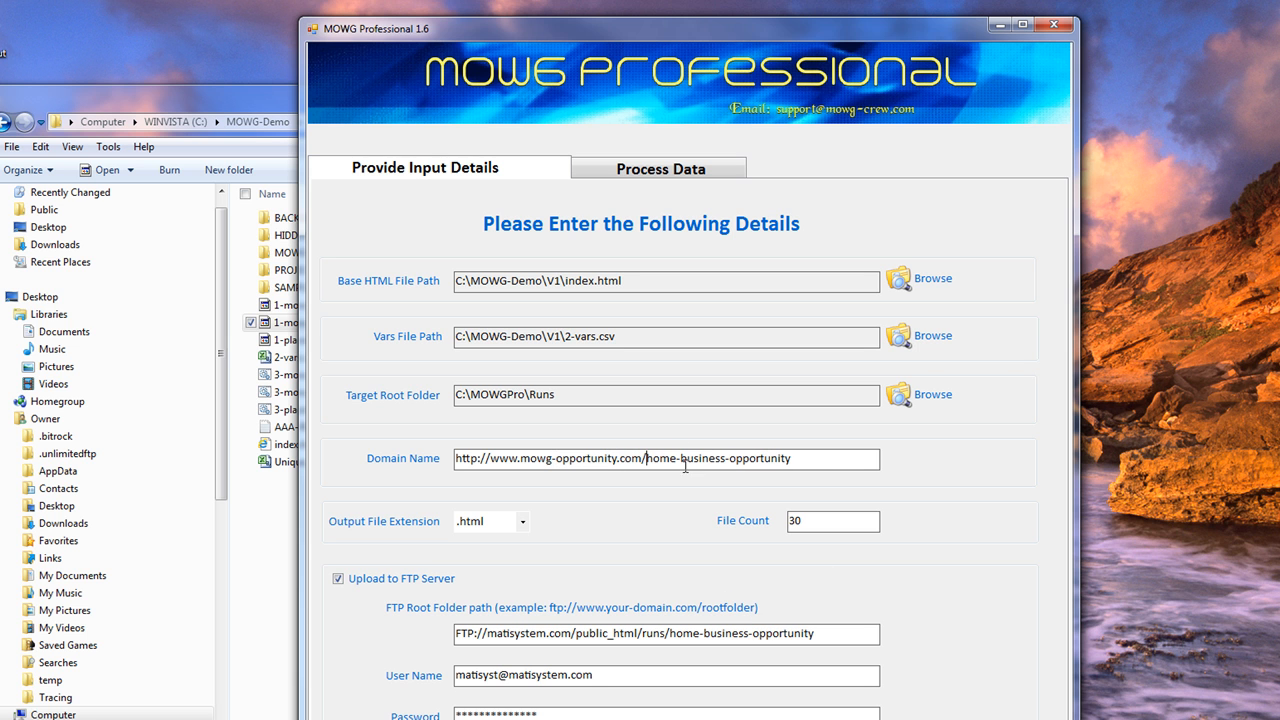
{"action": "double_click", "coordinate": [717, 459]}
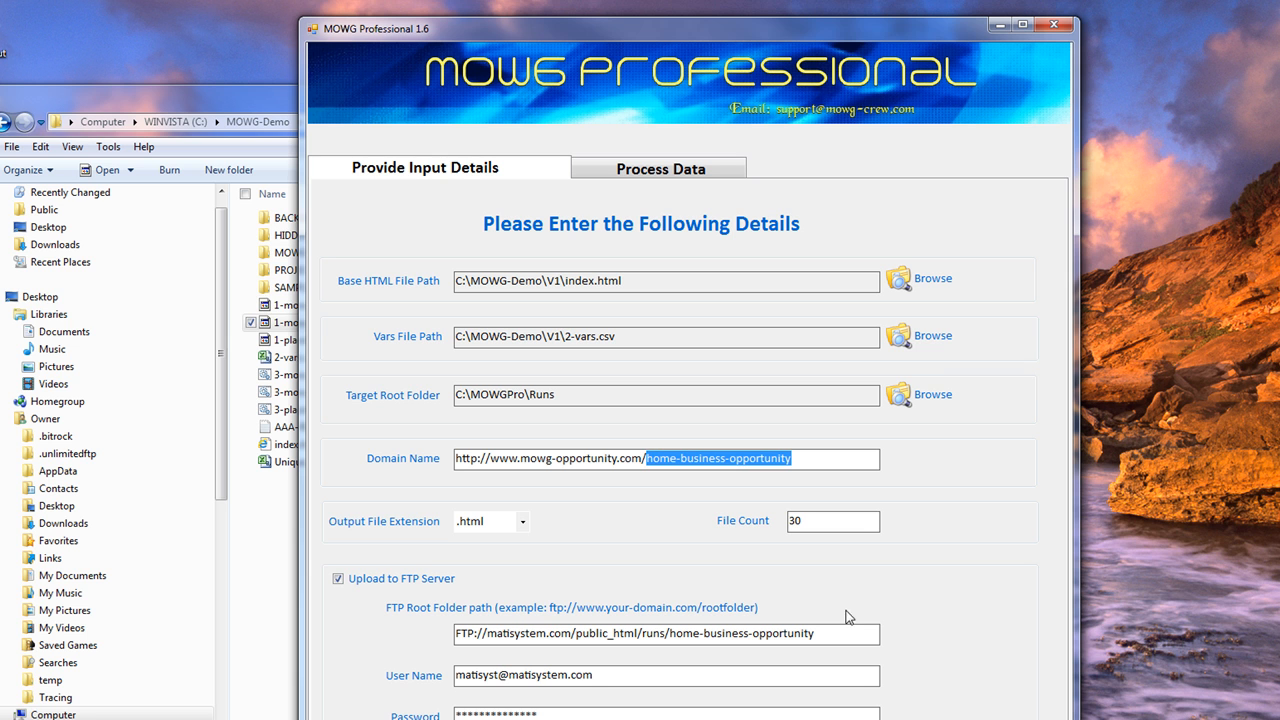
{"action": "left_click", "coordinate": [551, 634]}
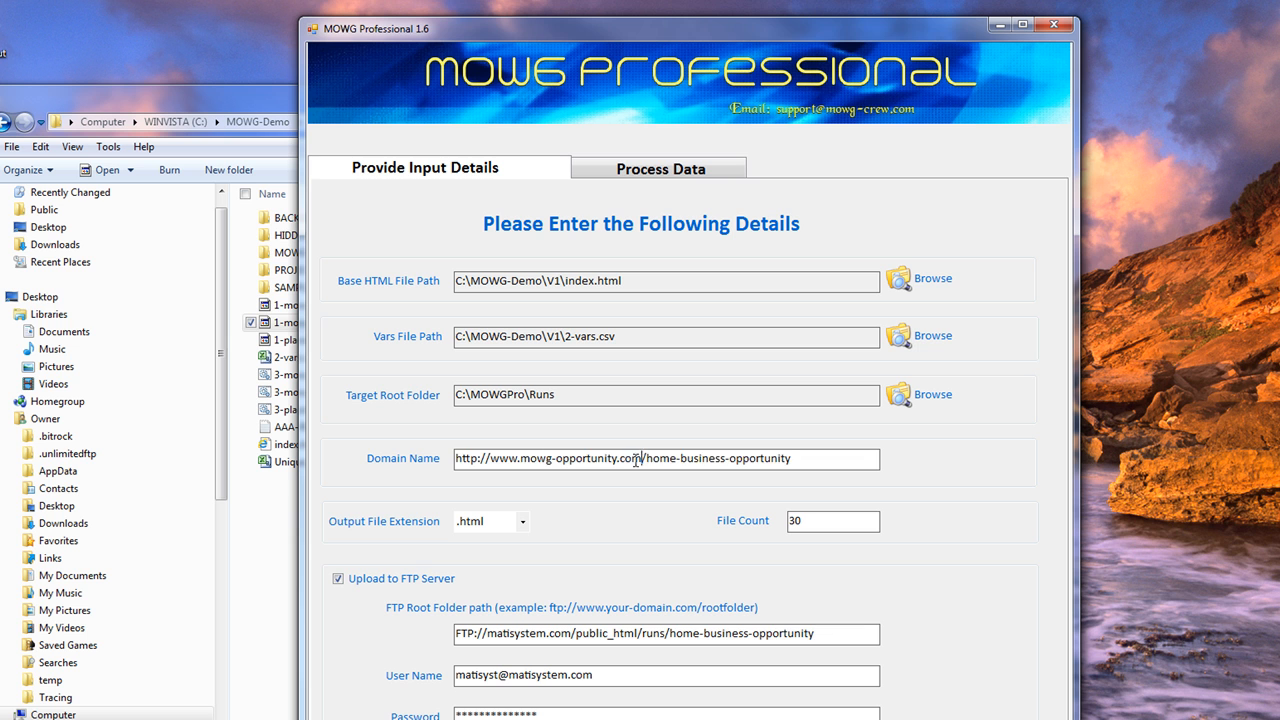
{"action": "double_click", "coordinate": [582, 459]}
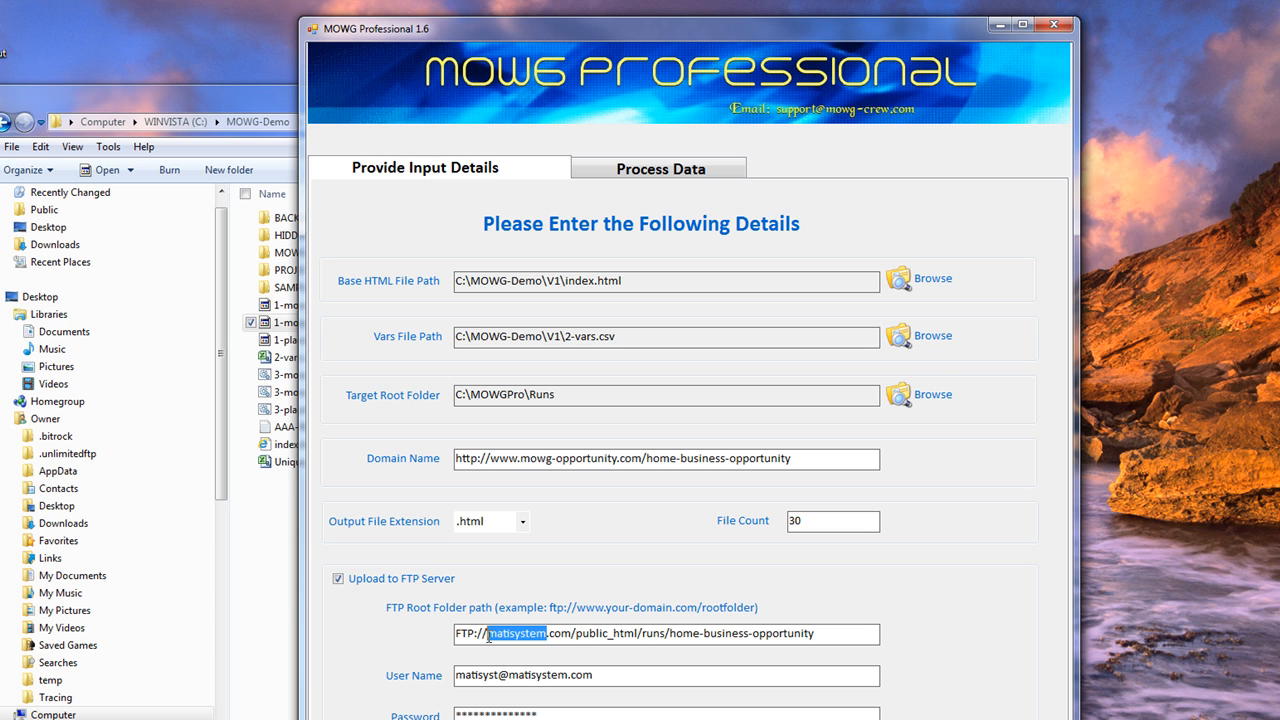
{"action": "type", "text": "mowg-opportunity"}
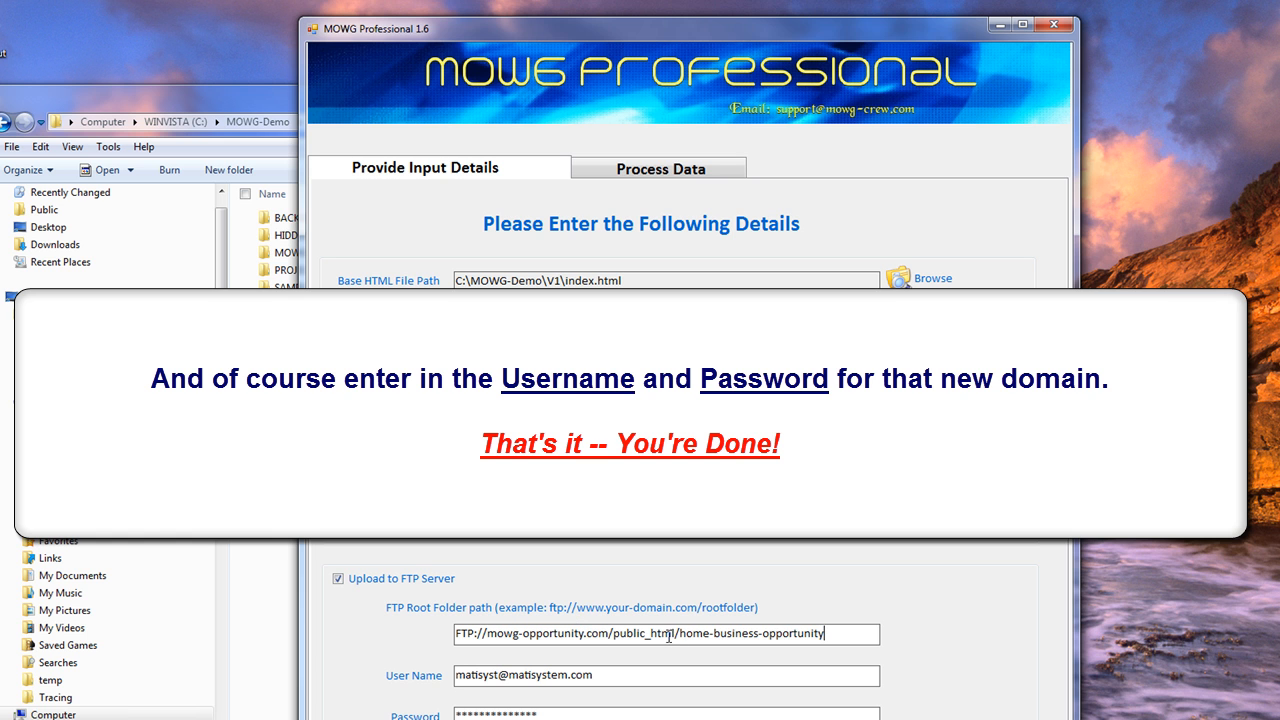
{"action": "double_click", "coordinate": [634, 633]}
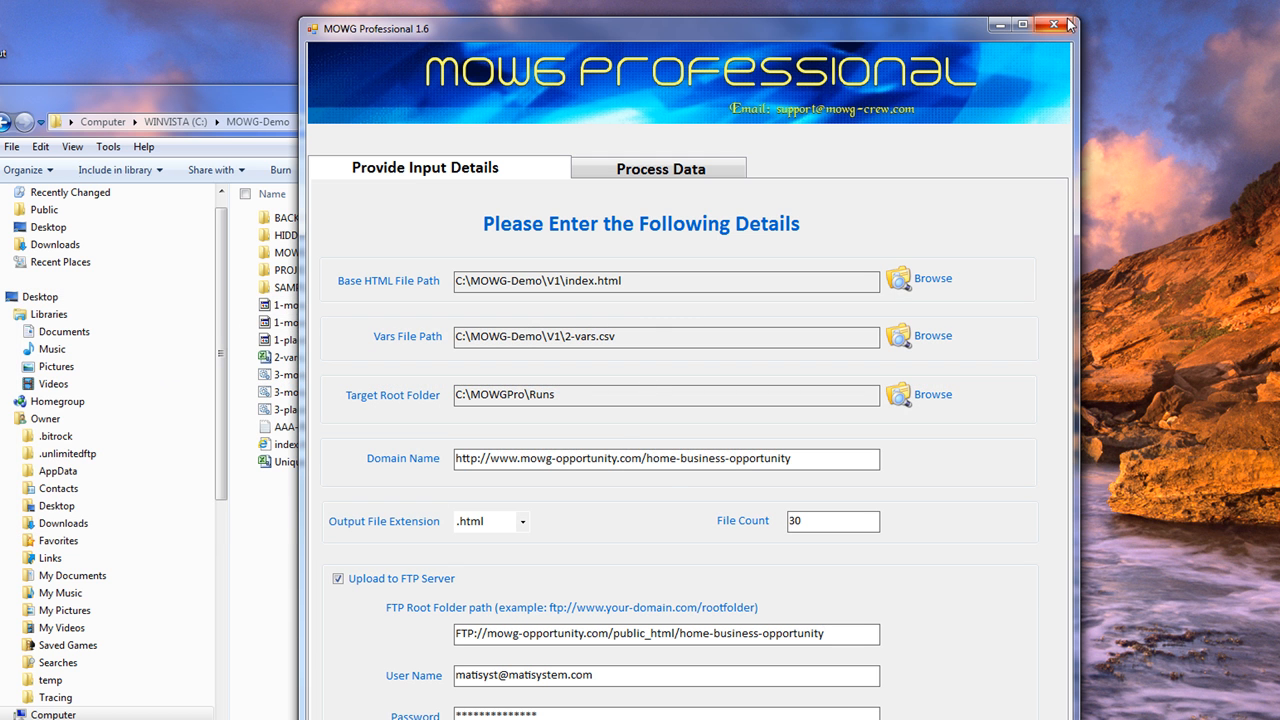
{"action": "left_click", "coordinate": [1055, 27]}
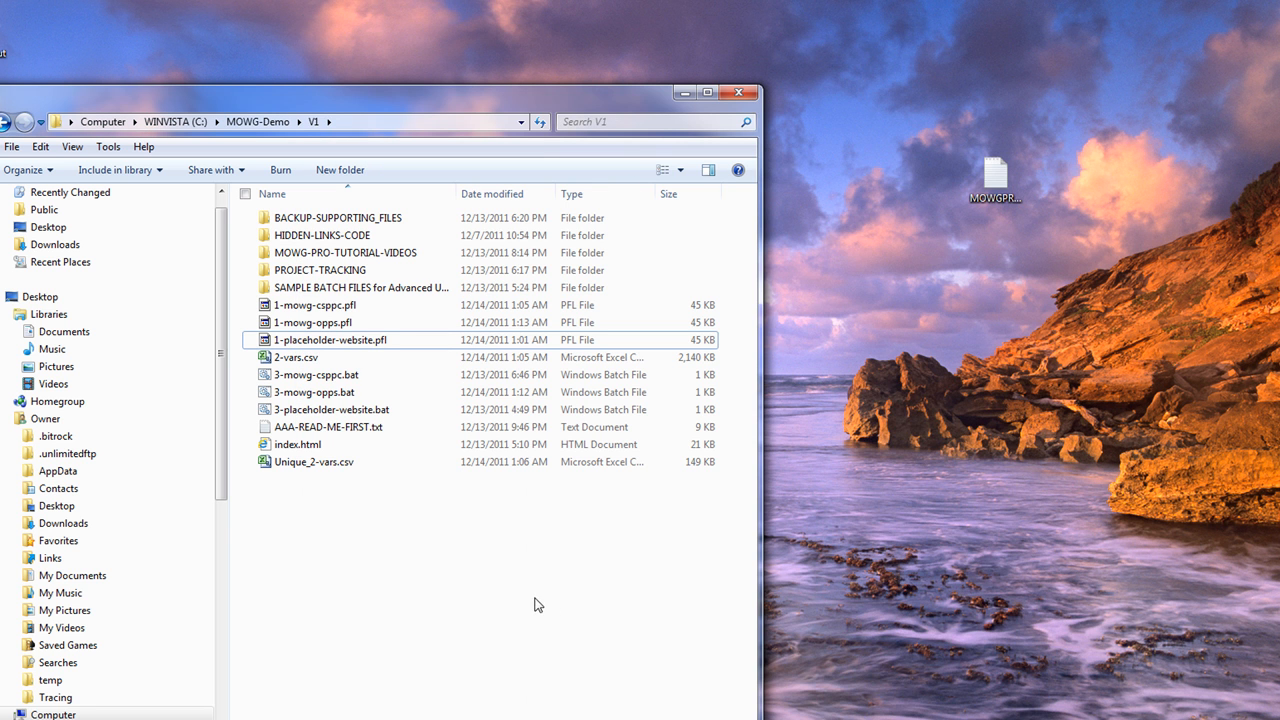
{"action": "mouse_move", "coordinate": [424, 593]}
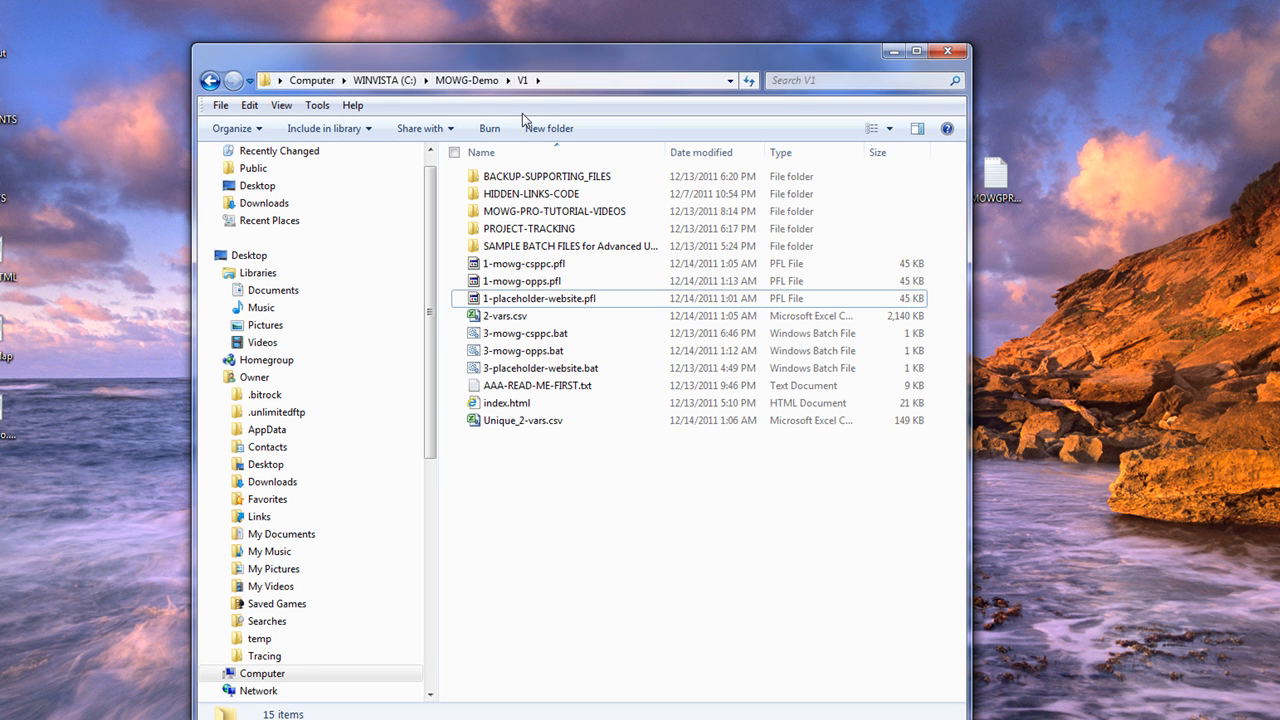
{"action": "mouse_move", "coordinate": [638, 645]}
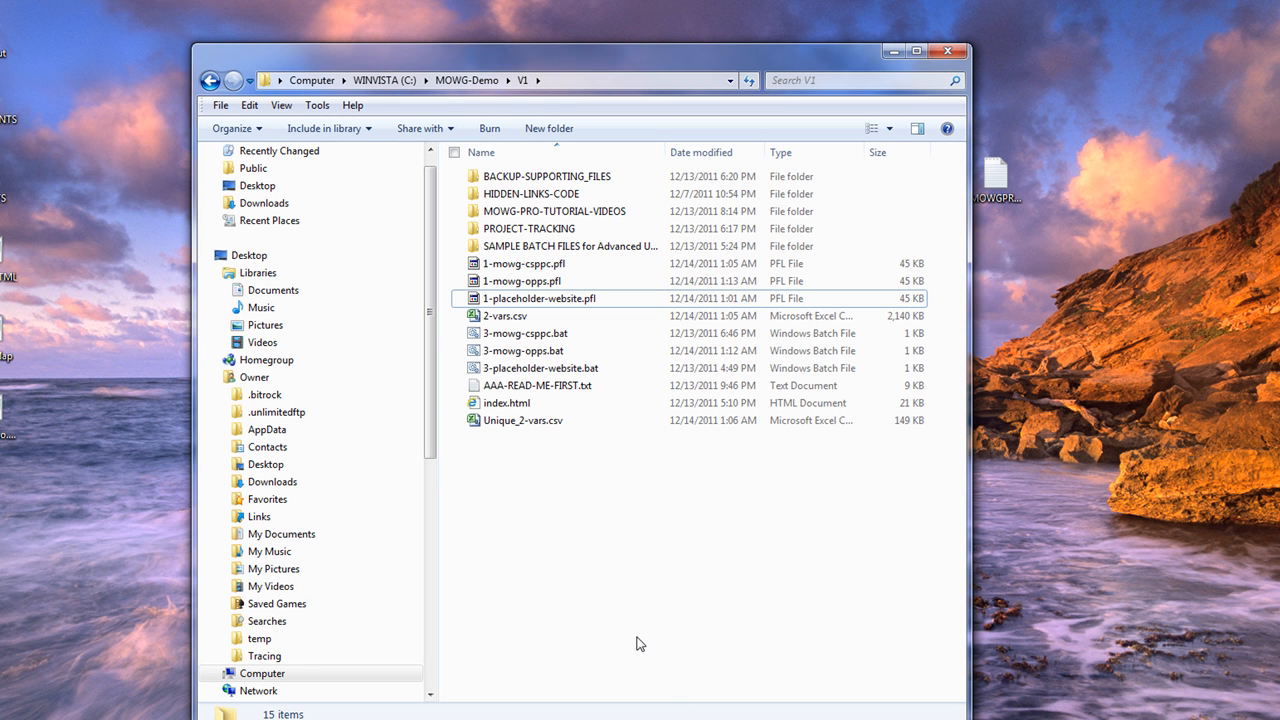
{"action": "mouse_move", "coordinate": [612, 608]}
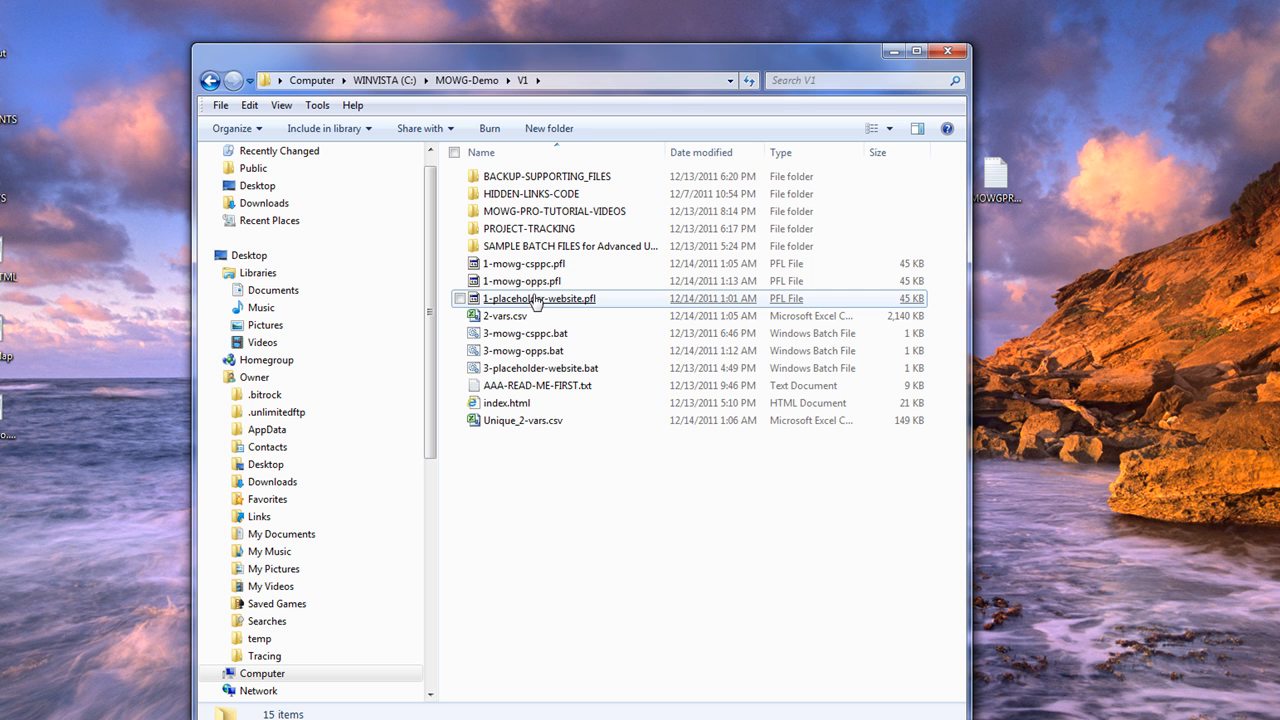
{"action": "mouse_move", "coordinate": [528, 306]}
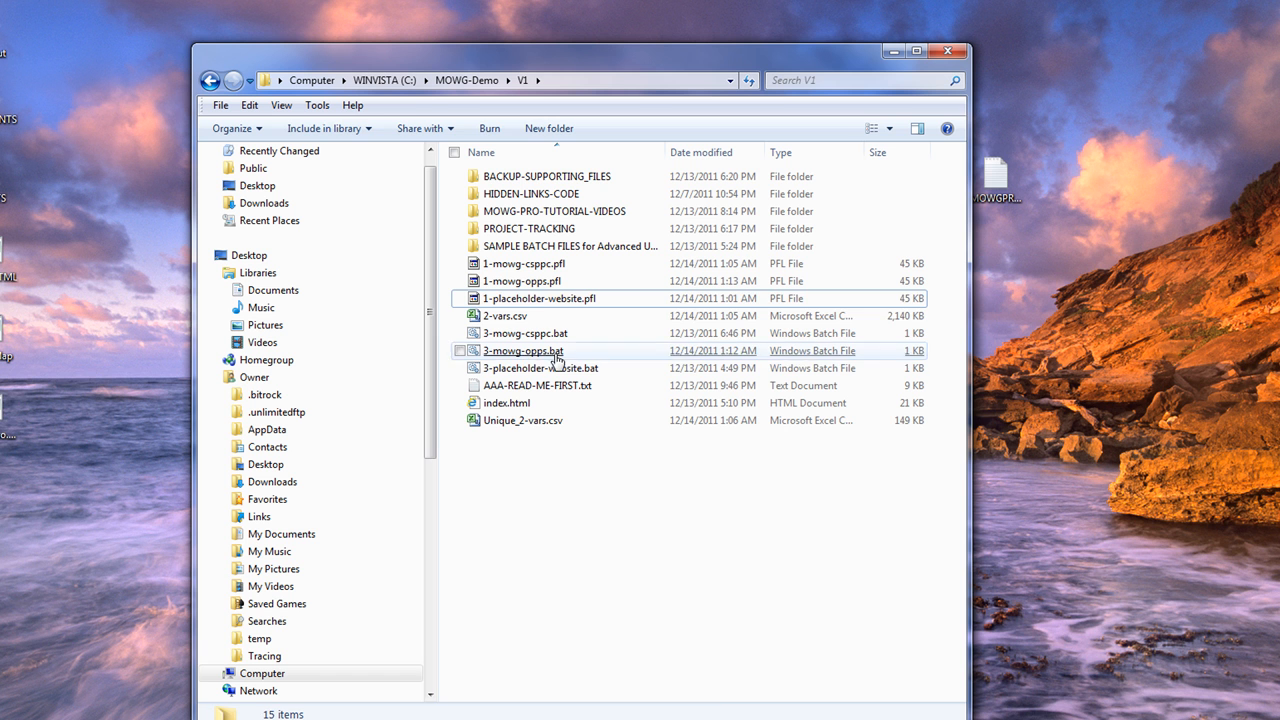
Step: Launch 3-mowg-opps.bat to load the mowg-opportunity project in MOWG, then close it
{"action": "double_click", "coordinate": [523, 350]}
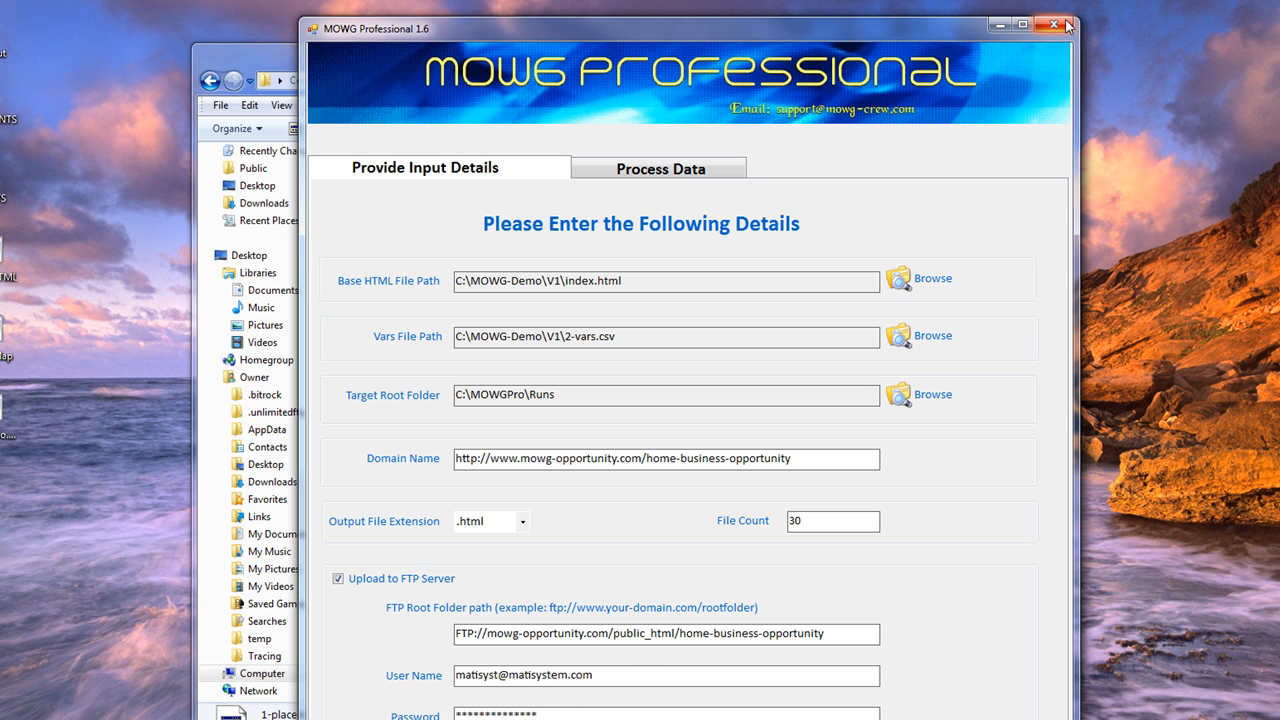
{"action": "left_click", "coordinate": [1048, 28]}
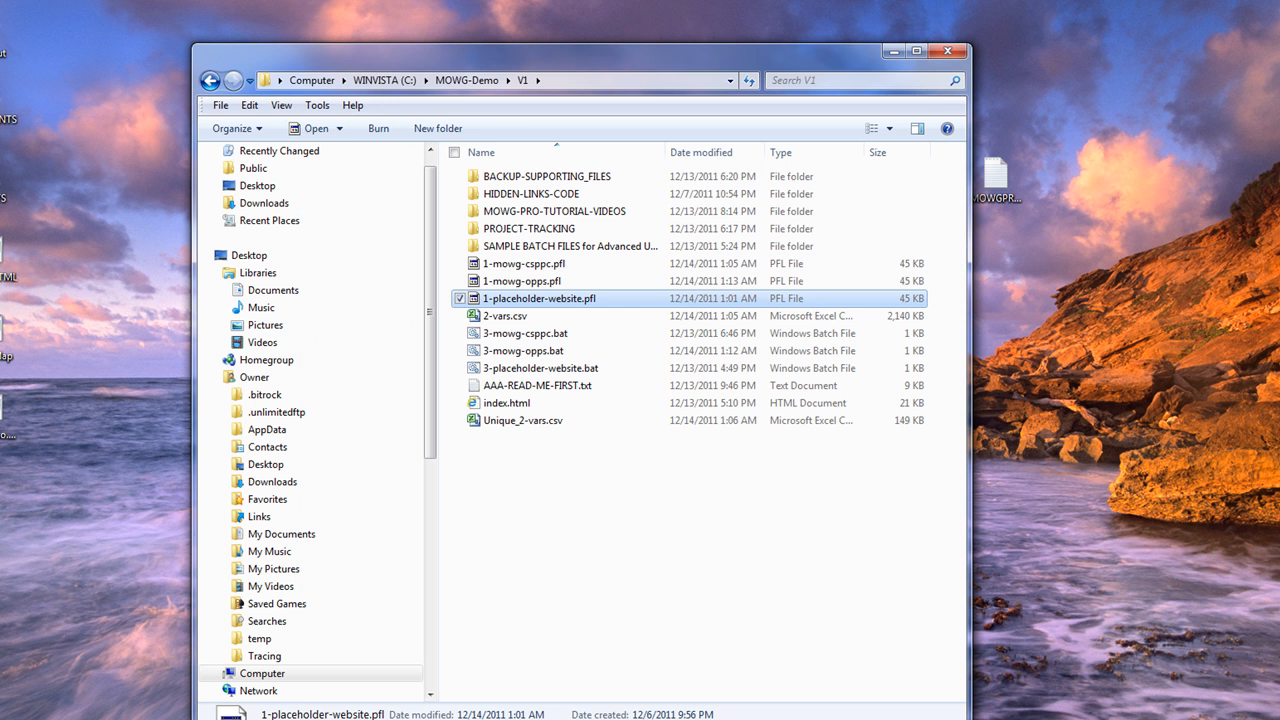
{"action": "left_click", "coordinate": [667, 639]}
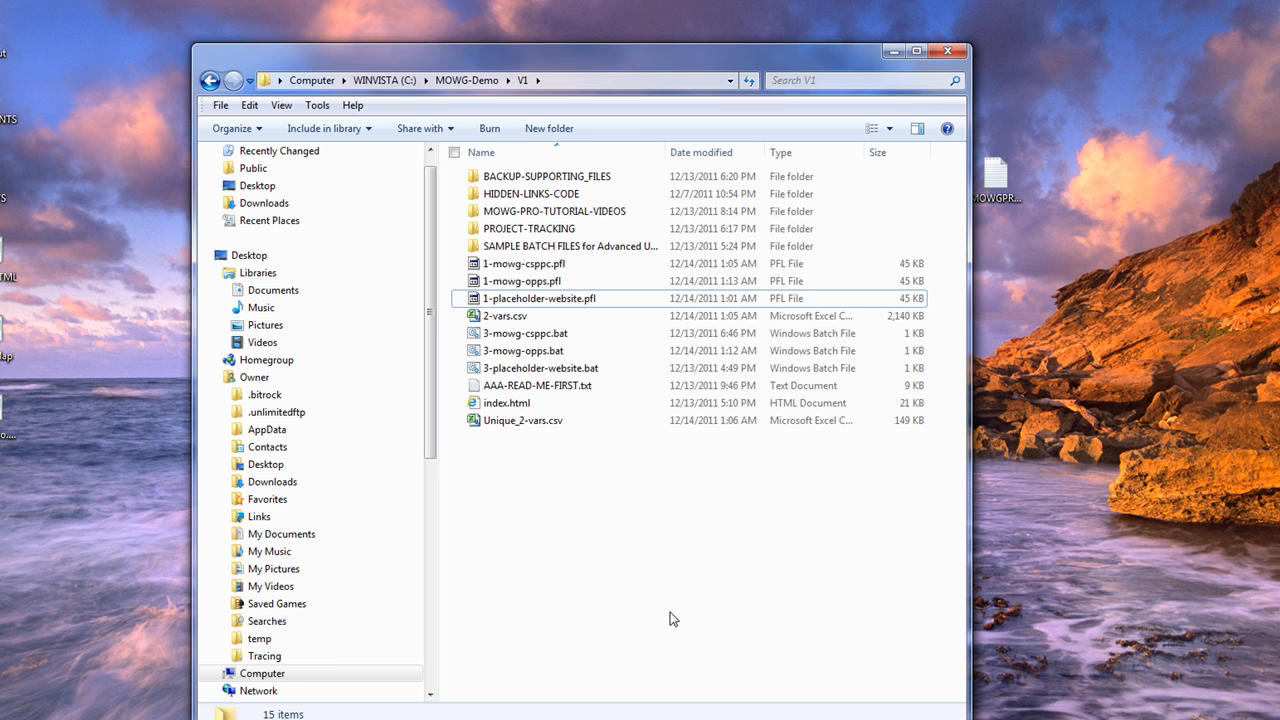
{"action": "mouse_move", "coordinate": [659, 573]}
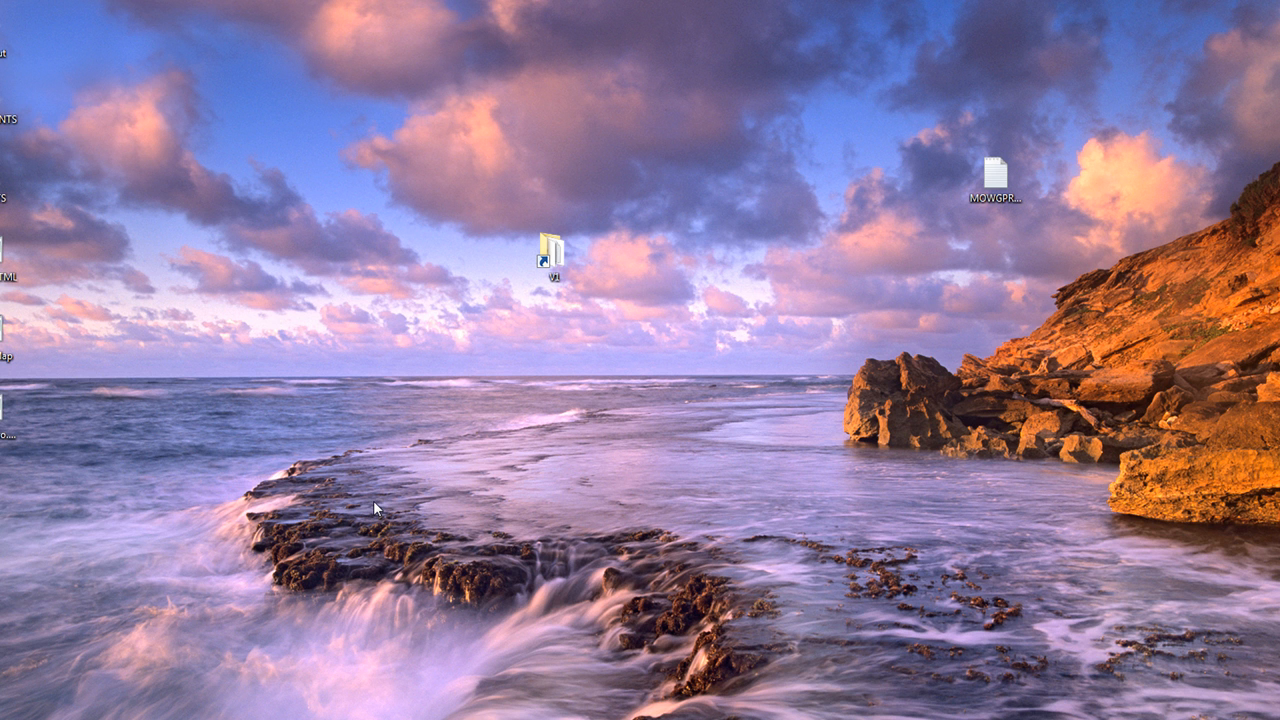
{"action": "mouse_move", "coordinate": [496, 331]}
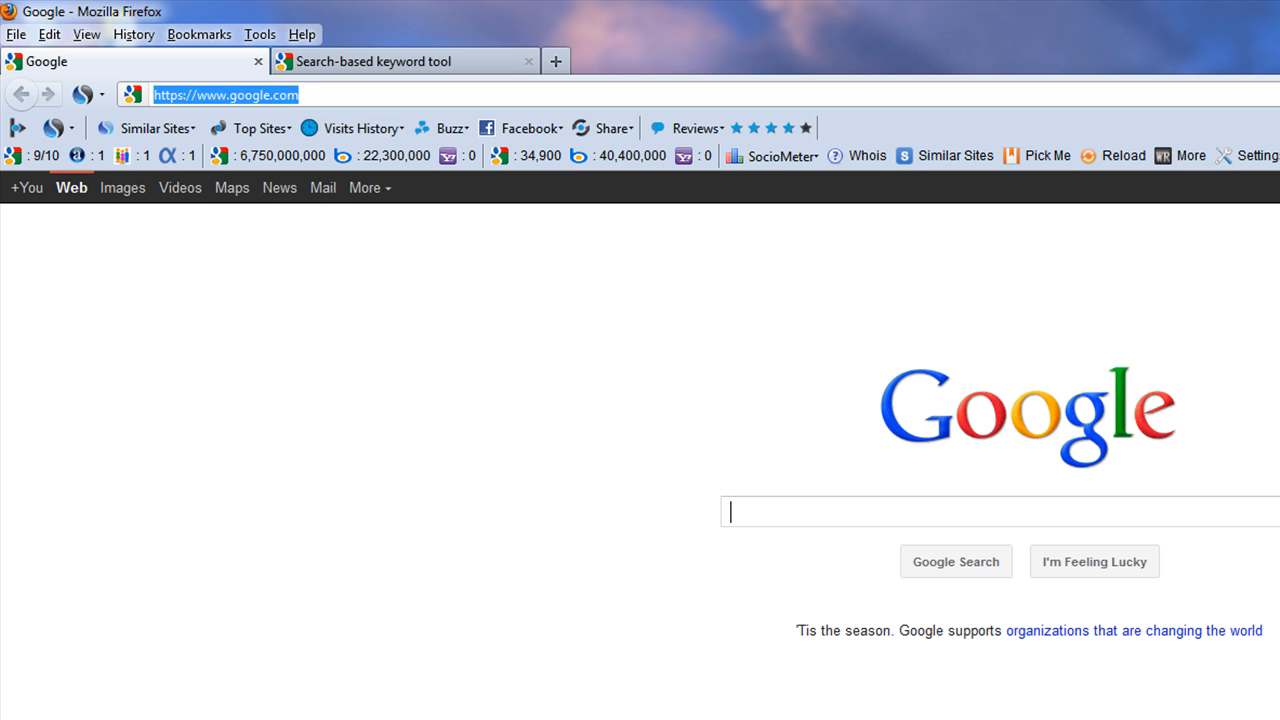
Step: Go to mowg-crew.com/resources.html and follow HostMonster's 'Get Website Hosting Here' link
{"action": "type", "text": "mowg-crew.com"}
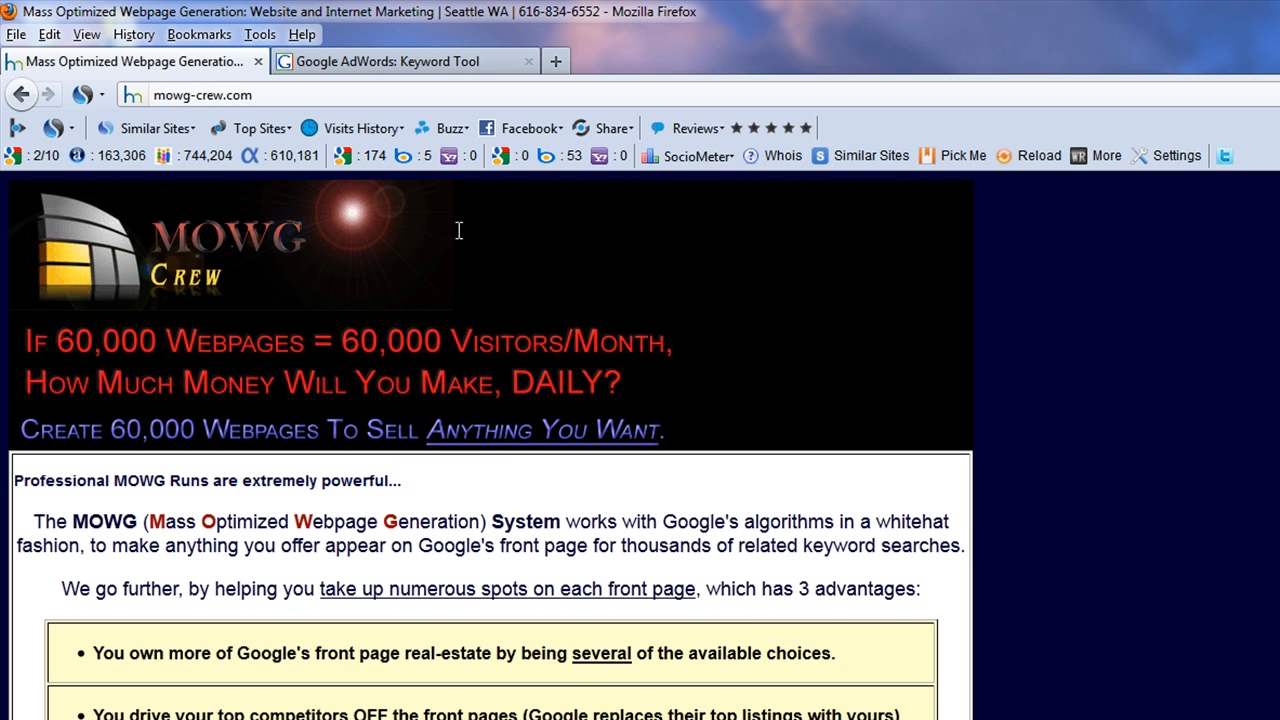
{"action": "left_click", "coordinate": [210, 95]}
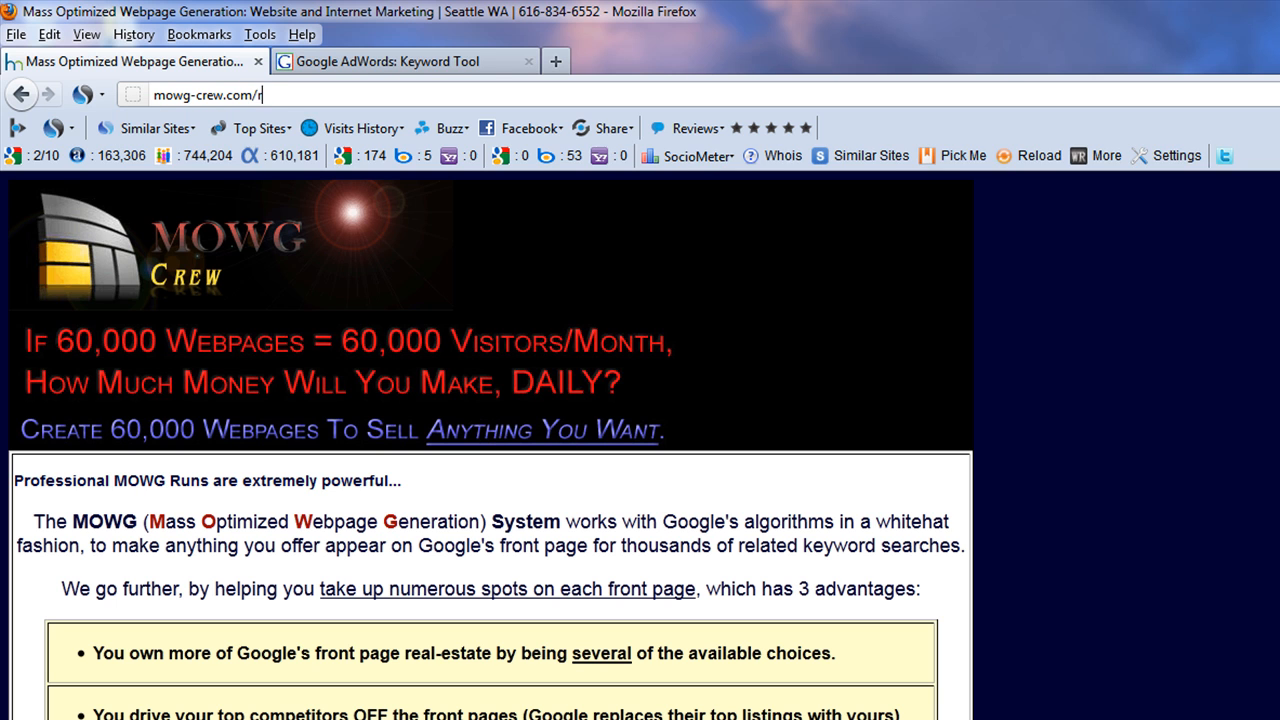
{"action": "type", "text": "resources.html"}
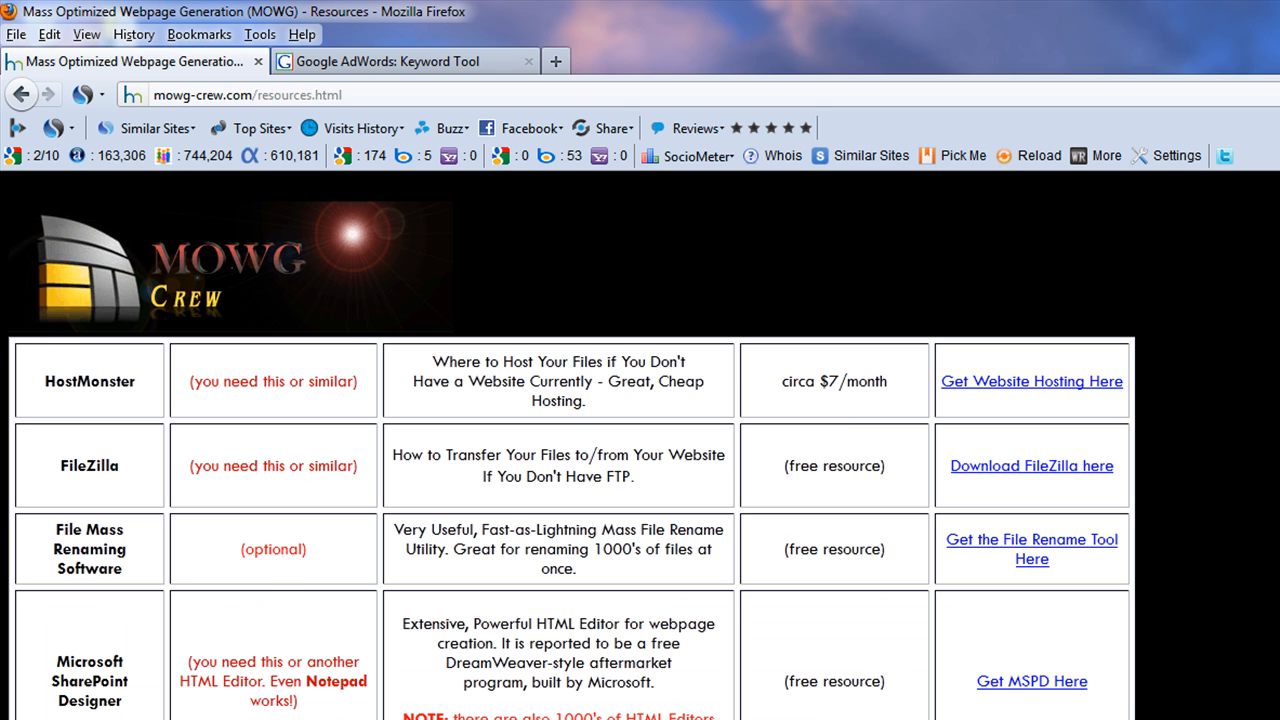
{"action": "double_click", "coordinate": [89, 381]}
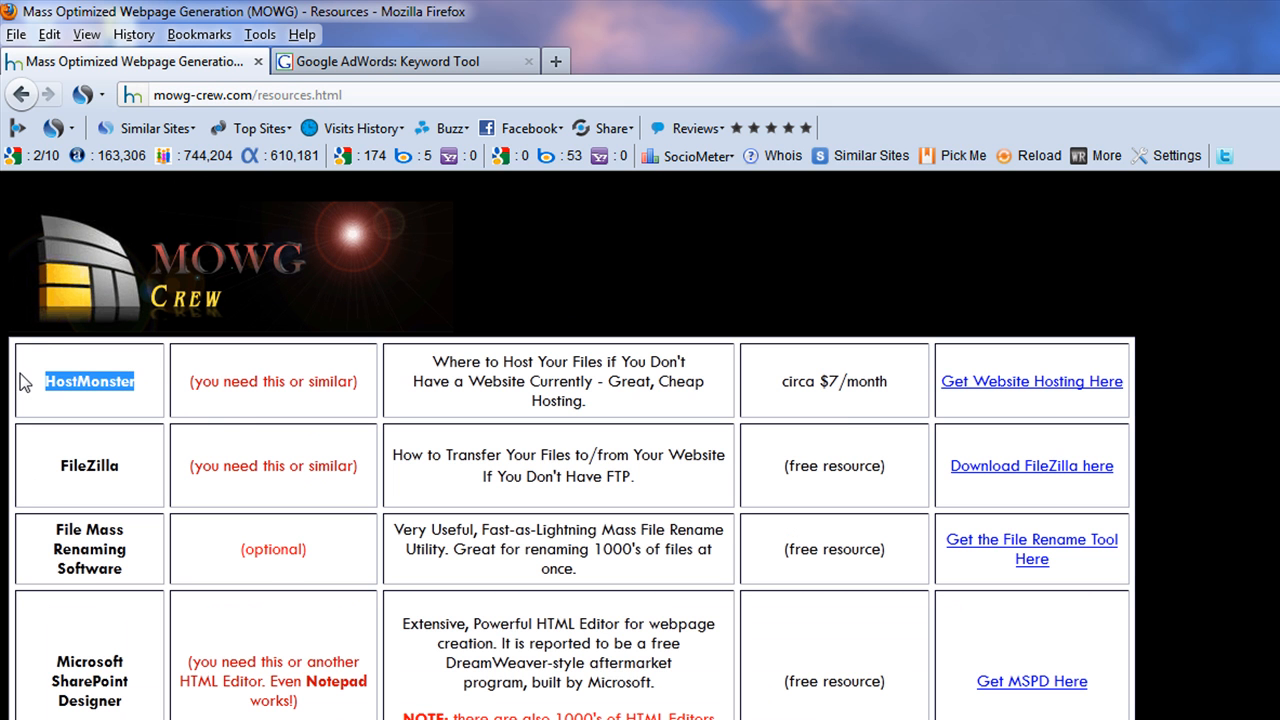
{"action": "mouse_move", "coordinate": [916, 395]}
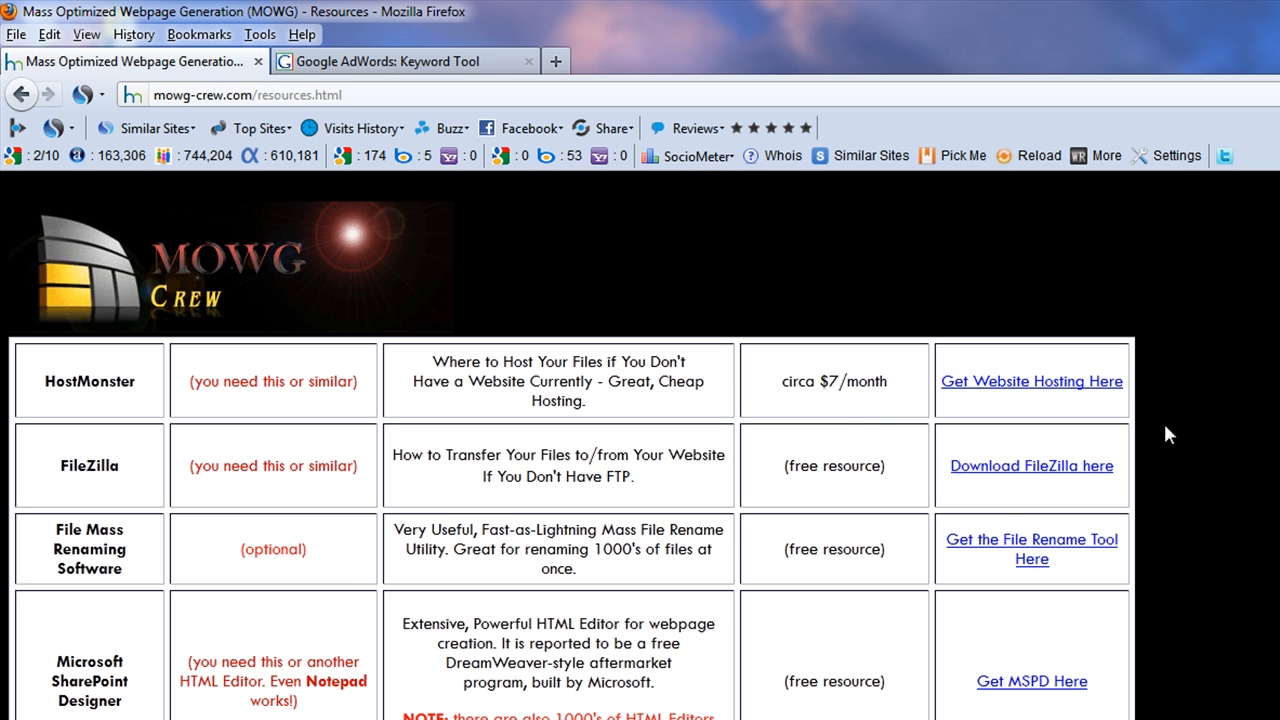
{"action": "left_click", "coordinate": [1032, 381]}
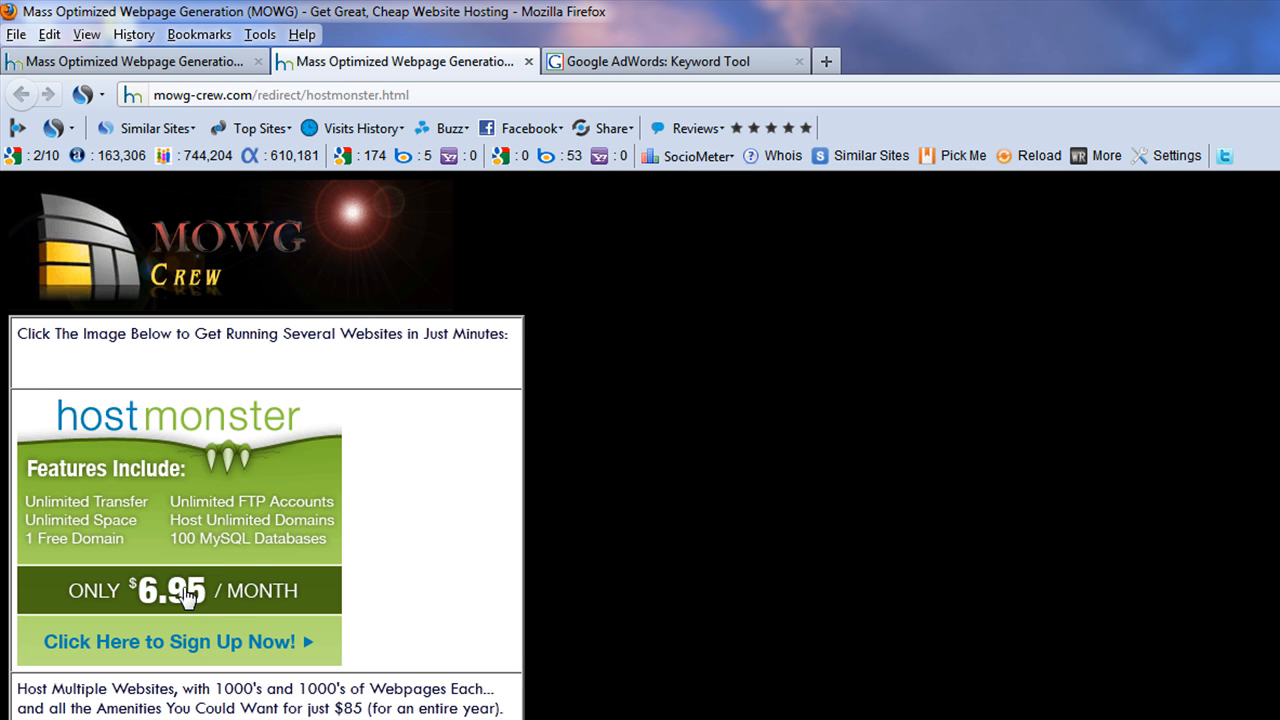
{"action": "mouse_move", "coordinate": [195, 596]}
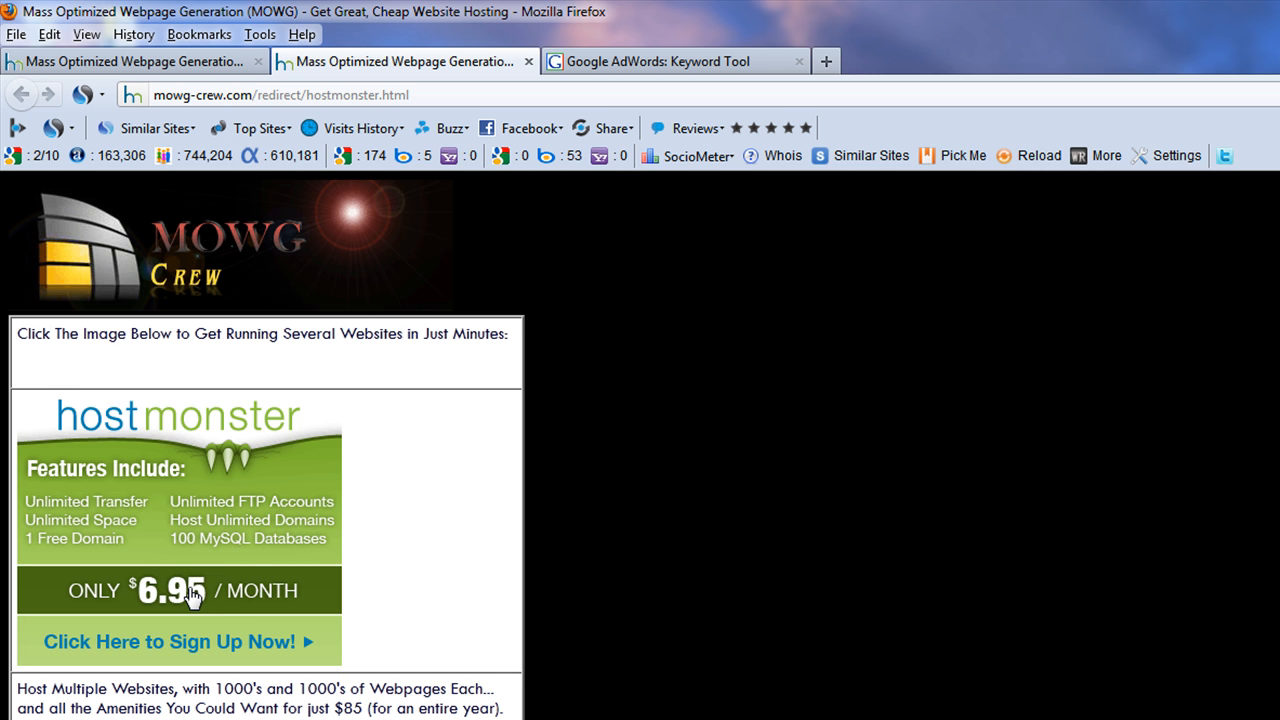
Step: Start the HostMonster signup and request the domain paint-thinners-explained.com
{"action": "left_click", "coordinate": [191, 600]}
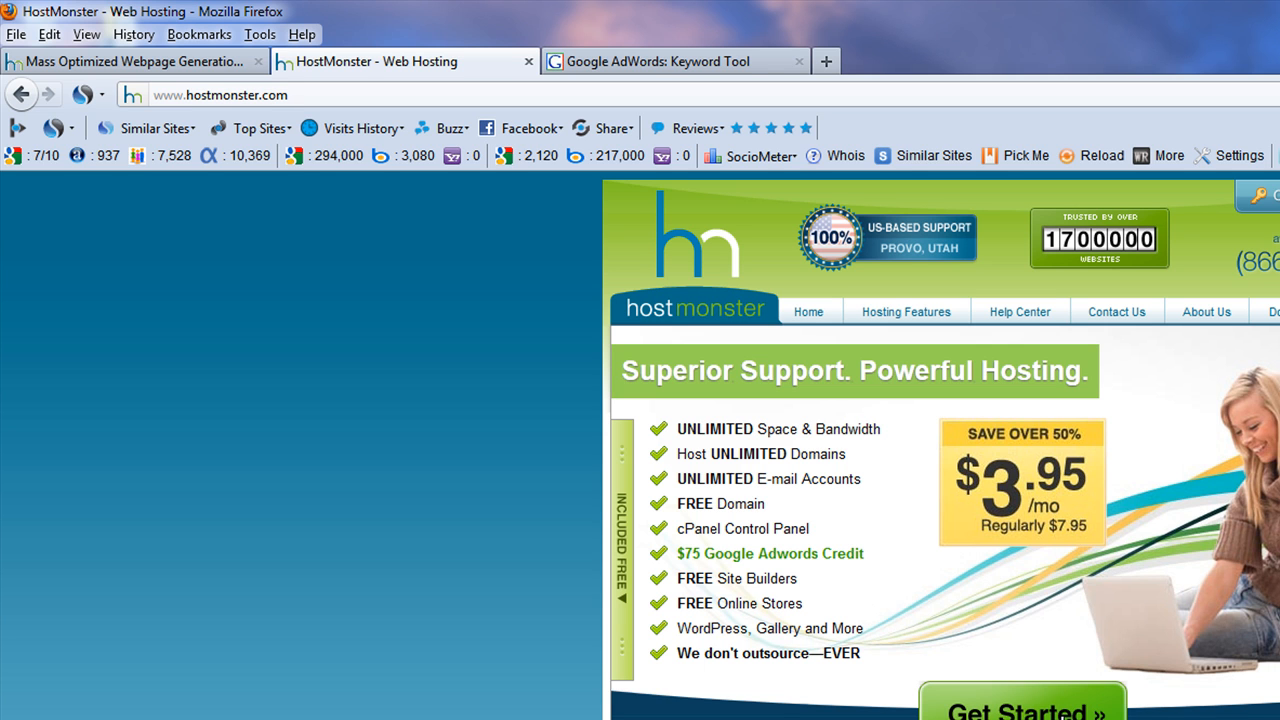
{"action": "left_click", "coordinate": [1022, 710]}
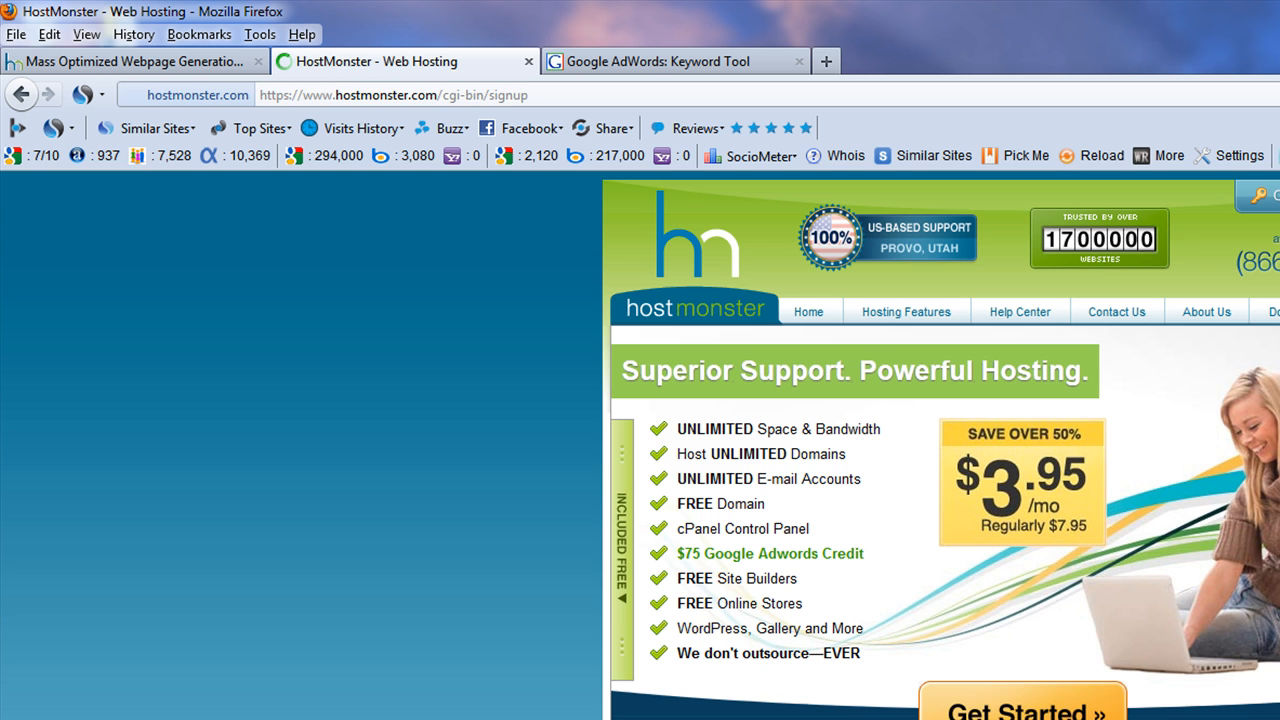
{"action": "left_click", "coordinate": [1021, 718]}
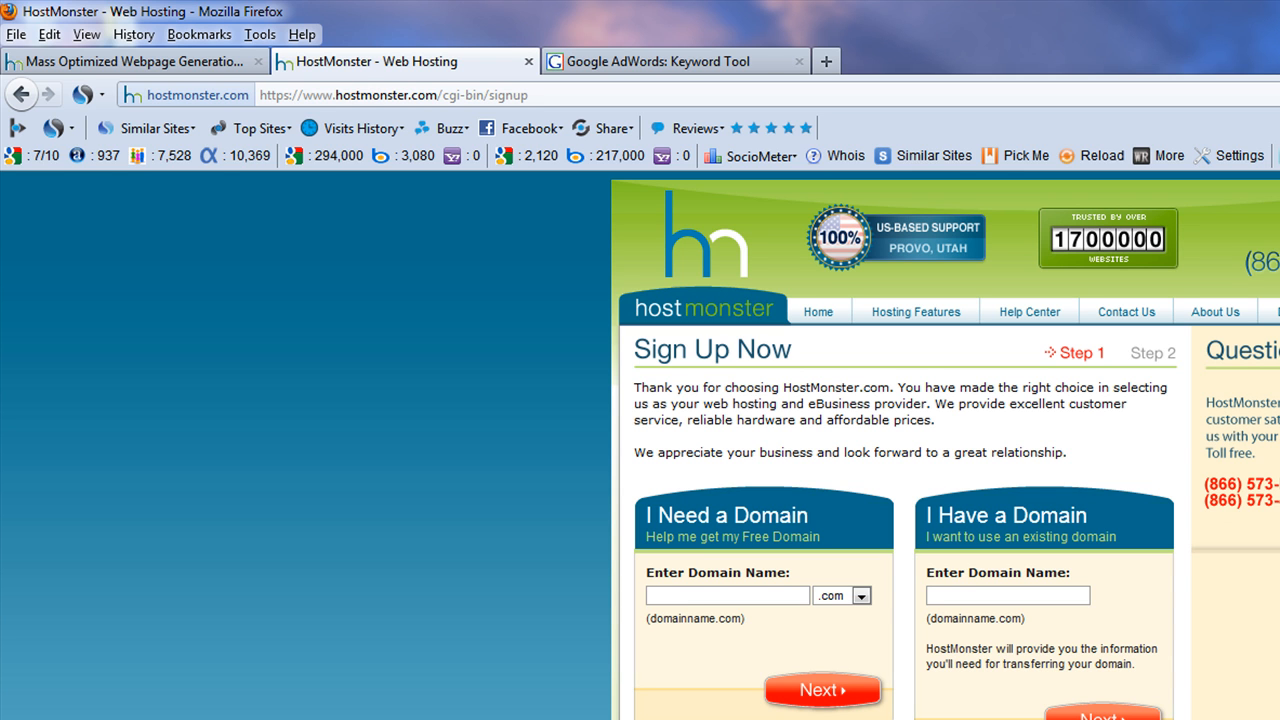
{"action": "type", "text": "paint-thinners-explained"}
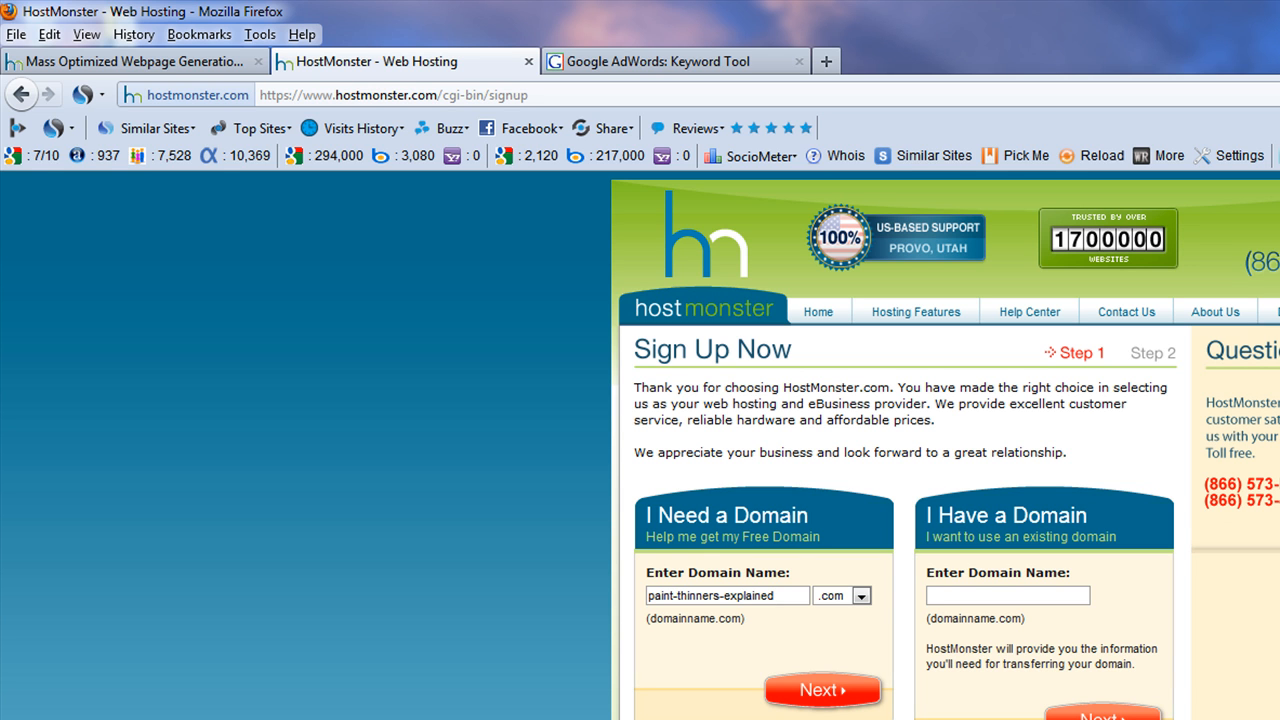
{"action": "left_click", "coordinate": [727, 595]}
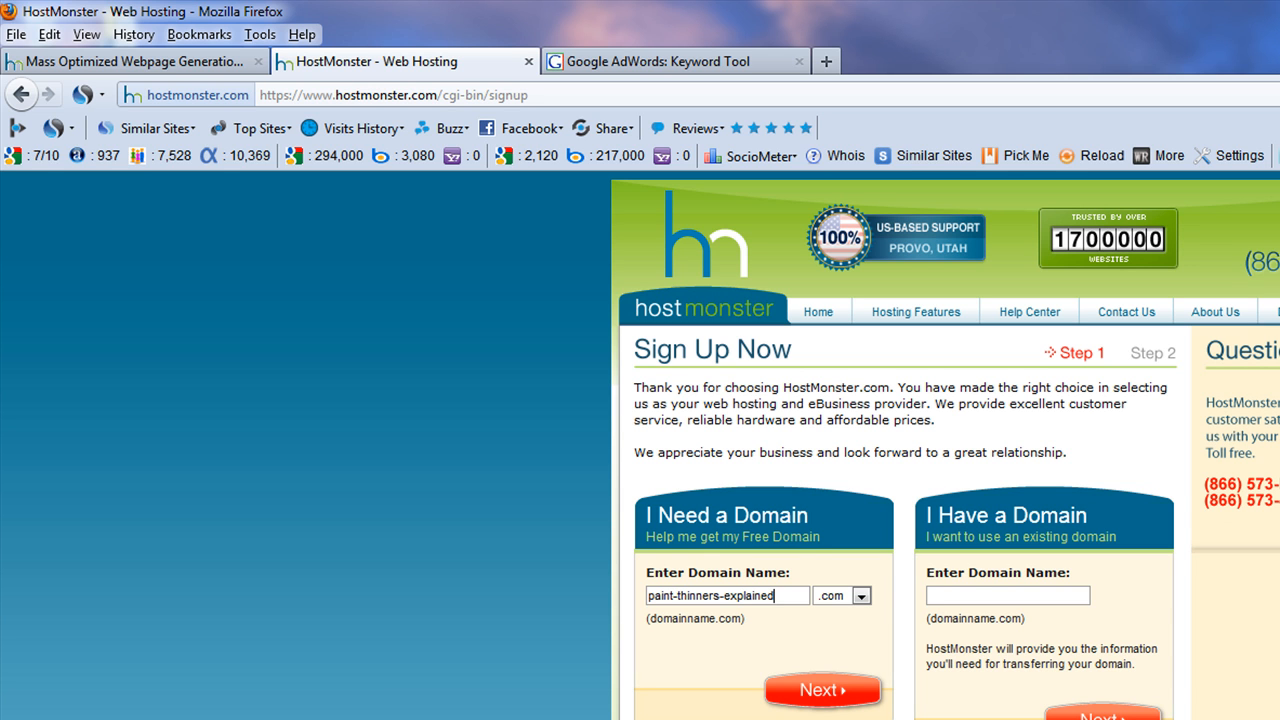
{"action": "mouse_move", "coordinate": [419, 466]}
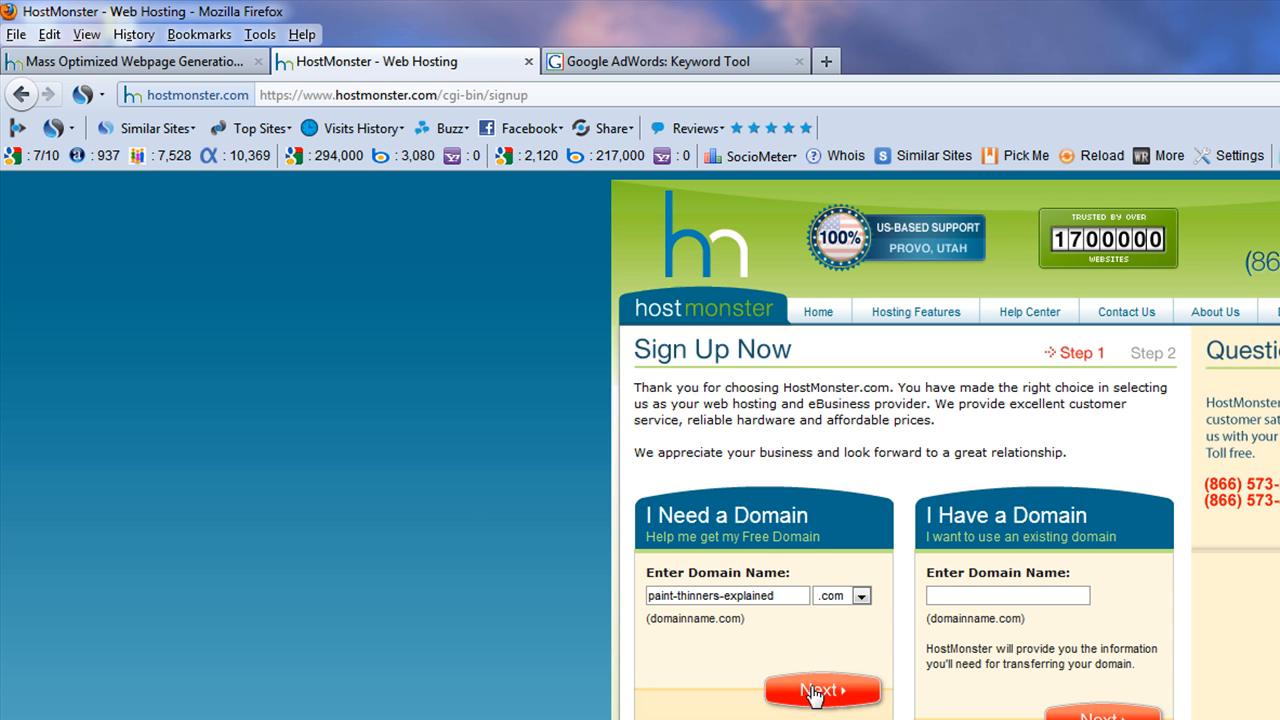
{"action": "left_click", "coordinate": [822, 691]}
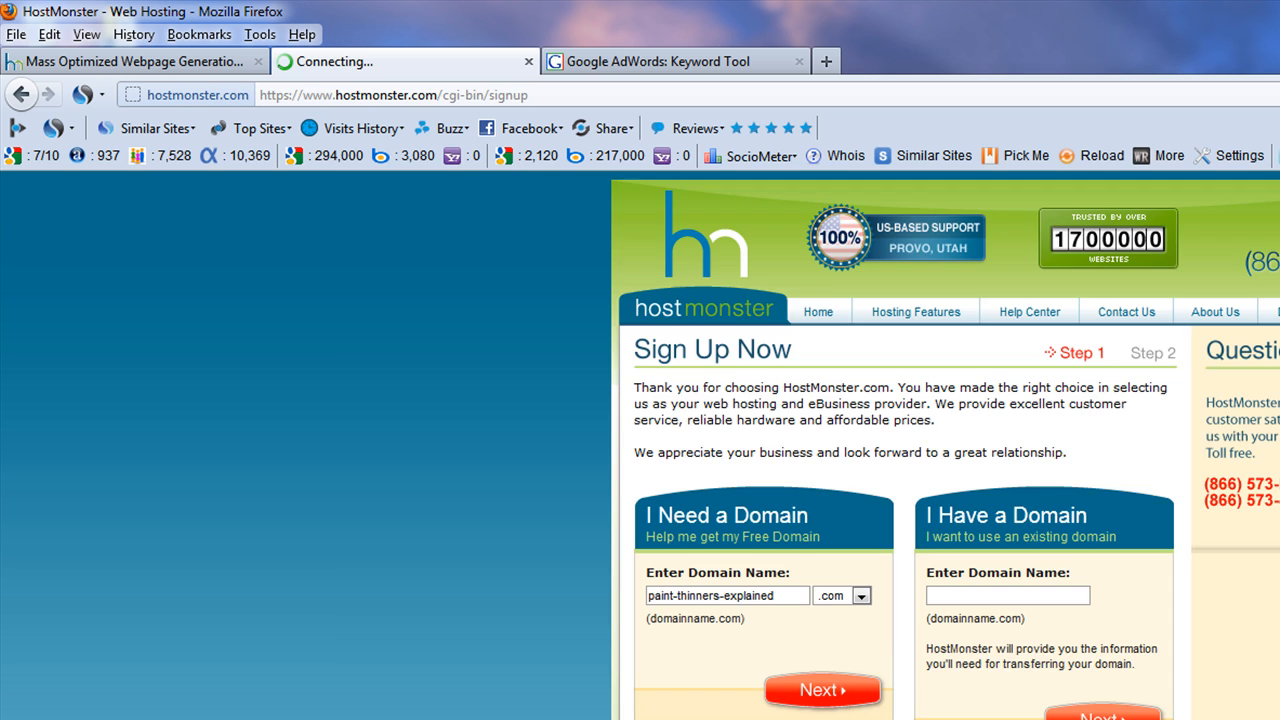
{"action": "left_click", "coordinate": [821, 691]}
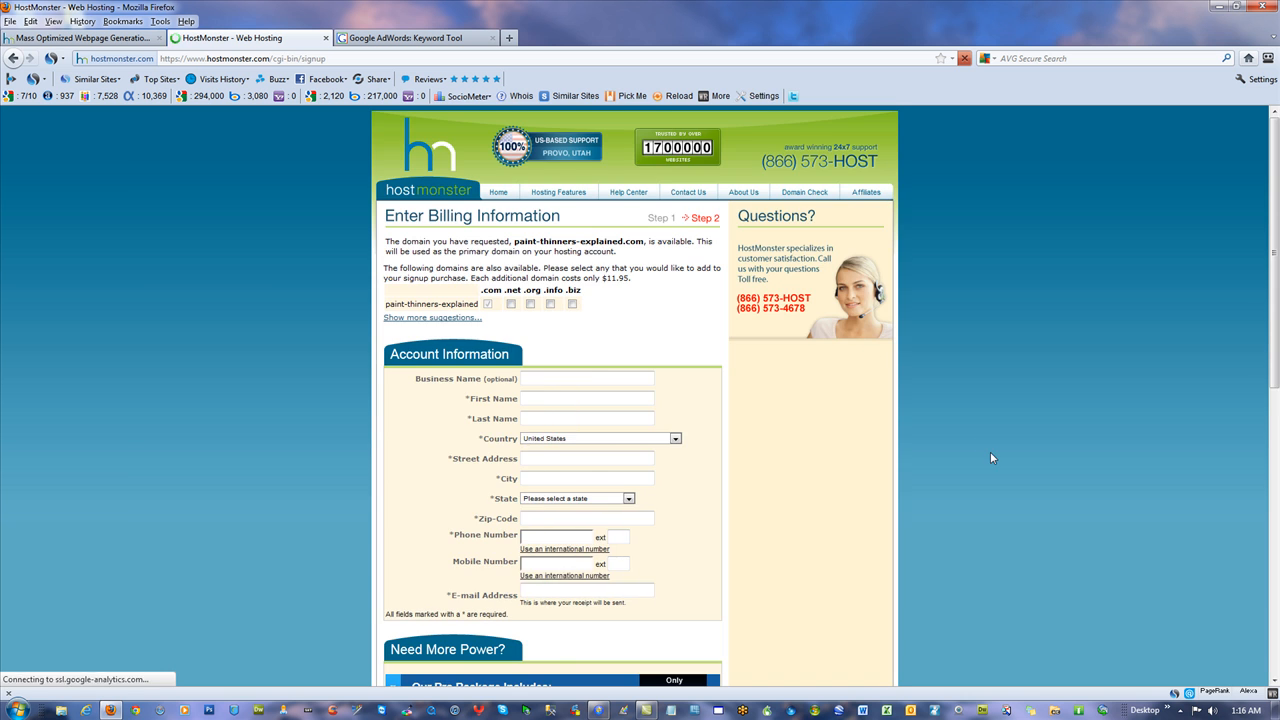
Step: Scroll the billing form, then go back to the mowg-crew.com resources page
{"action": "scroll", "scroll_direction": "down", "scroll_amount": 3}
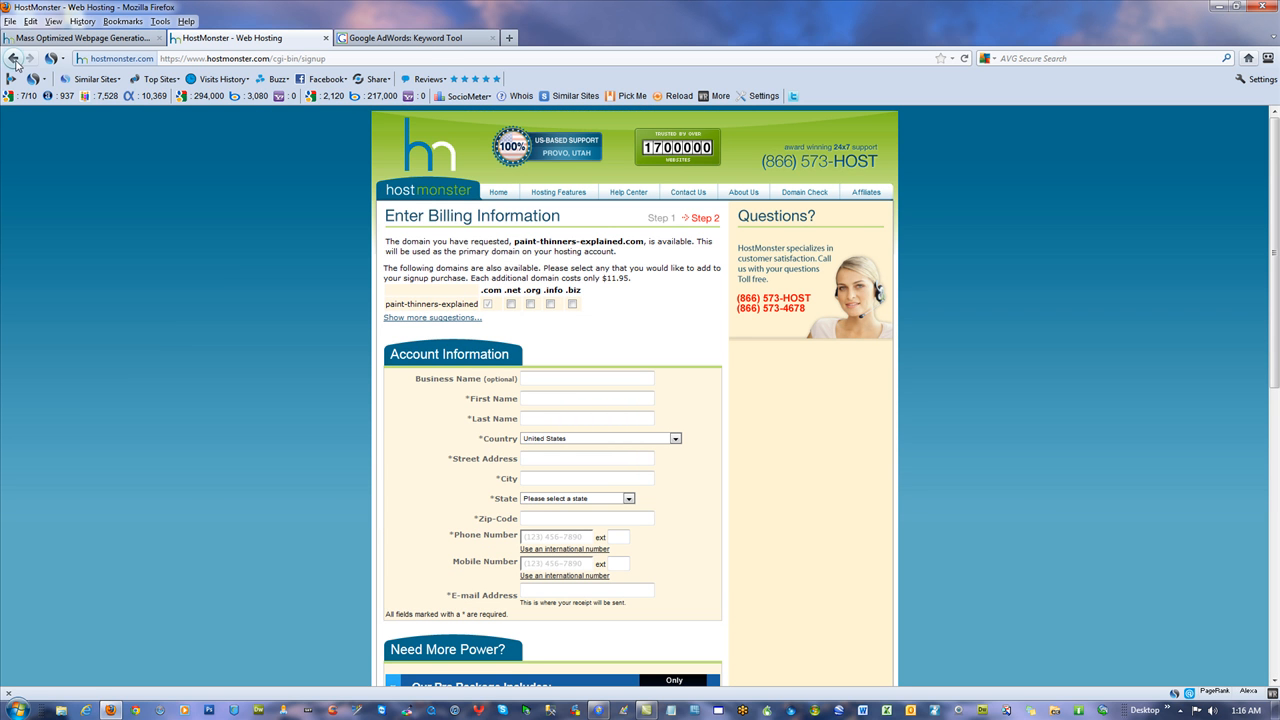
{"action": "left_click", "coordinate": [90, 37]}
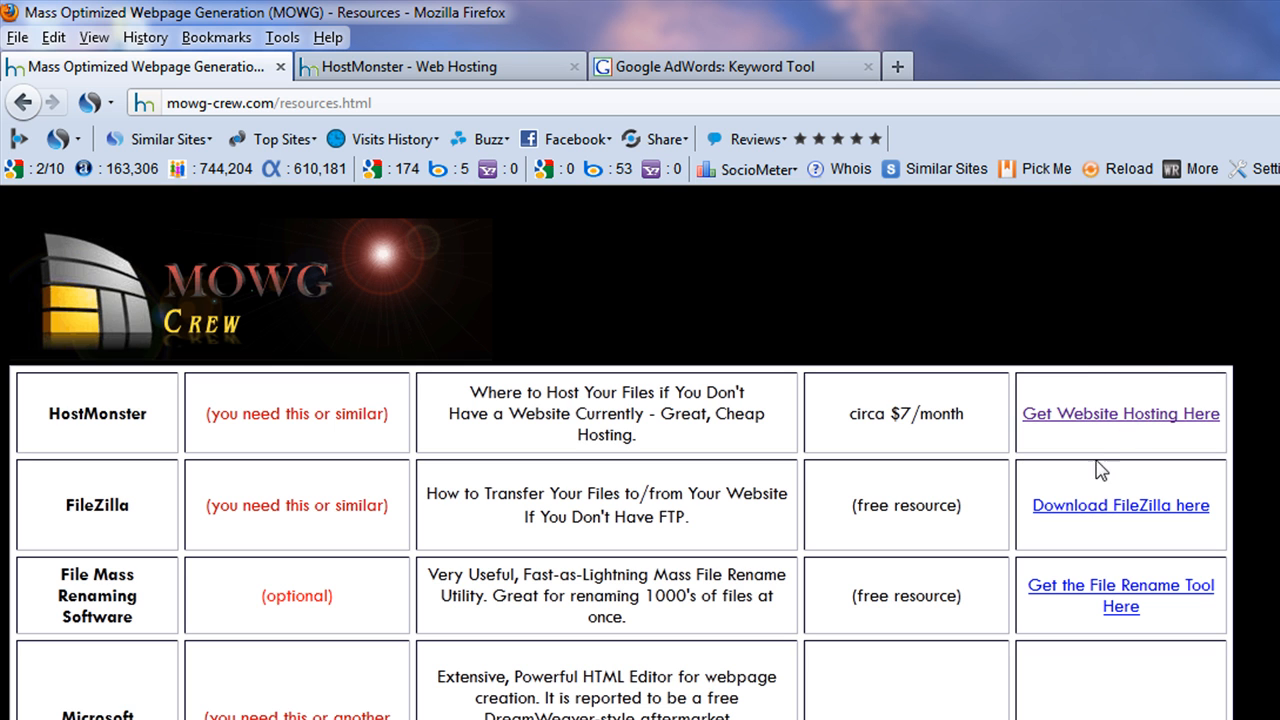
{"action": "mouse_move", "coordinate": [1075, 427]}
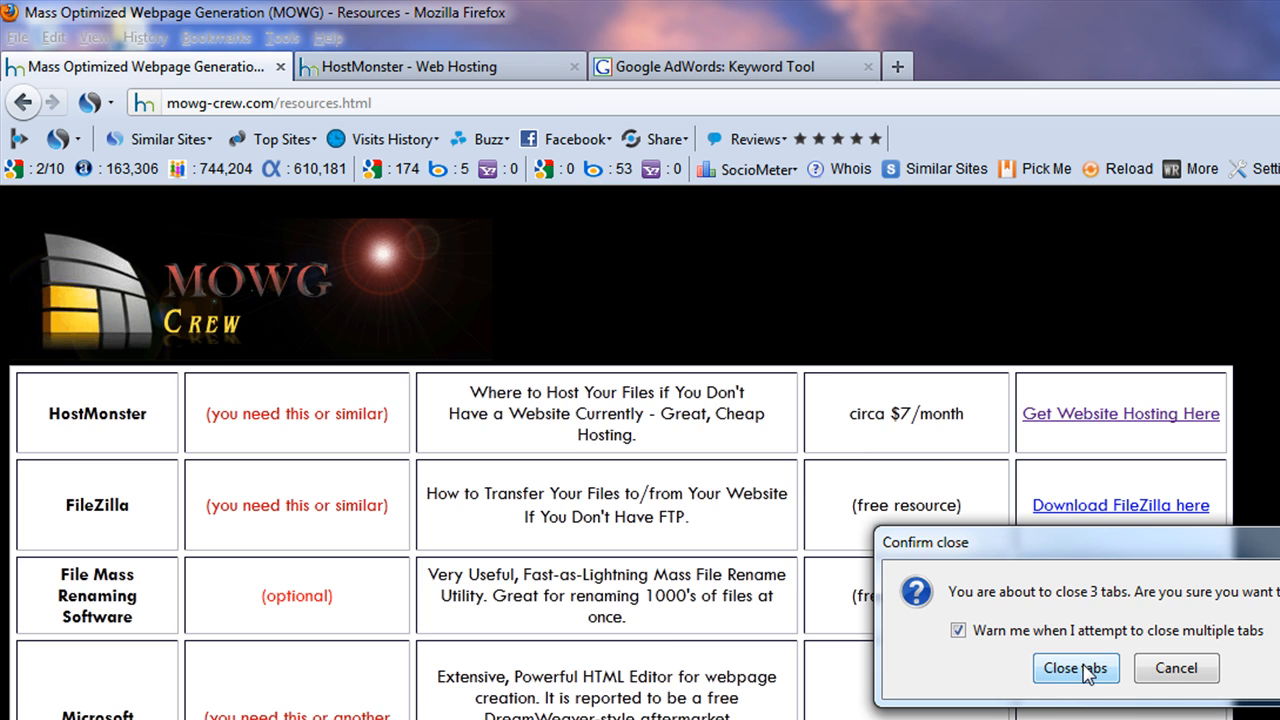
Step: Confirm closing Firefox along with all three open tabs
{"action": "left_click", "coordinate": [1076, 668]}
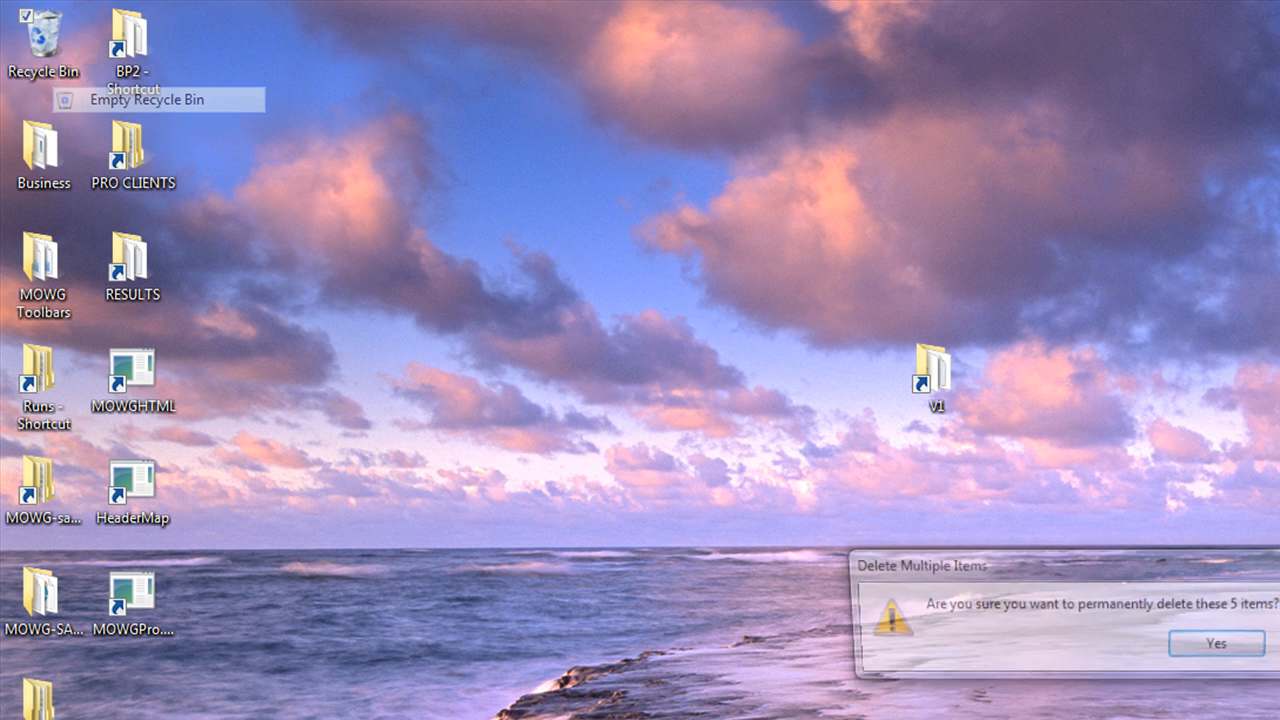
Step: Confirm permanent deletion of the five items in the Recycle Bin
{"action": "left_click", "coordinate": [1216, 642]}
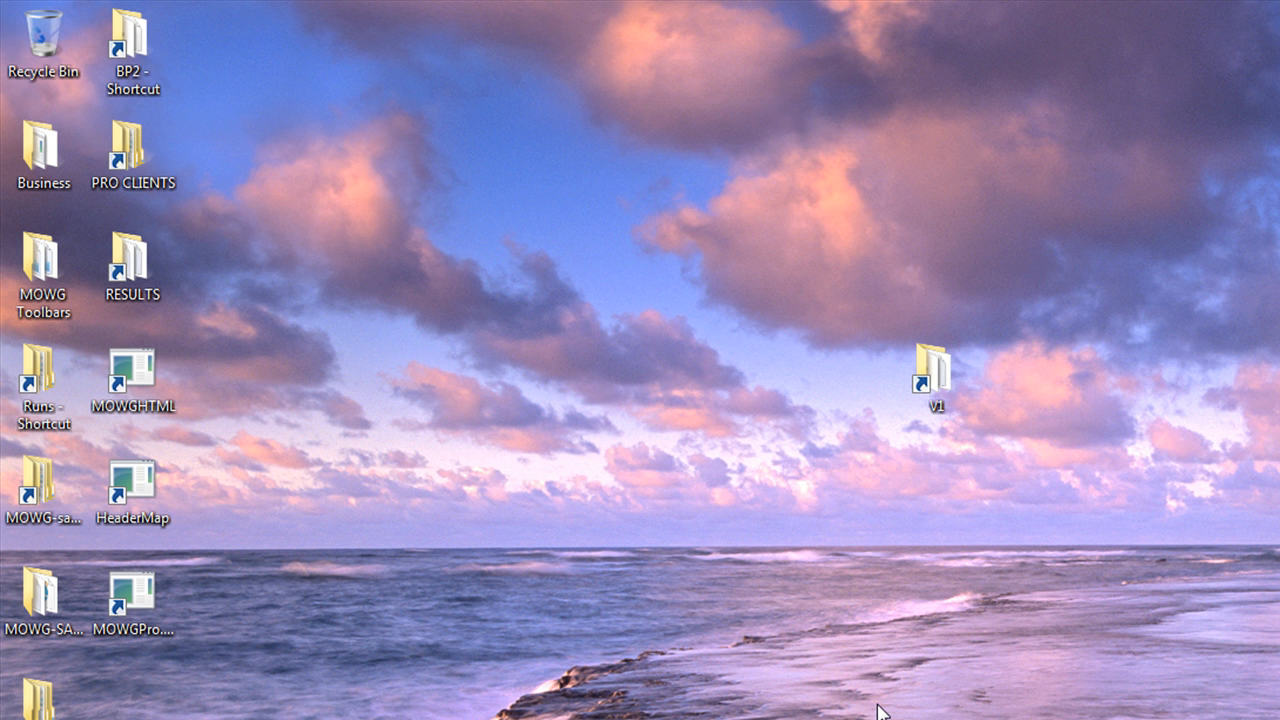
{"action": "mouse_move", "coordinate": [900, 688]}
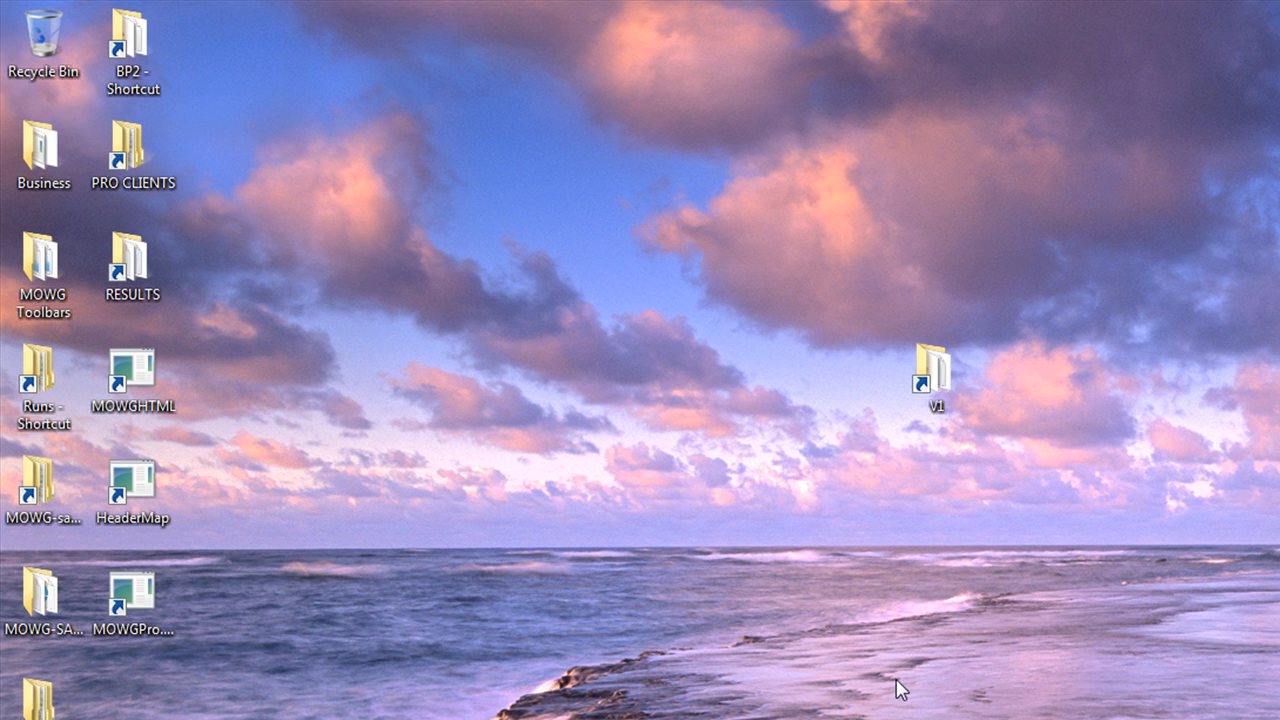